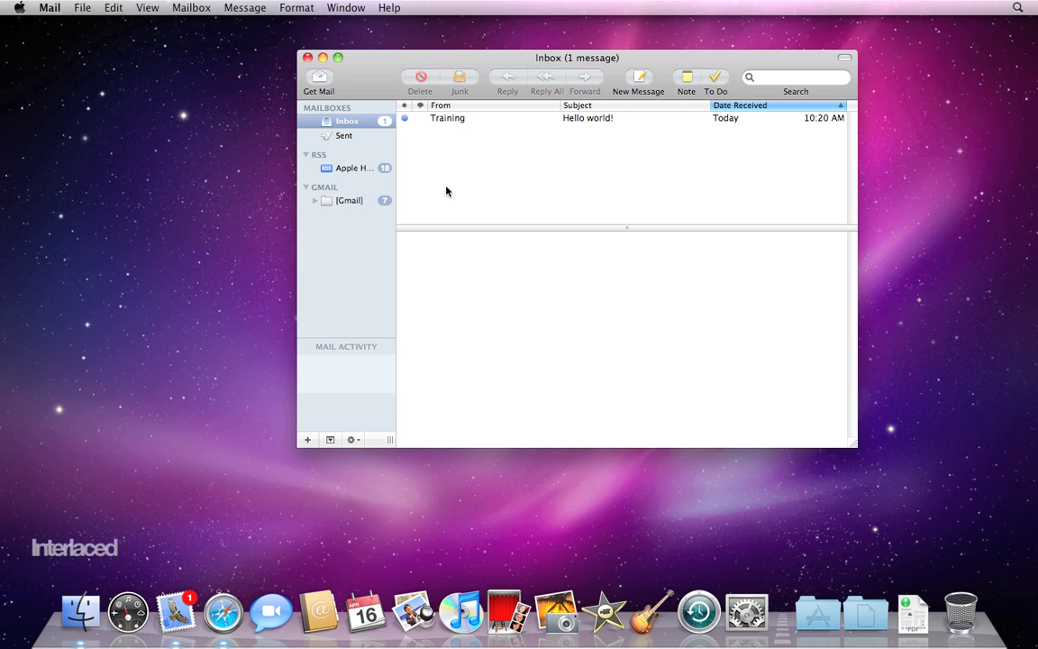
{"action": "mouse_move", "coordinate": [379, 79]}
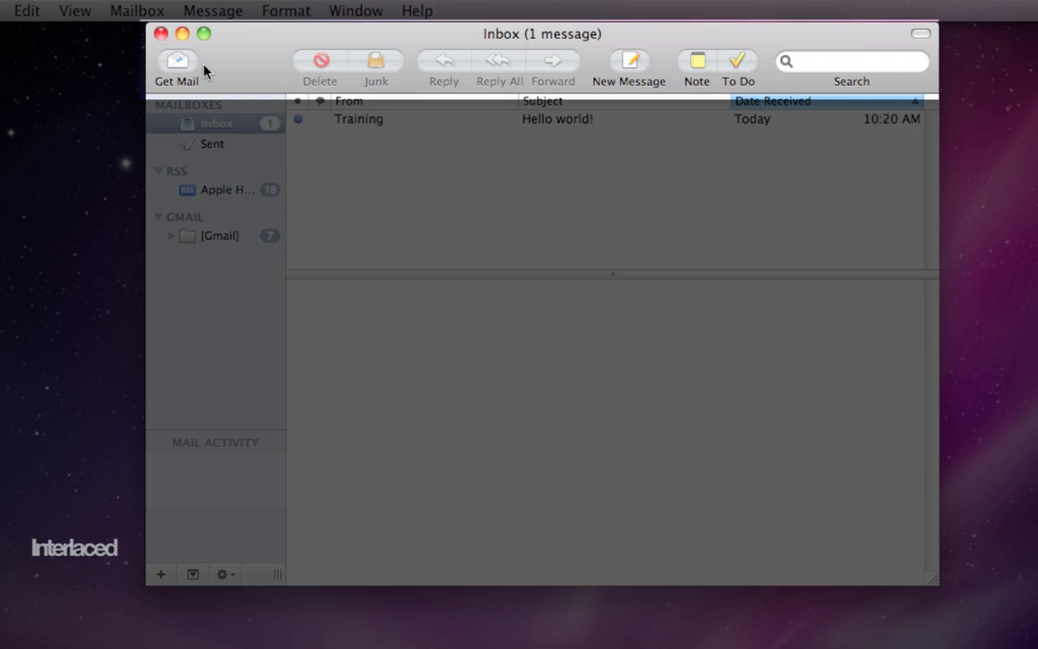
{"action": "mouse_move", "coordinate": [179, 63]}
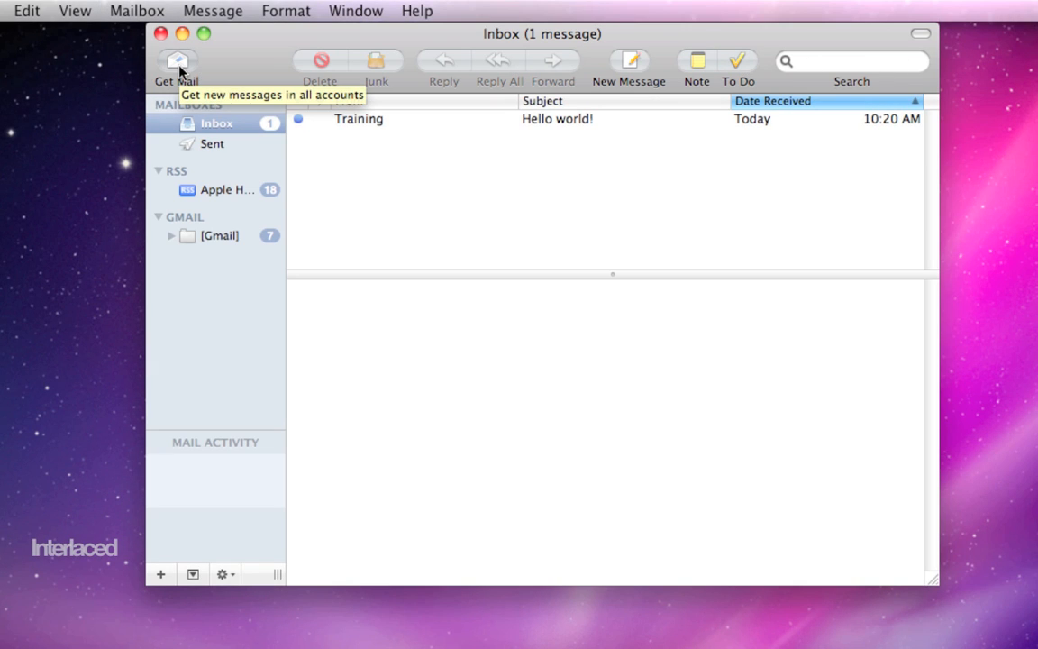
{"action": "mouse_move", "coordinate": [388, 76]}
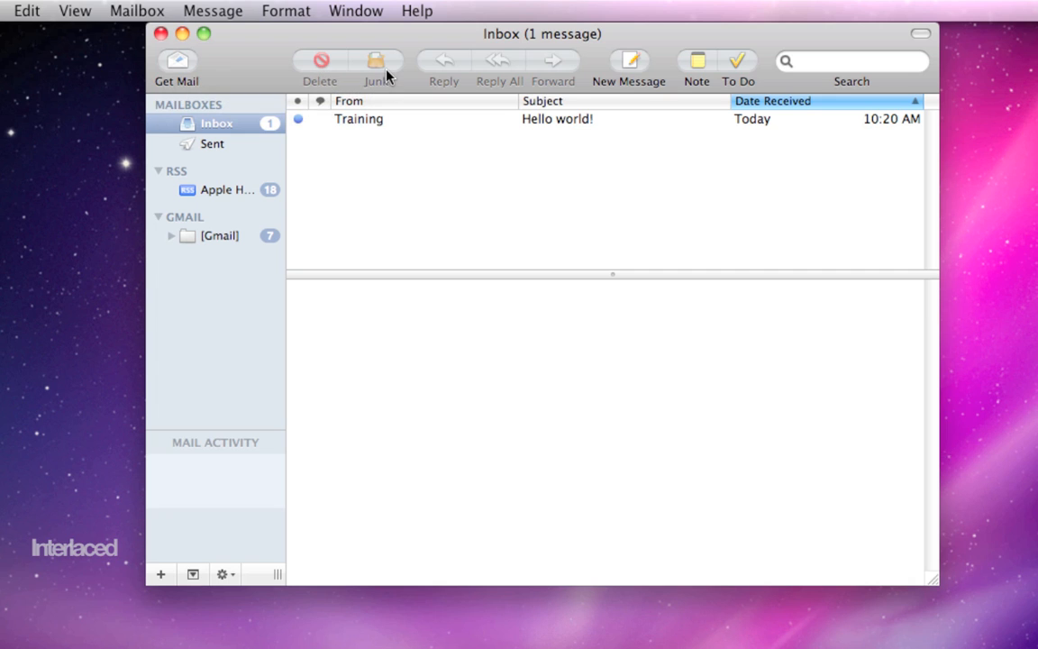
{"action": "mouse_move", "coordinate": [629, 63]}
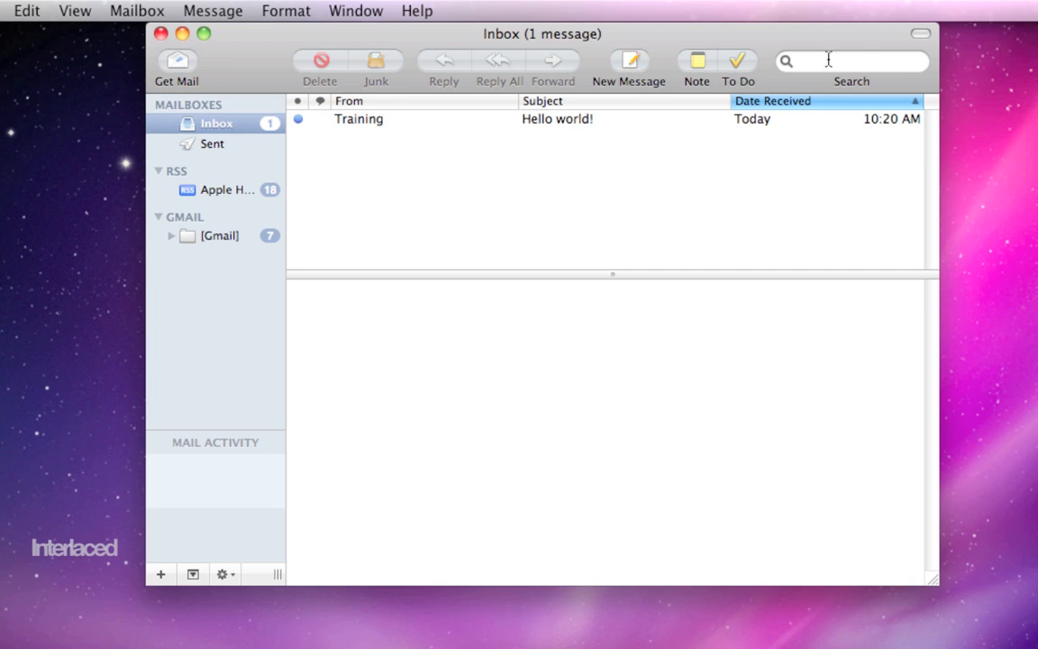
Focus the toolbar search field several times while pointing out the Mail window's parts.
{"action": "left_click", "coordinate": [851, 61]}
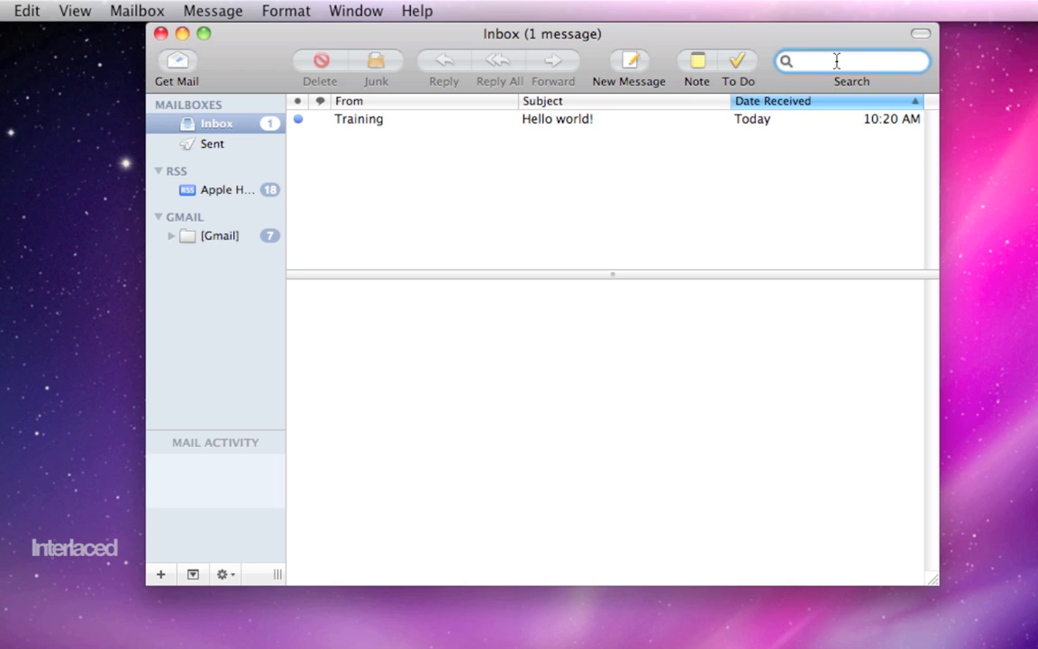
{"action": "left_click", "coordinate": [851, 62]}
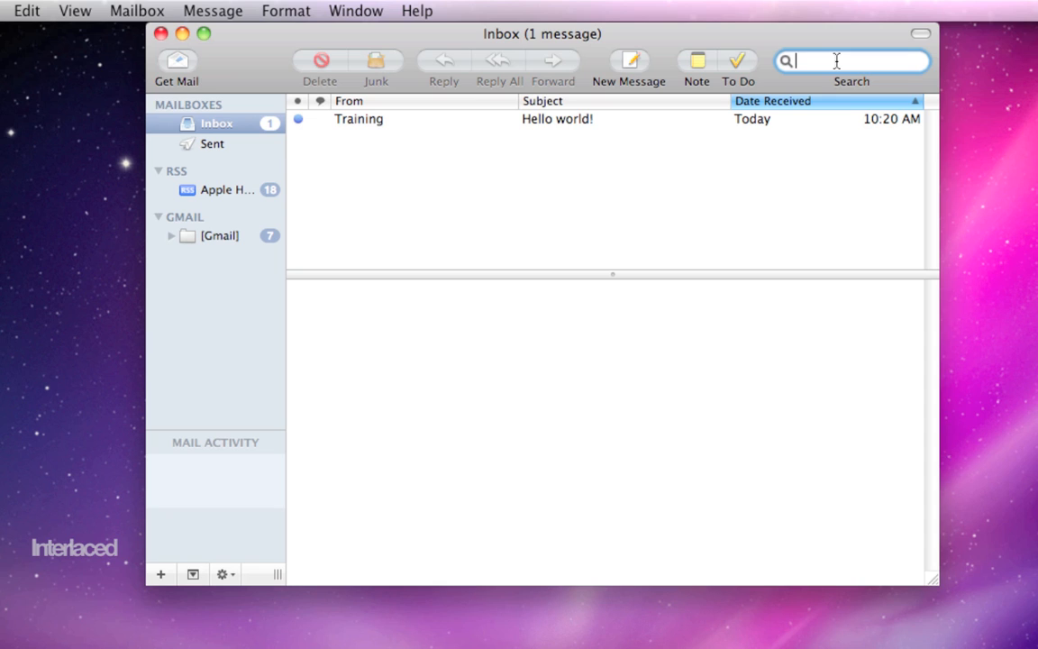
{"action": "mouse_move", "coordinate": [592, 155]}
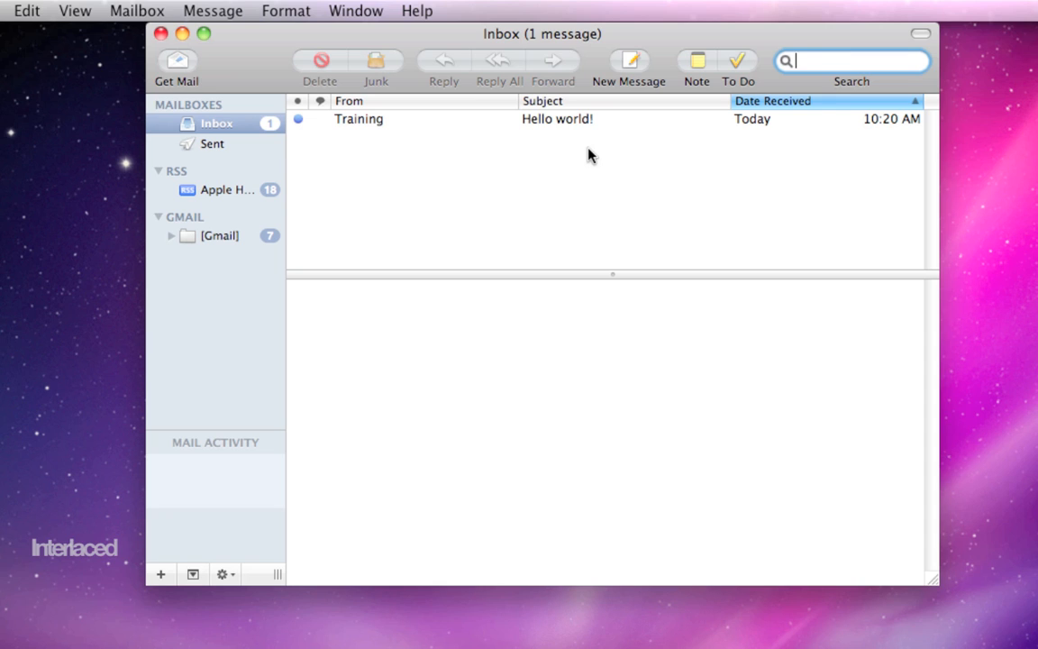
{"action": "mouse_move", "coordinate": [383, 130]}
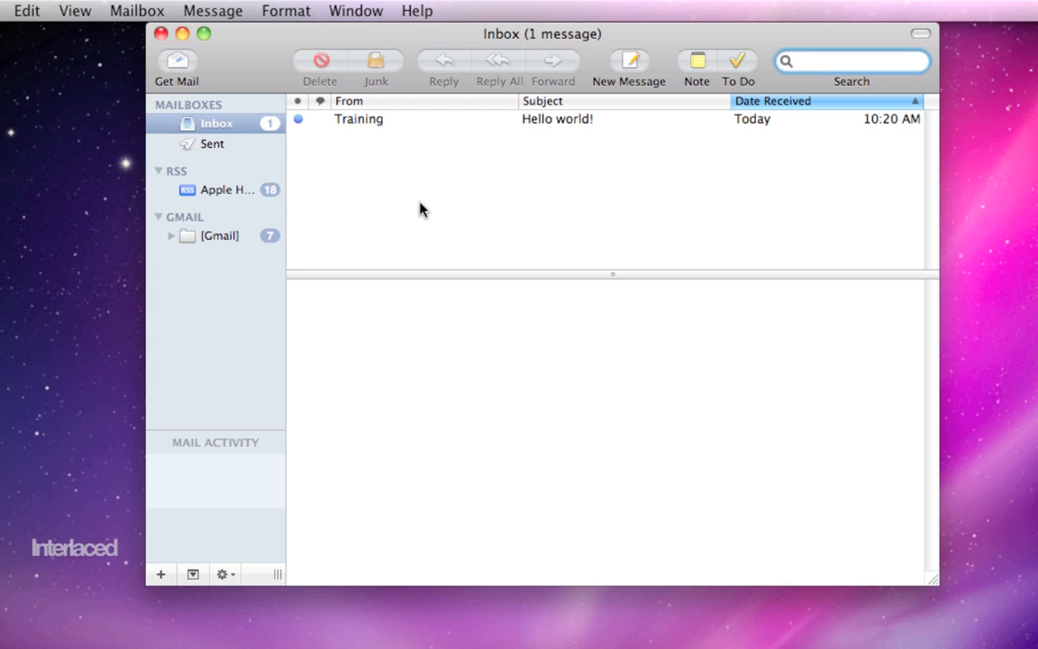
{"action": "left_click", "coordinate": [847, 61]}
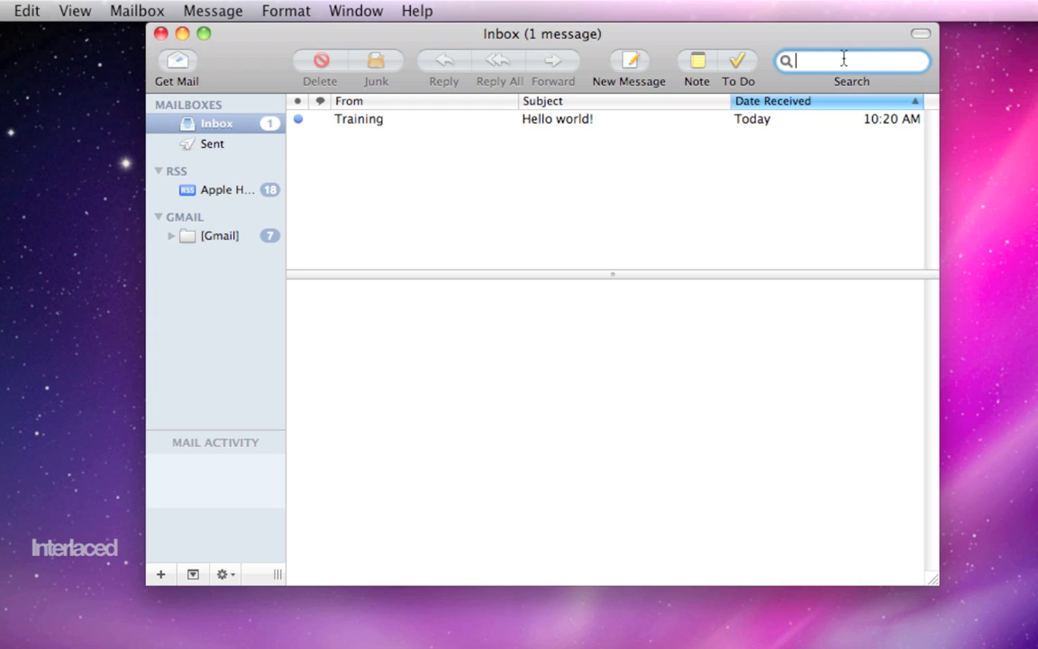
{"action": "mouse_move", "coordinate": [838, 62]}
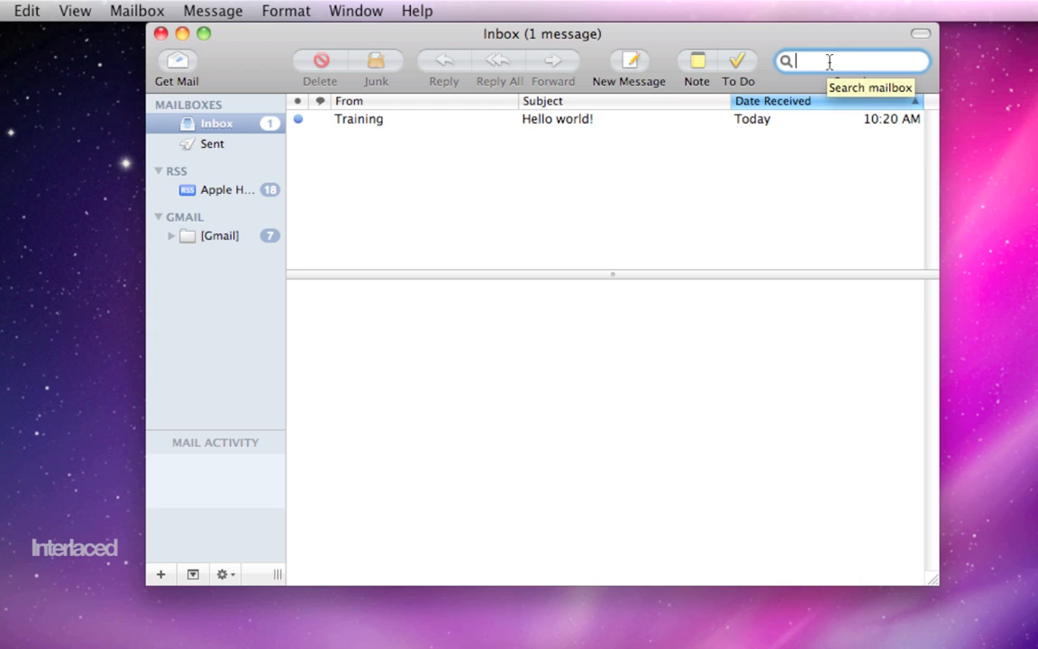
{"action": "mouse_move", "coordinate": [310, 119]}
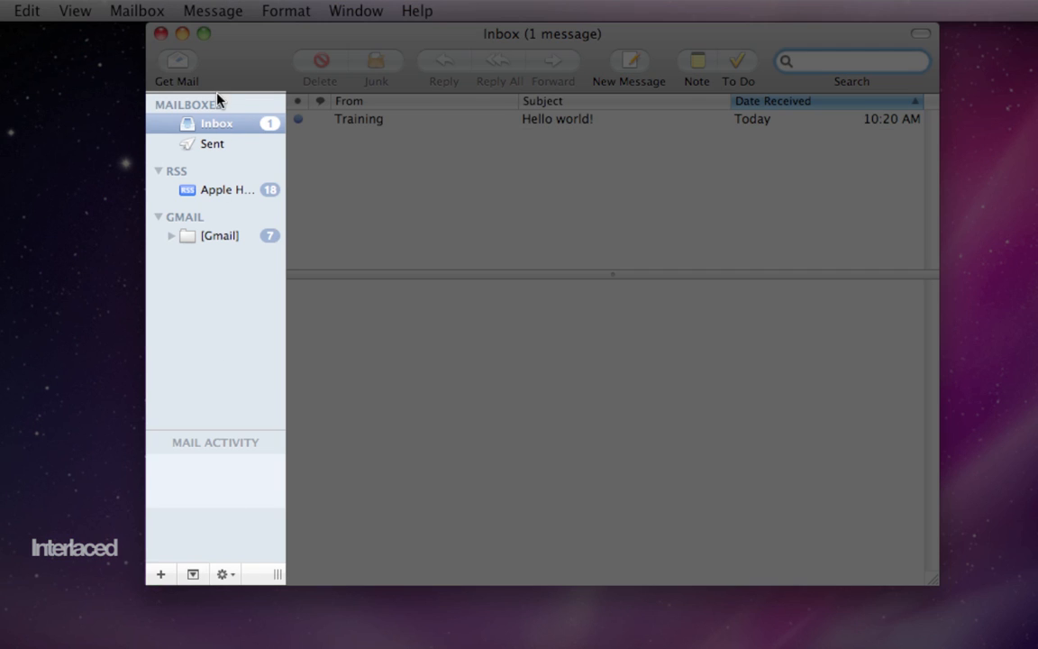
{"action": "mouse_move", "coordinate": [227, 118]}
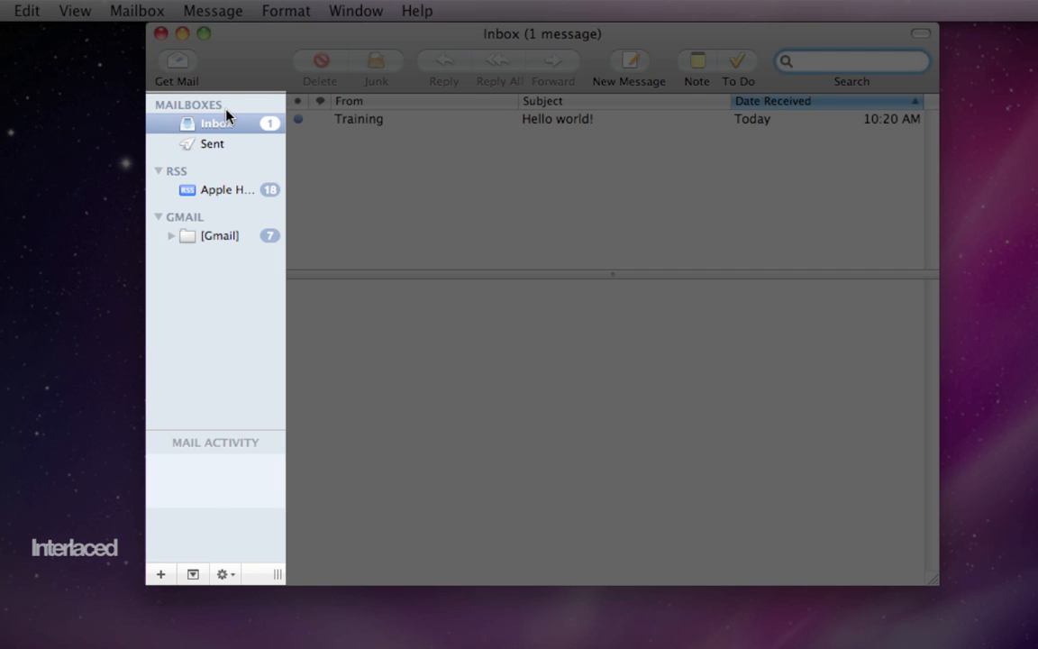
{"action": "left_click", "coordinate": [847, 61]}
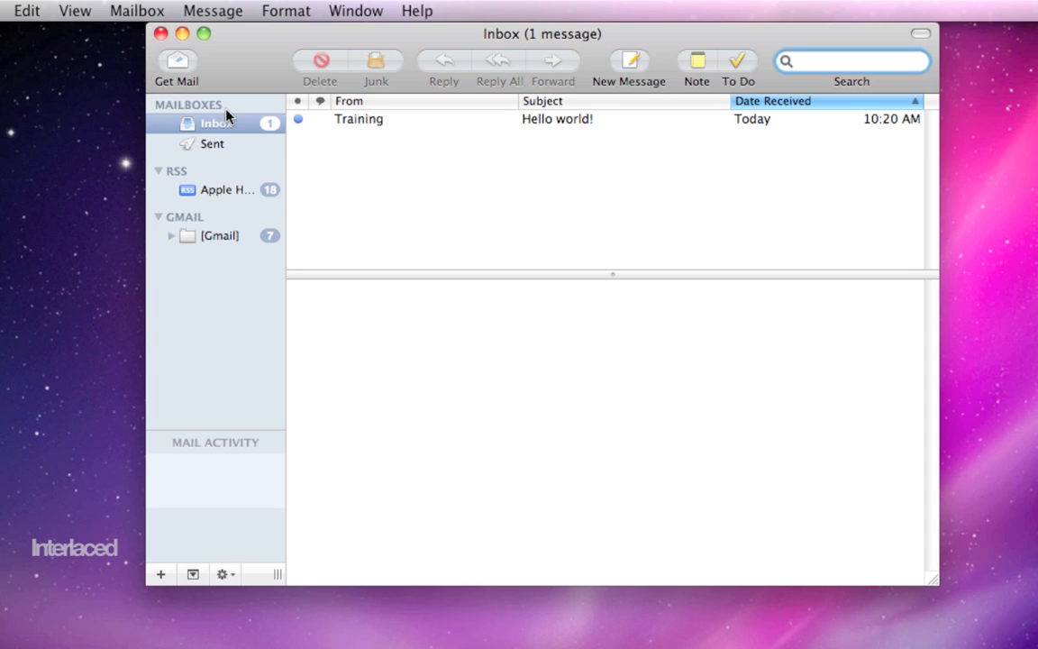
{"action": "left_click", "coordinate": [851, 61]}
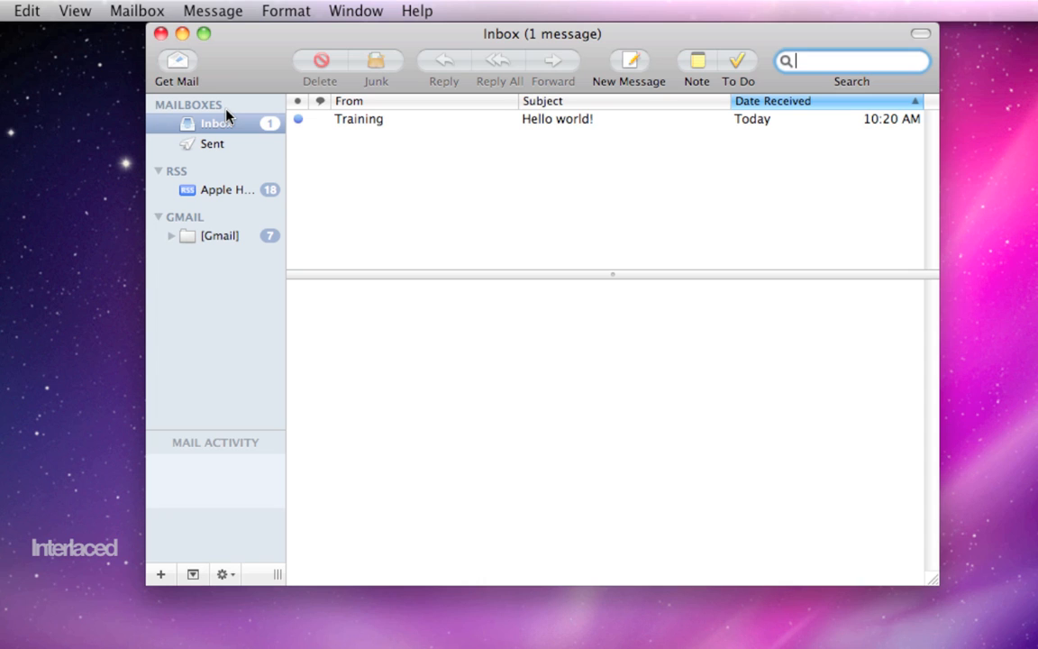
{"action": "mouse_move", "coordinate": [231, 198]}
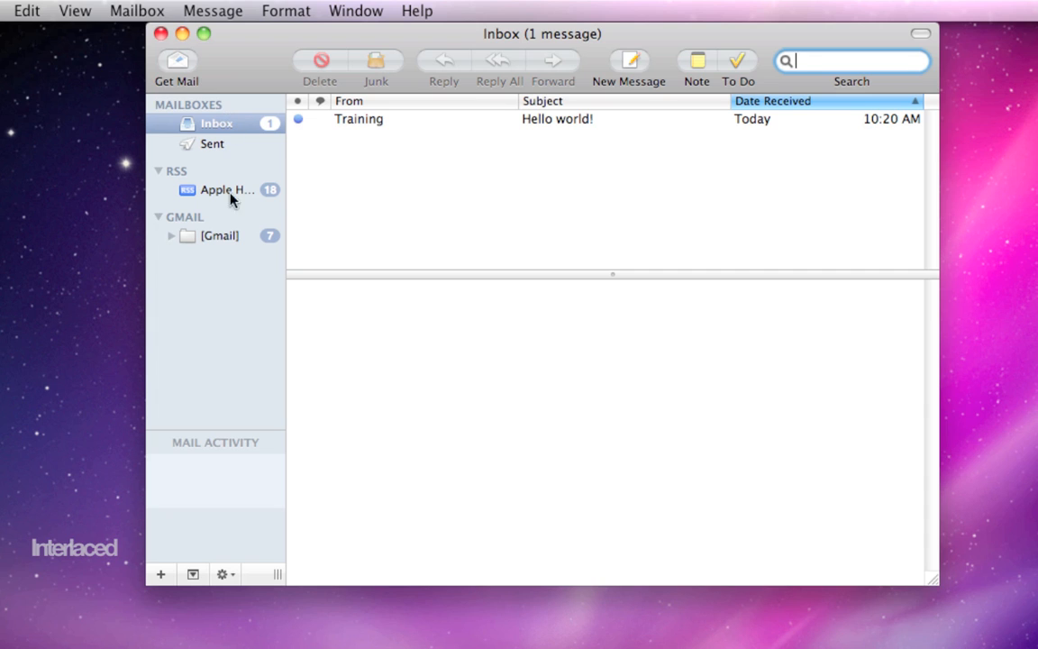
{"action": "mouse_move", "coordinate": [241, 350]}
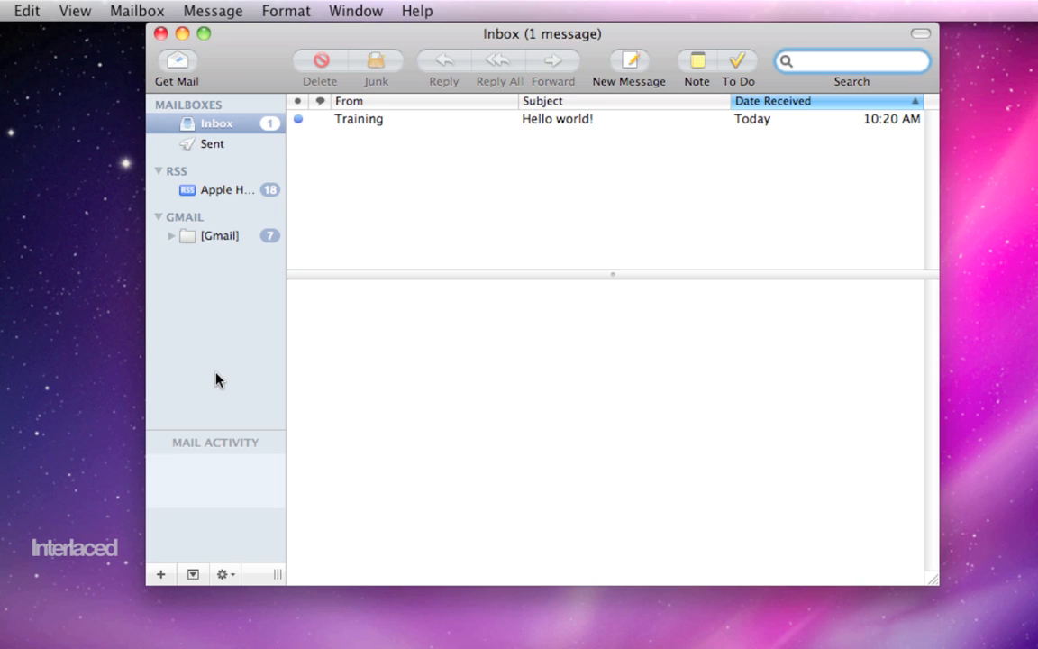
{"action": "left_click", "coordinate": [847, 61]}
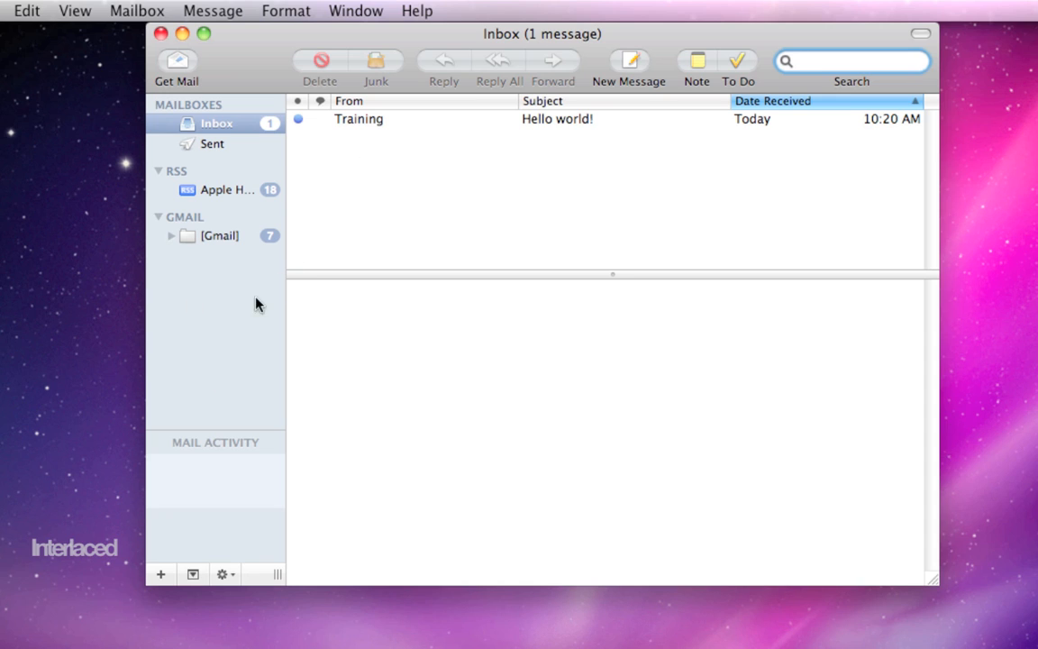
{"action": "mouse_move", "coordinate": [233, 310]}
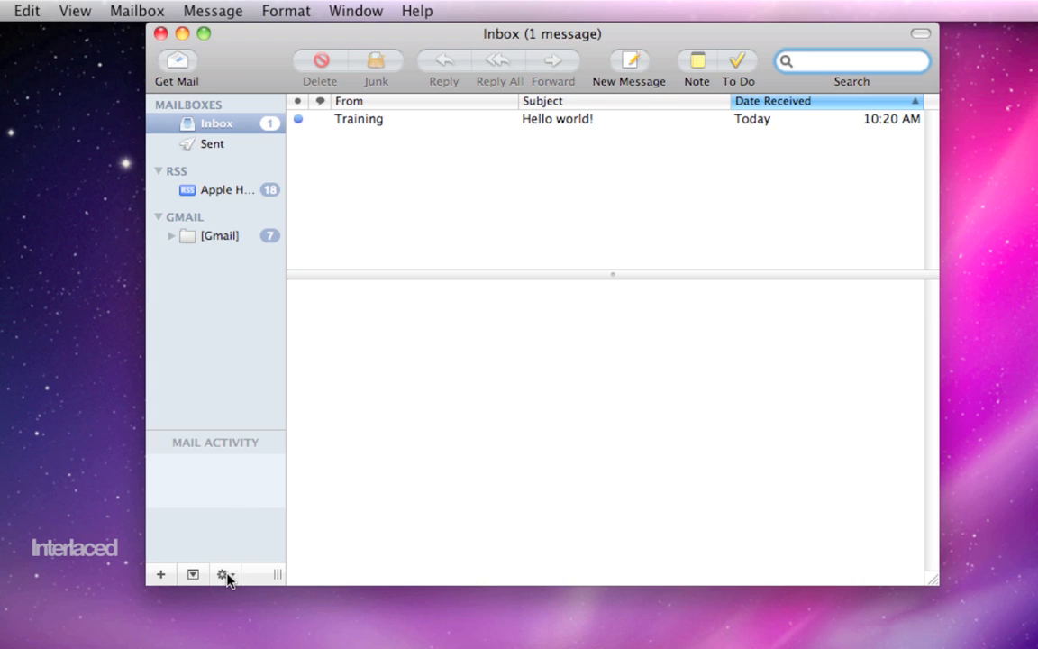
{"action": "mouse_move", "coordinate": [160, 575]}
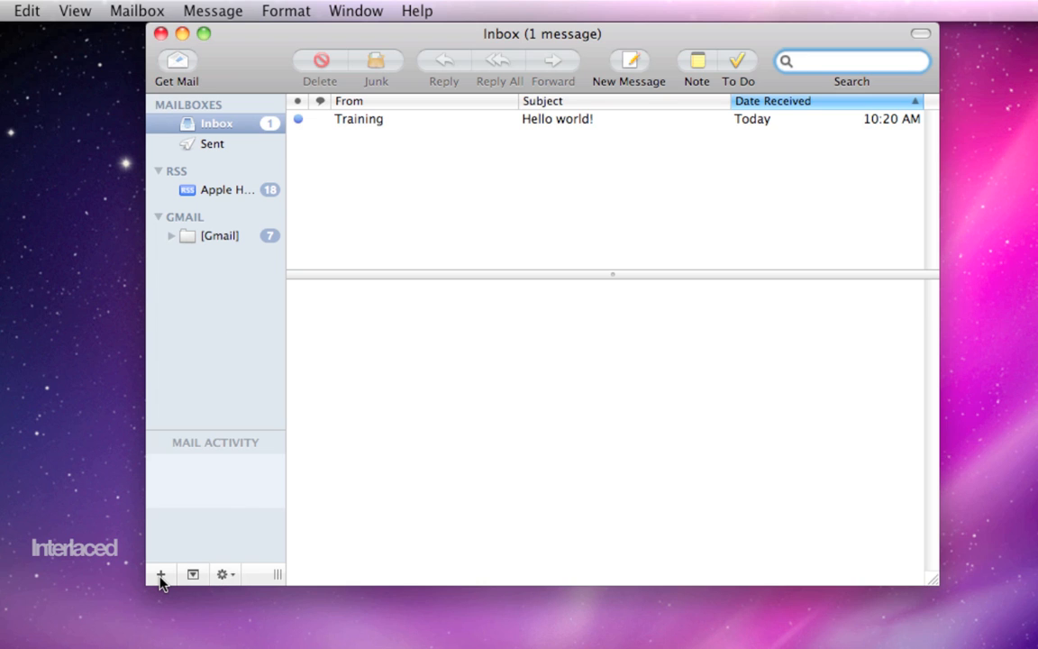
Show the mailbox actions menu at the bottom of the sidebar, then dismiss it.
{"action": "left_click", "coordinate": [162, 573]}
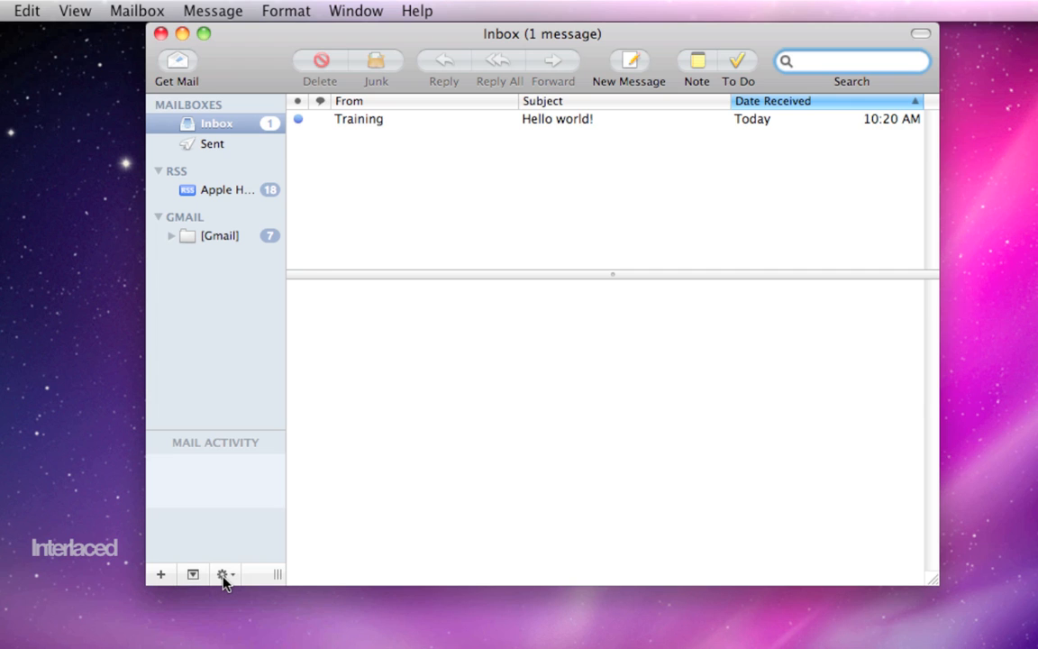
{"action": "left_click", "coordinate": [224, 573]}
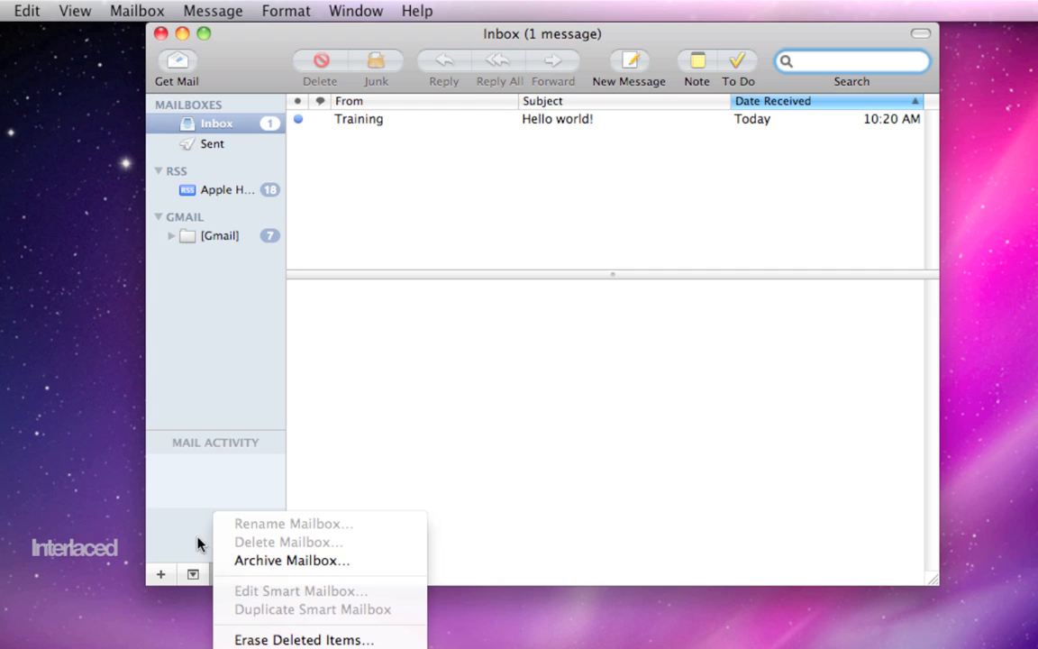
{"action": "mouse_move", "coordinate": [238, 611]}
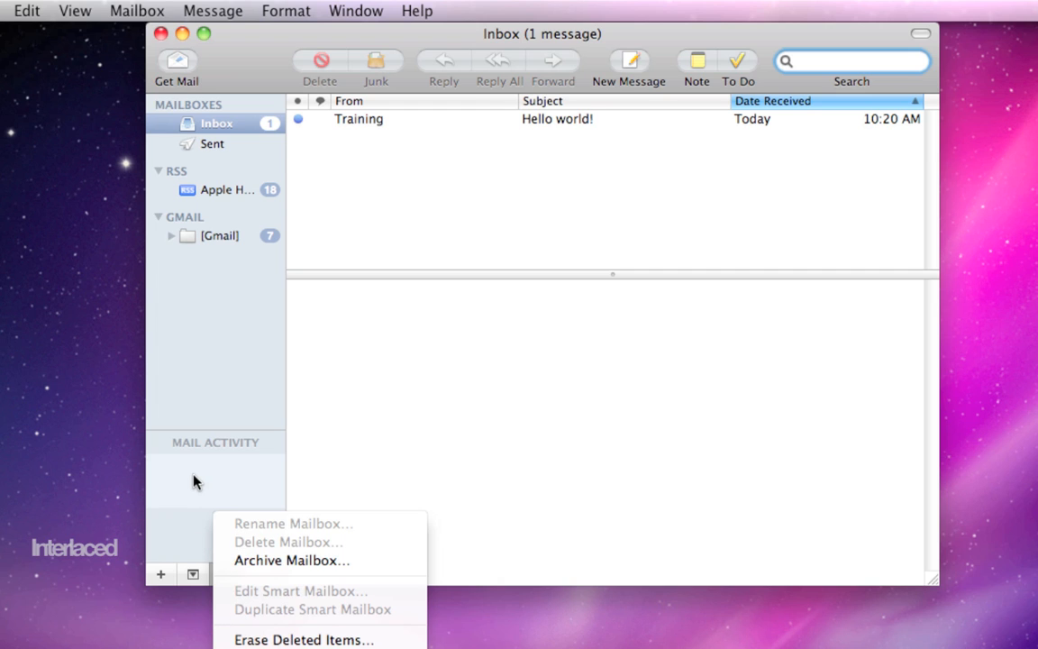
{"action": "left_click", "coordinate": [353, 418]}
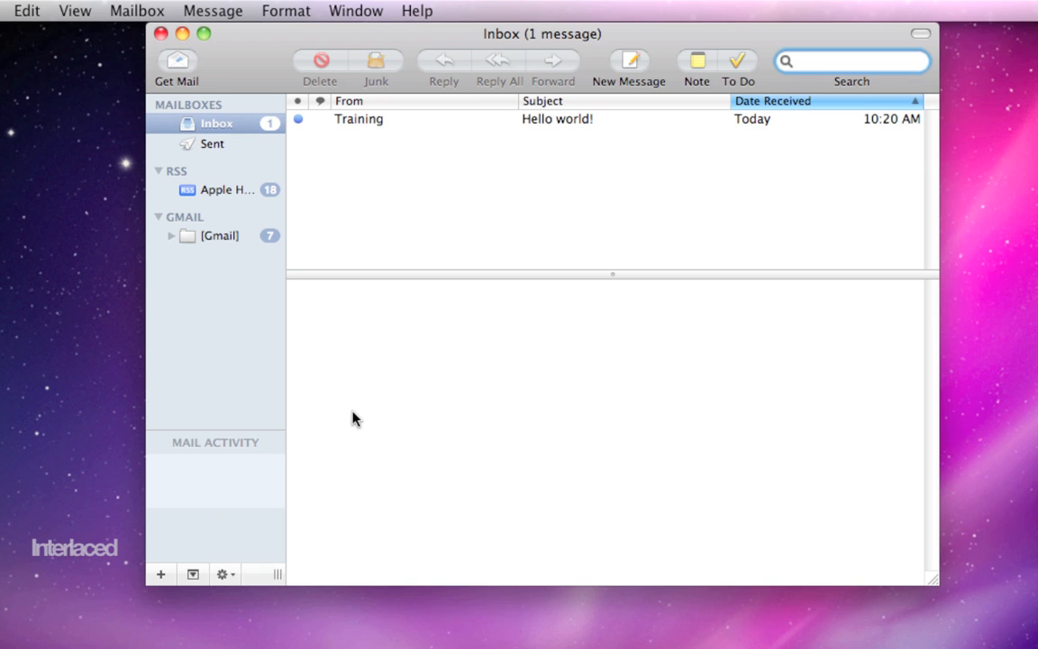
{"action": "left_click", "coordinate": [851, 62]}
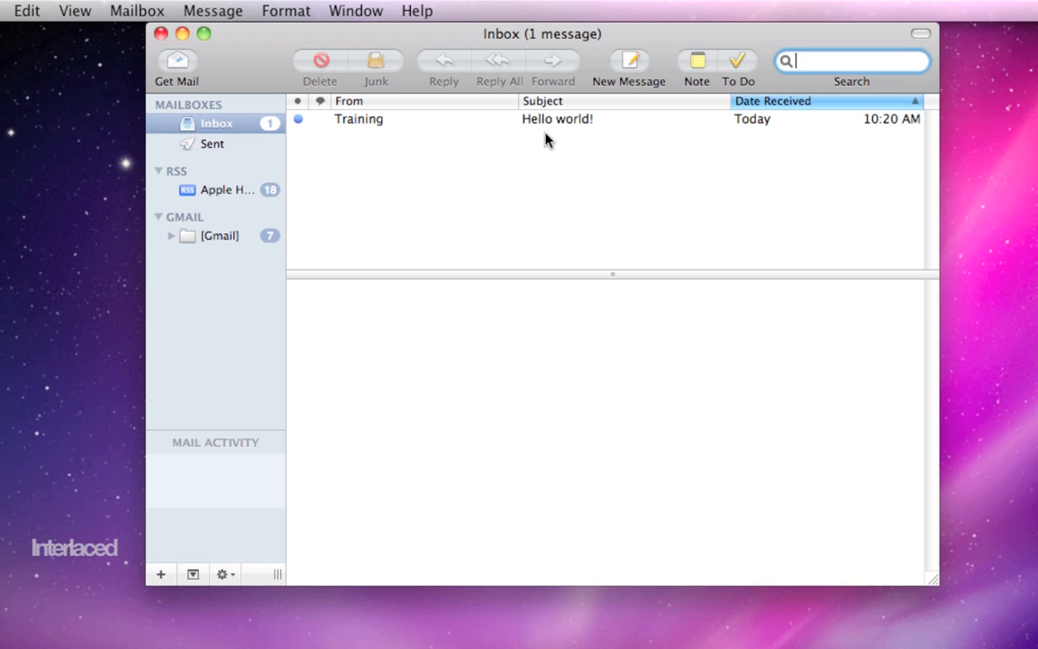
{"action": "mouse_move", "coordinate": [559, 126]}
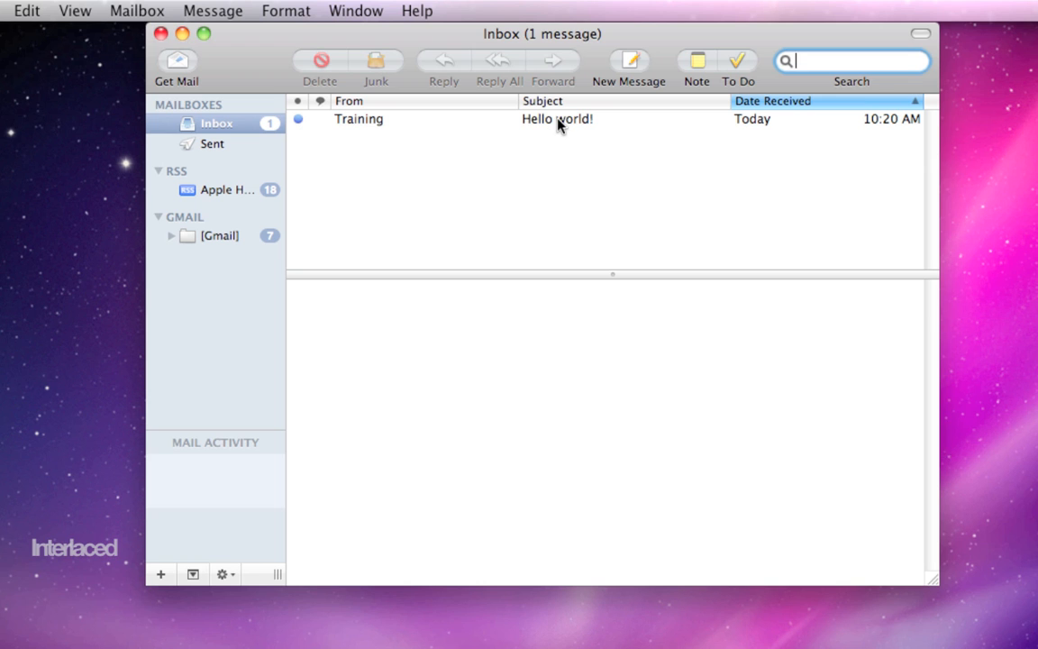
Read the 'Hello world!' message, resize the panes and window, zoom it and restore the size.
{"action": "left_click", "coordinate": [557, 119]}
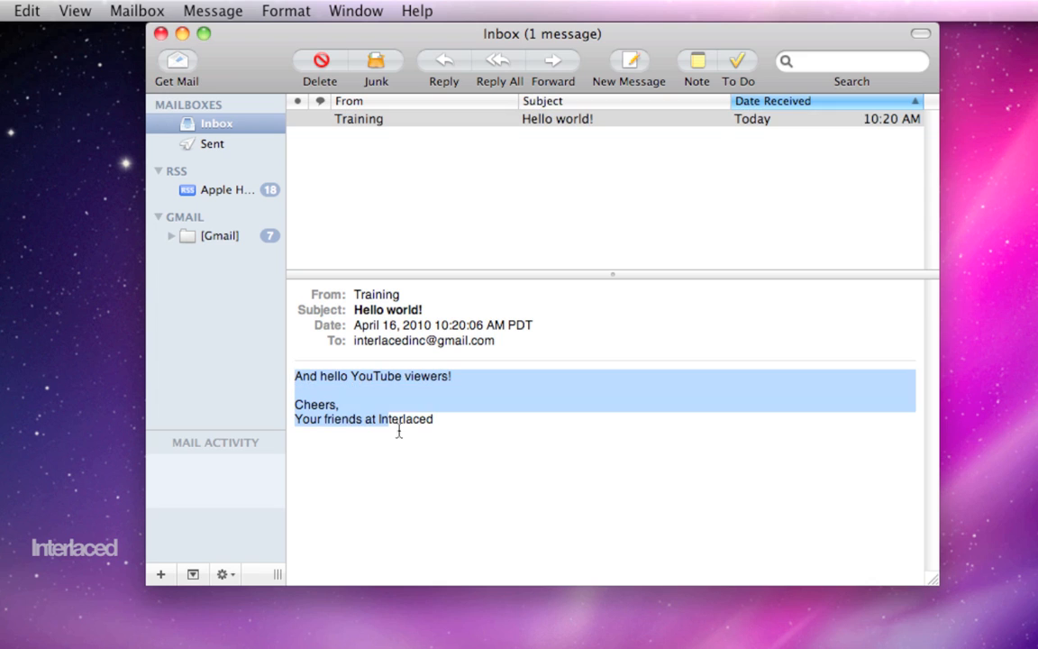
{"action": "left_click", "coordinate": [451, 459]}
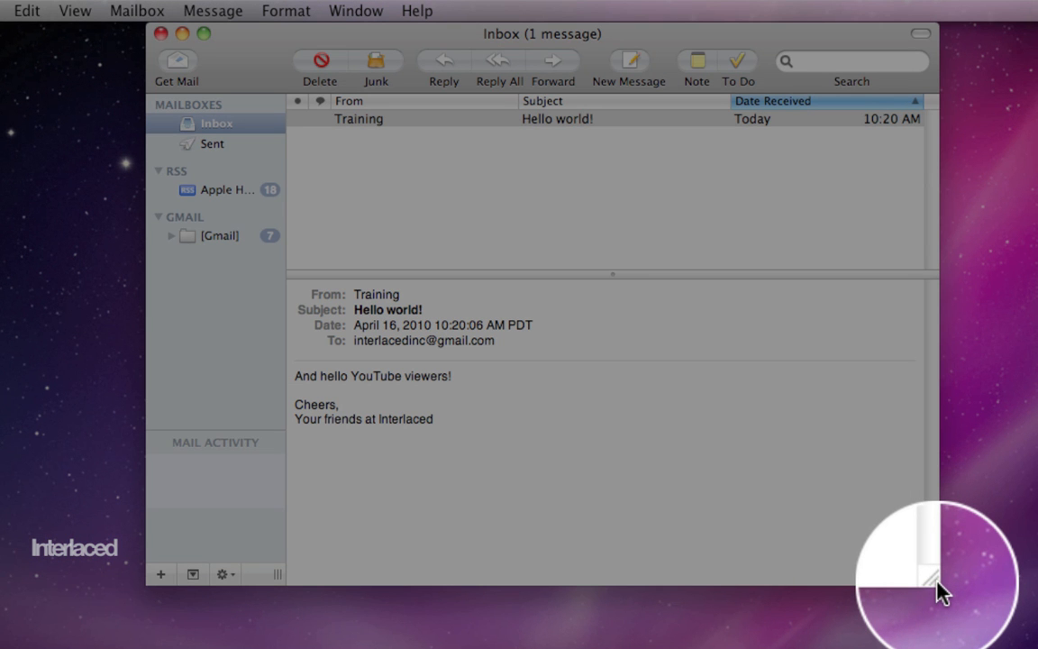
{"action": "left_click_drag", "start_coordinate": [937, 580], "coordinate": [804, 497]}
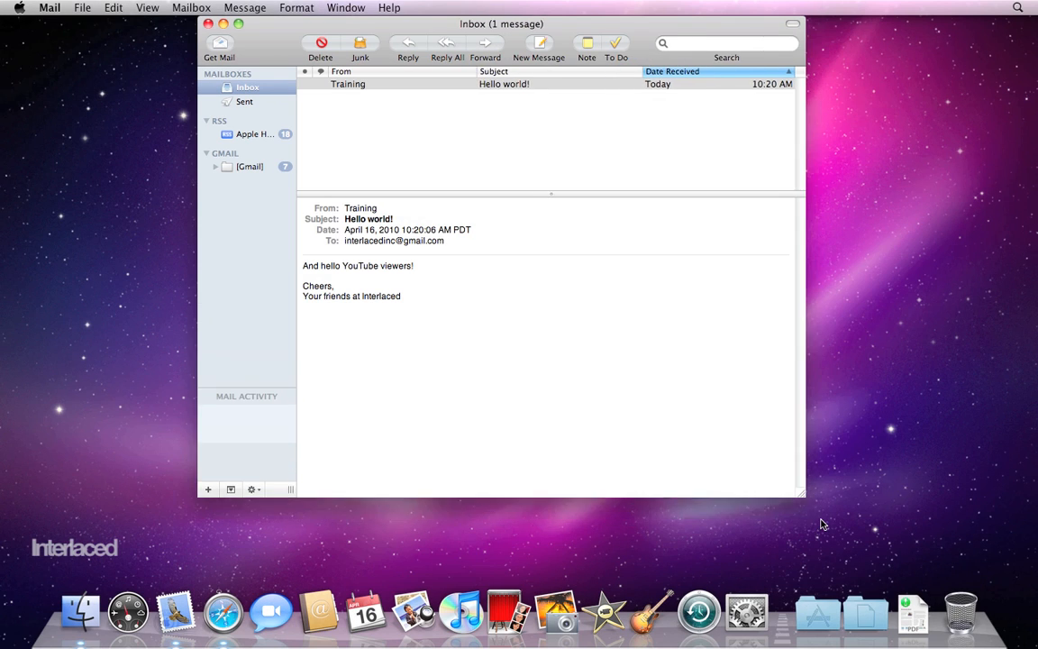
{"action": "left_click_drag", "start_coordinate": [800, 498], "coordinate": [658, 344]}
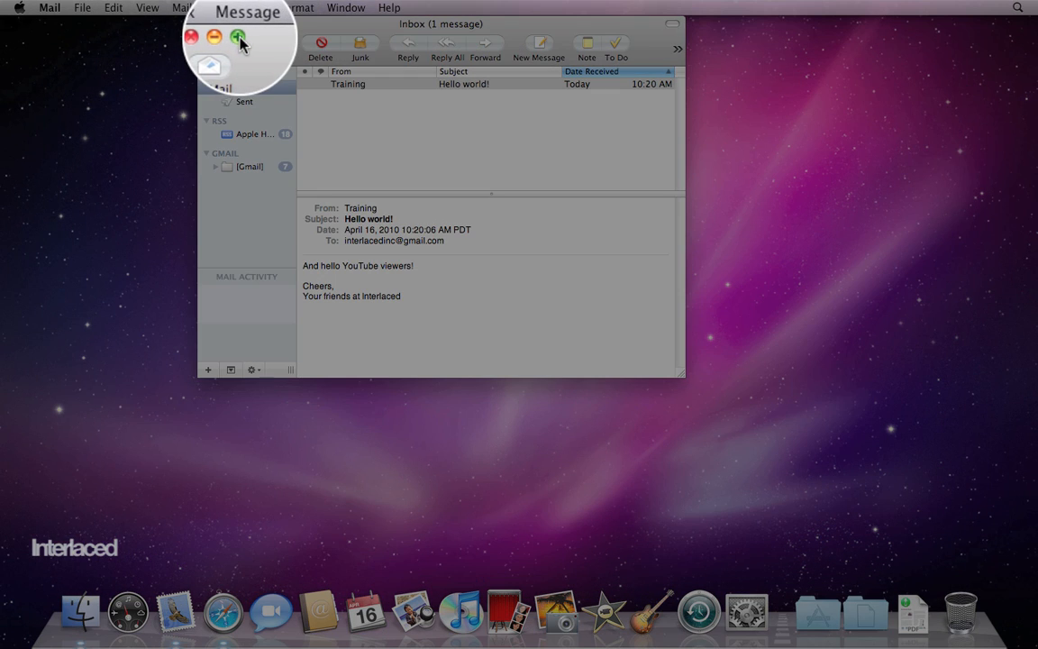
{"action": "left_click", "coordinate": [238, 37]}
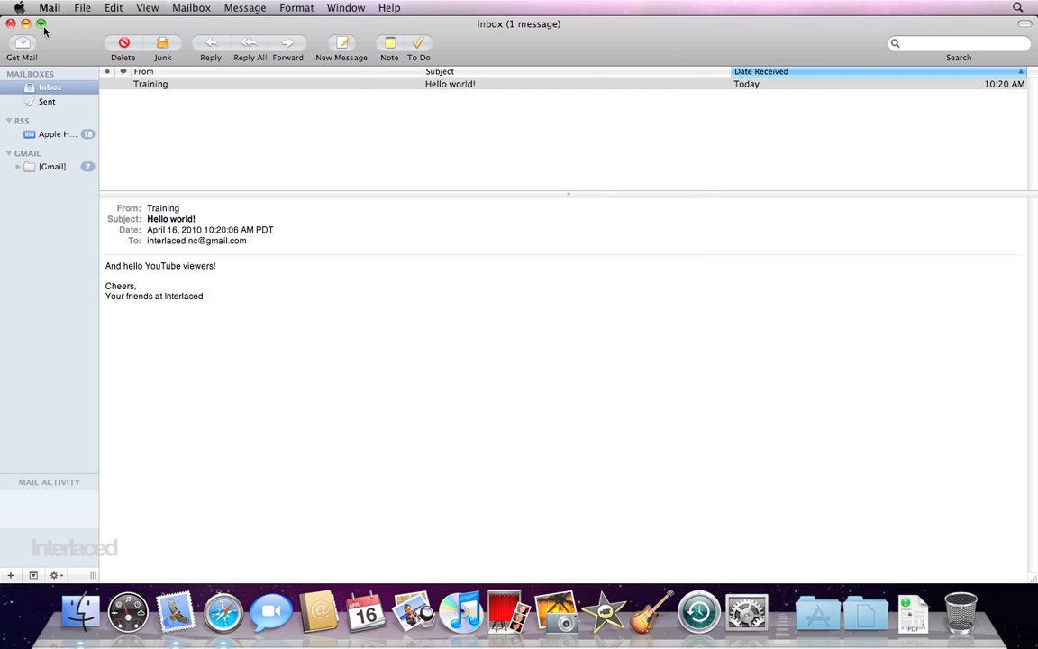
{"action": "left_click", "coordinate": [42, 23]}
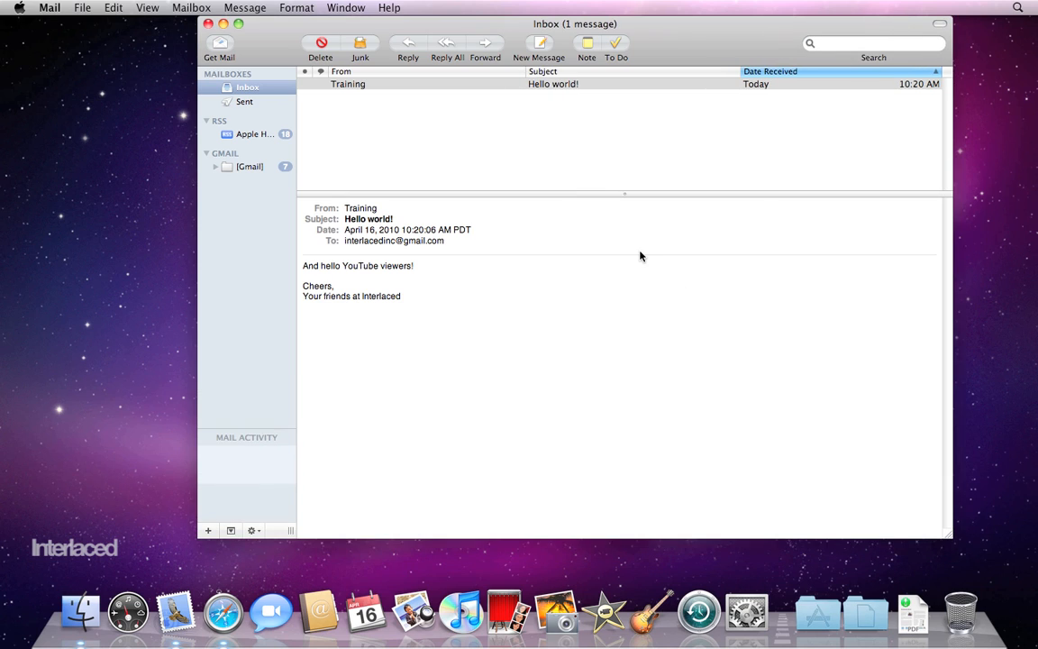
{"action": "mouse_move", "coordinate": [426, 179]}
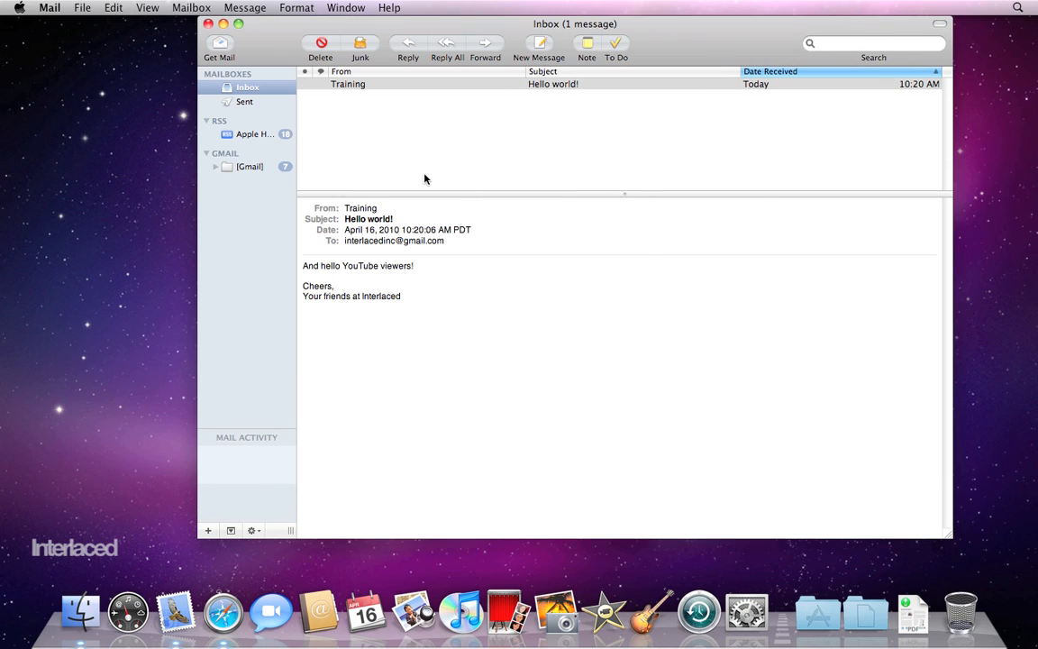
{"action": "mouse_move", "coordinate": [296, 123]}
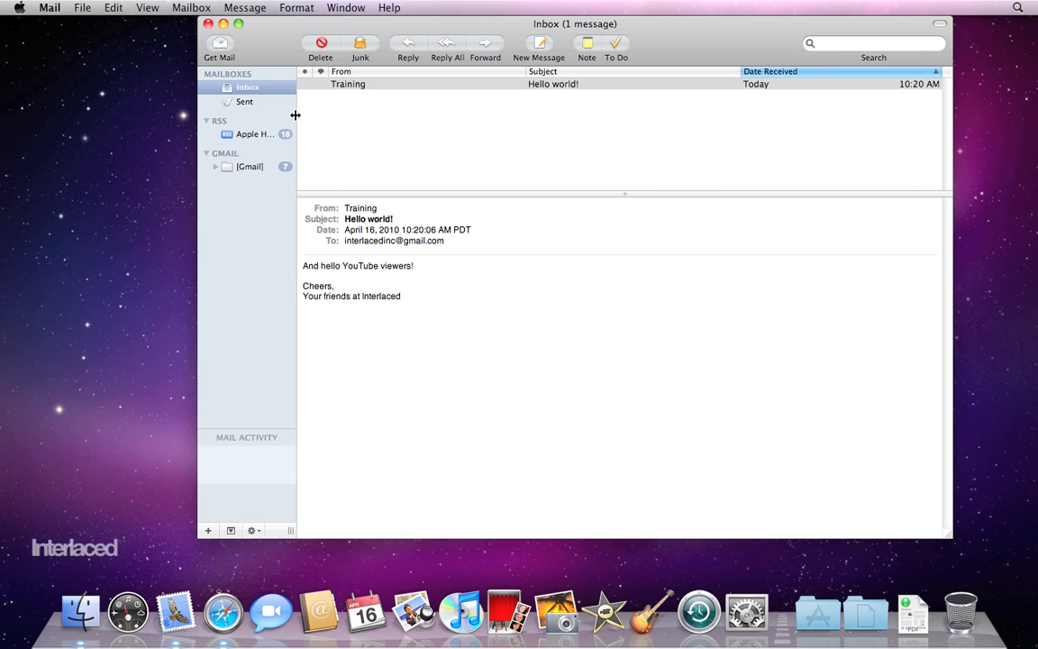
{"action": "mouse_move", "coordinate": [295, 117]}
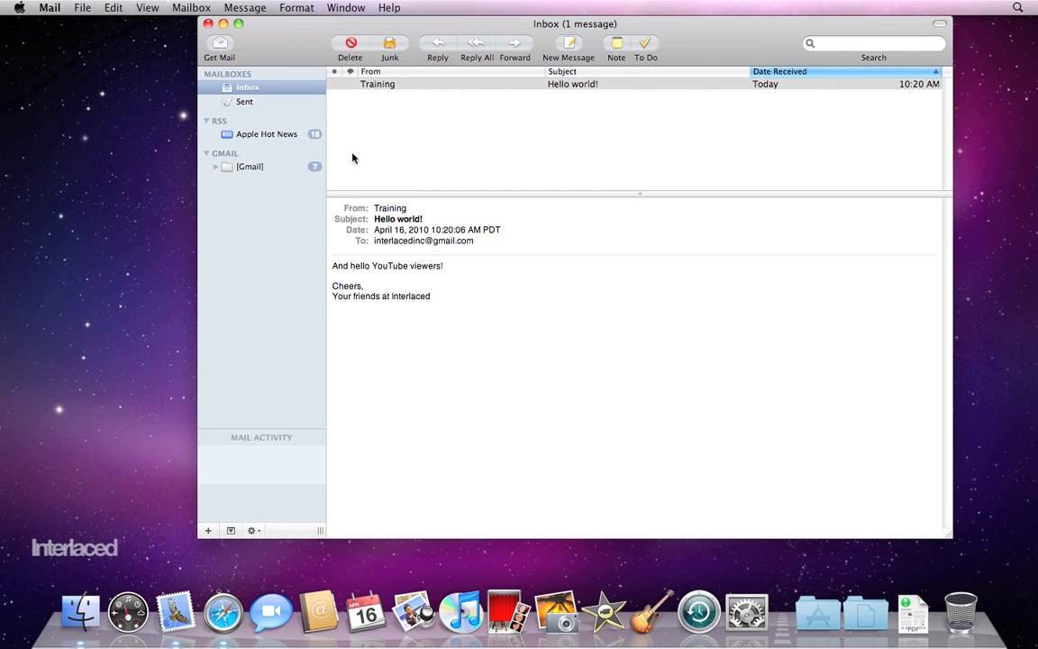
{"action": "mouse_move", "coordinate": [638, 202]}
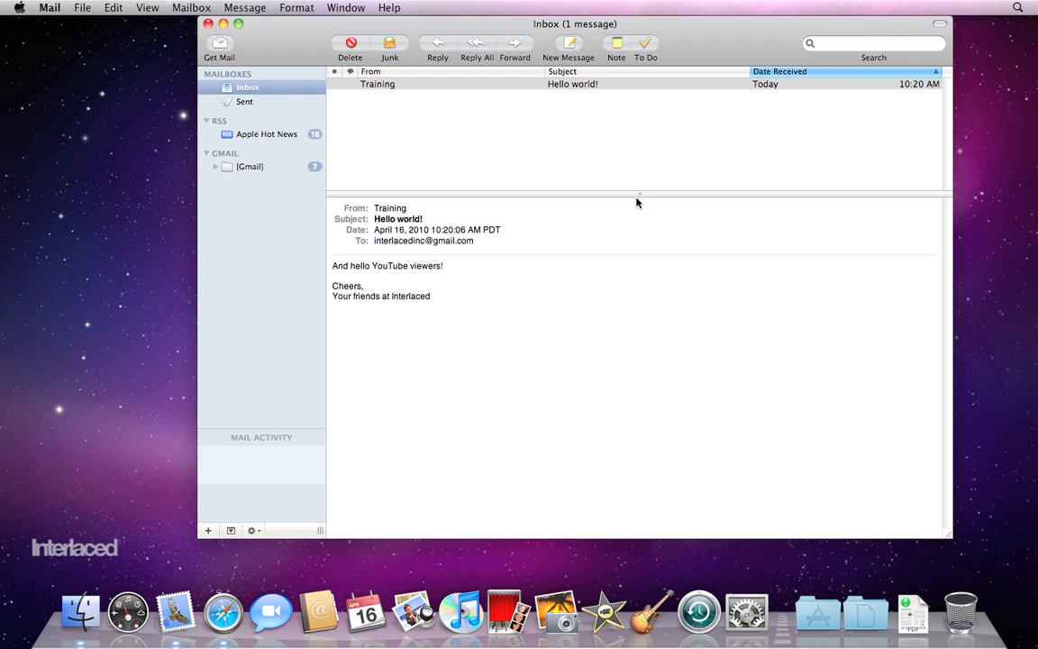
{"action": "mouse_move", "coordinate": [649, 195]}
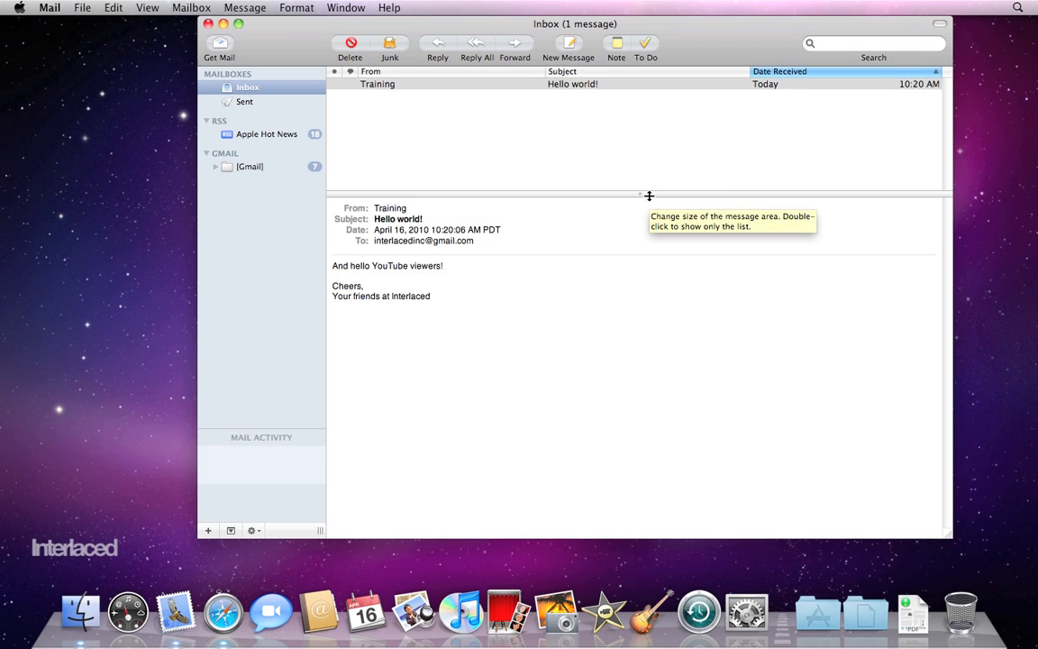
Move the split bar so the message list is taller and the reading area smaller.
{"action": "left_click_drag", "start_coordinate": [649, 194], "coordinate": [660, 123]}
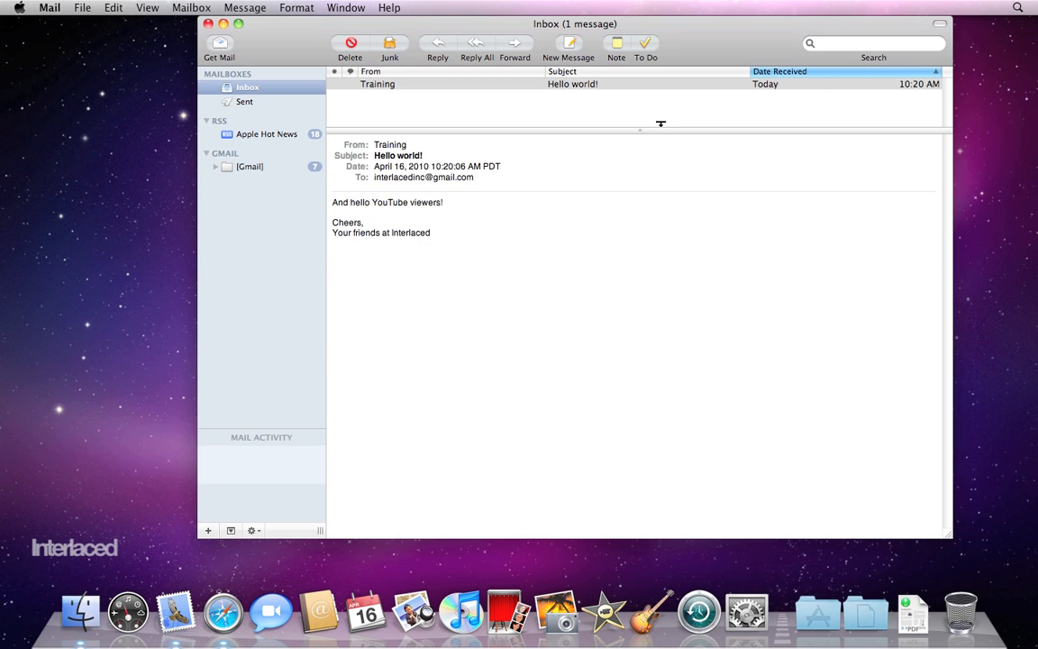
{"action": "left_click_drag", "start_coordinate": [640, 130], "coordinate": [640, 180]}
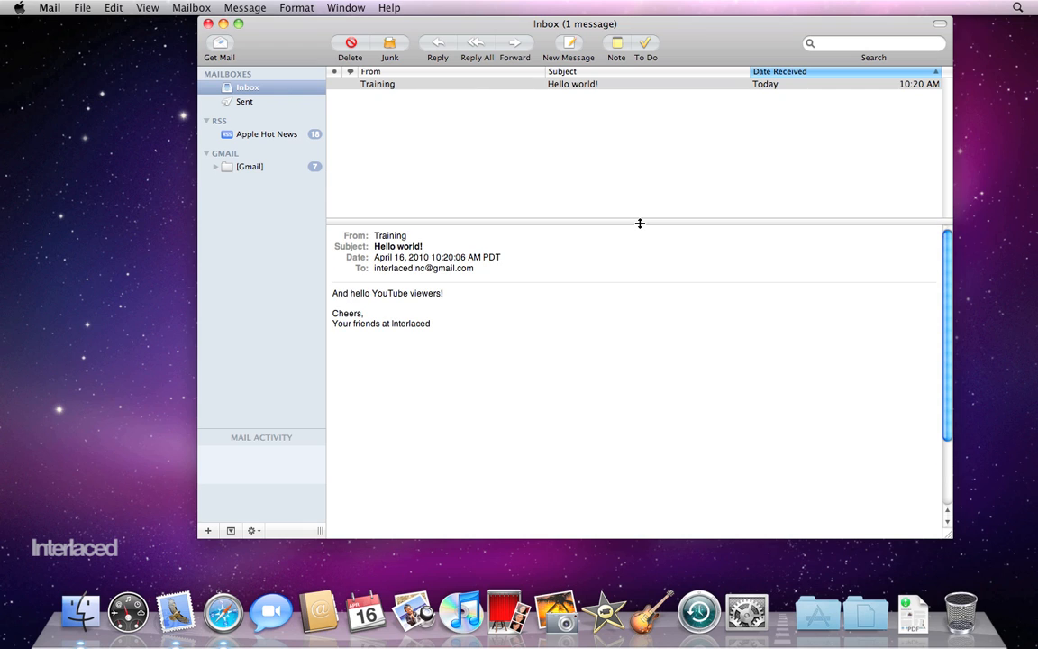
{"action": "mouse_move", "coordinate": [640, 224]}
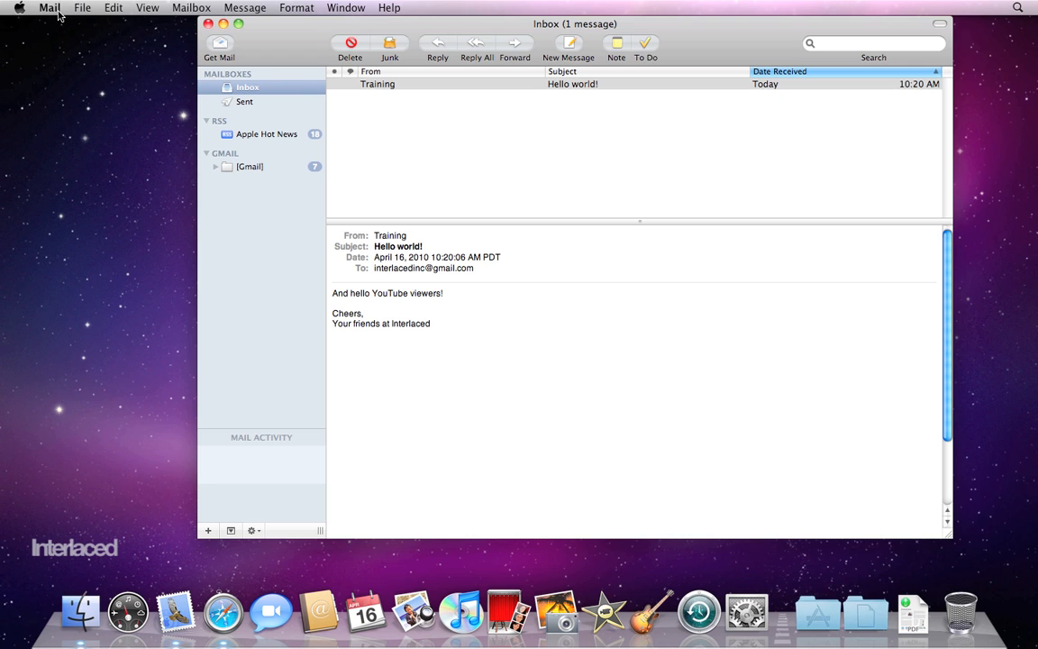
Open Mail Preferences on General, keep new-mail checking every 5 minutes, then go to Accounts.
{"action": "left_click", "coordinate": [48, 7]}
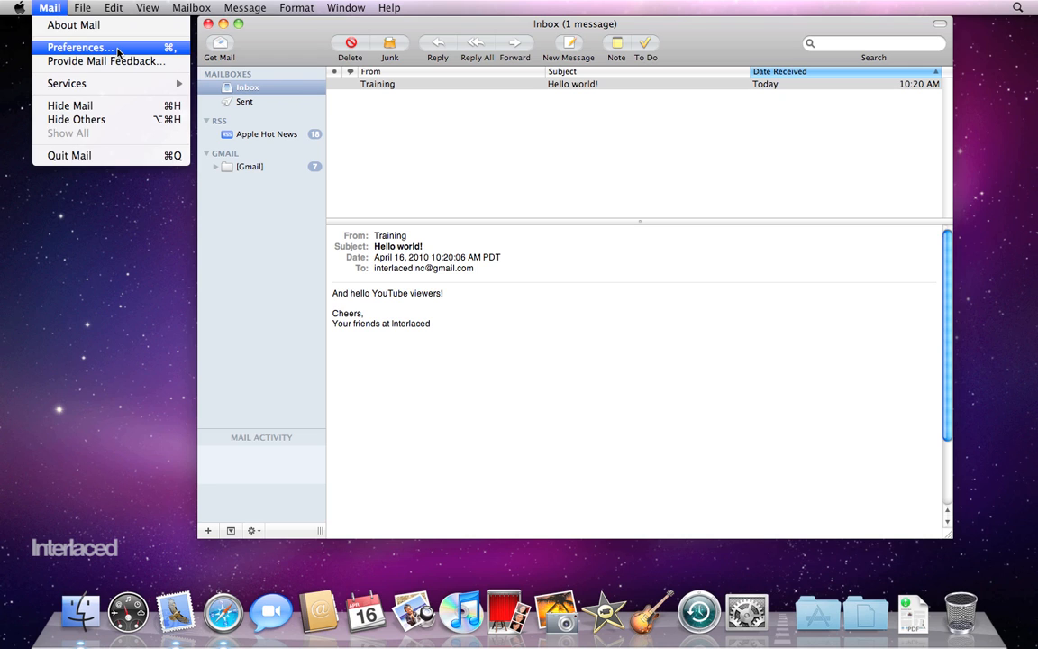
{"action": "left_click", "coordinate": [79, 47]}
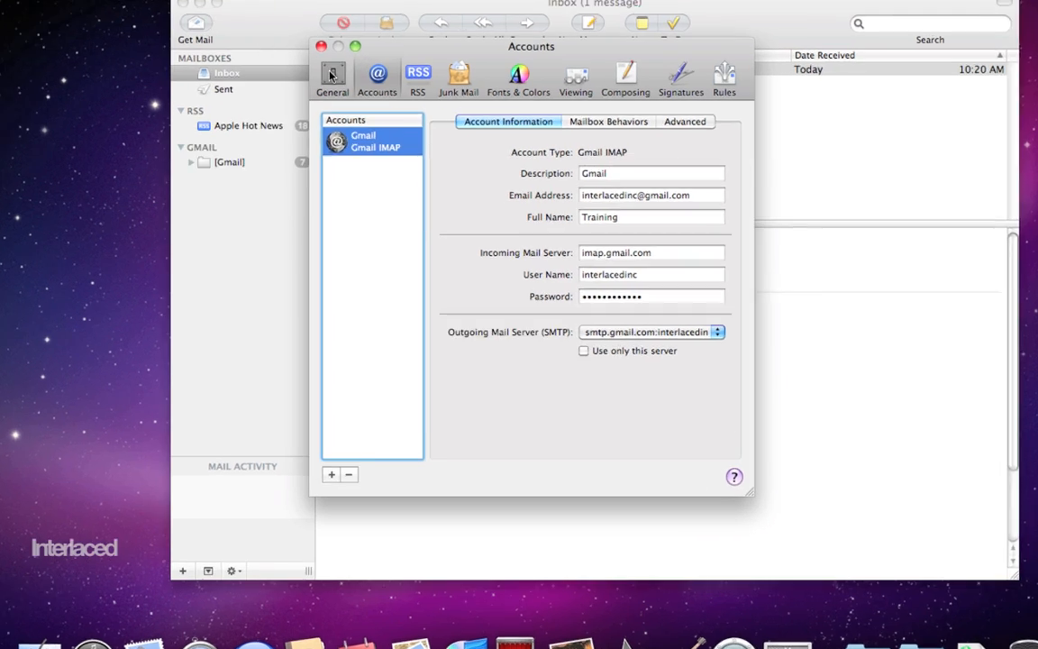
{"action": "left_click", "coordinate": [332, 76]}
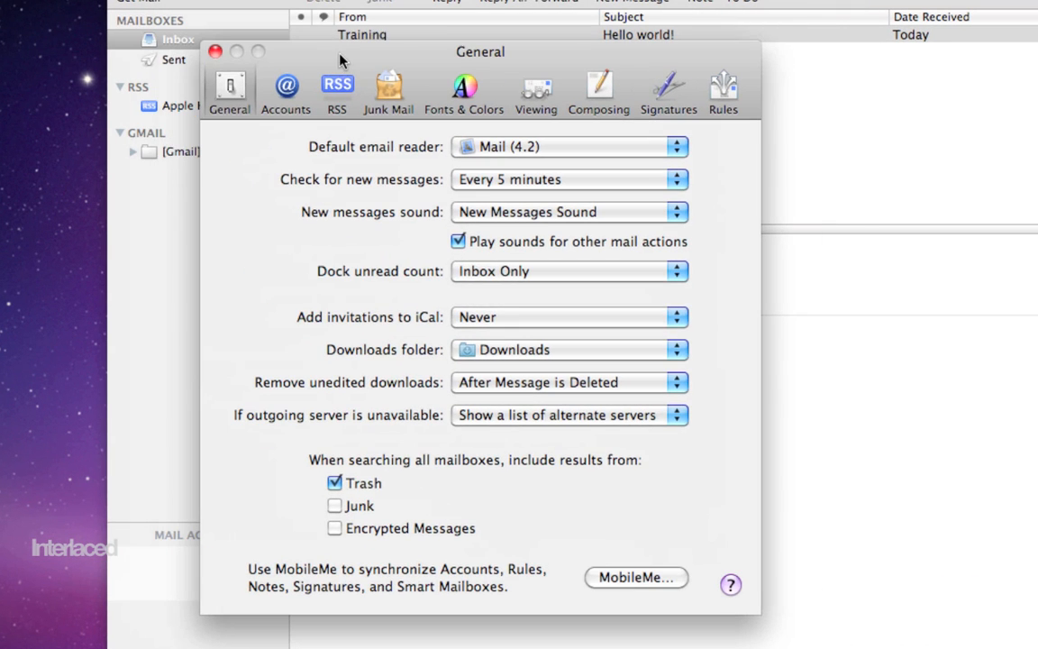
{"action": "mouse_move", "coordinate": [593, 104]}
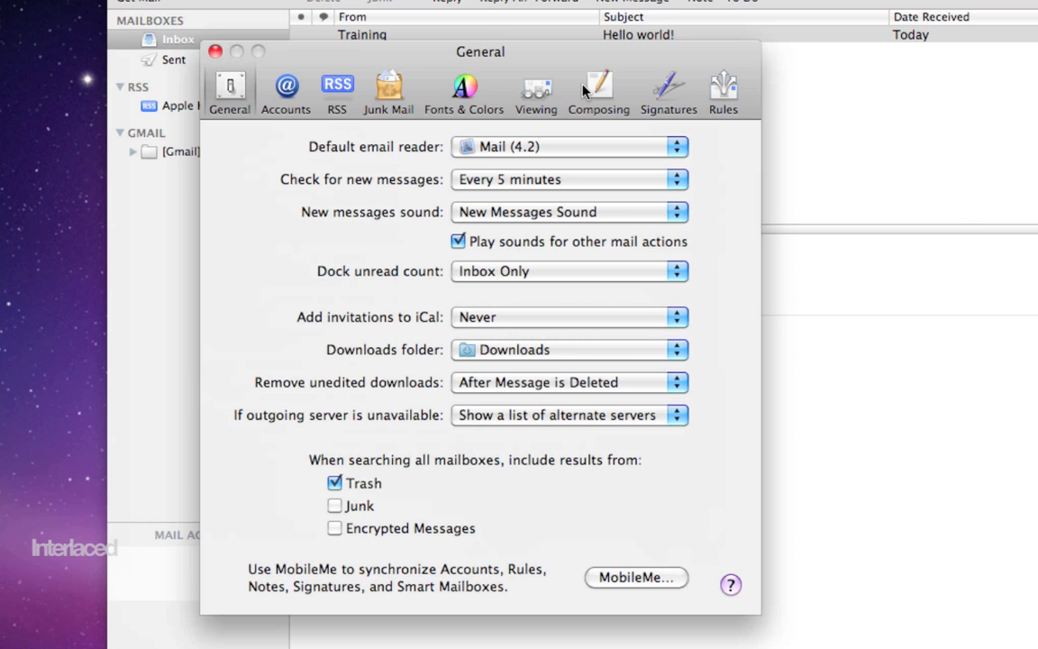
{"action": "mouse_move", "coordinate": [516, 79]}
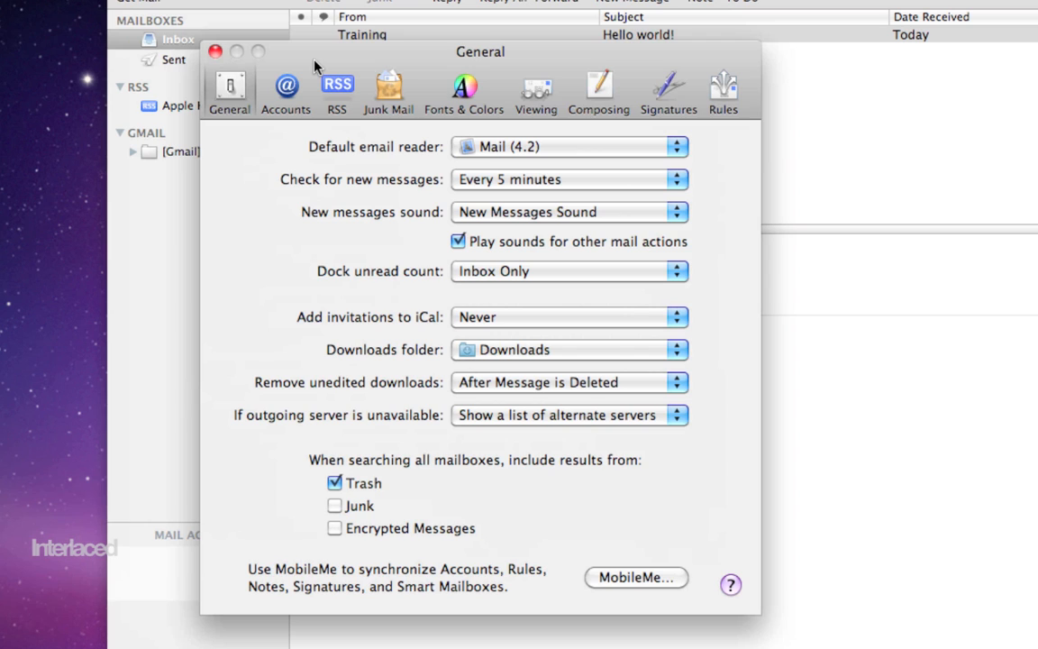
{"action": "mouse_move", "coordinate": [521, 189]}
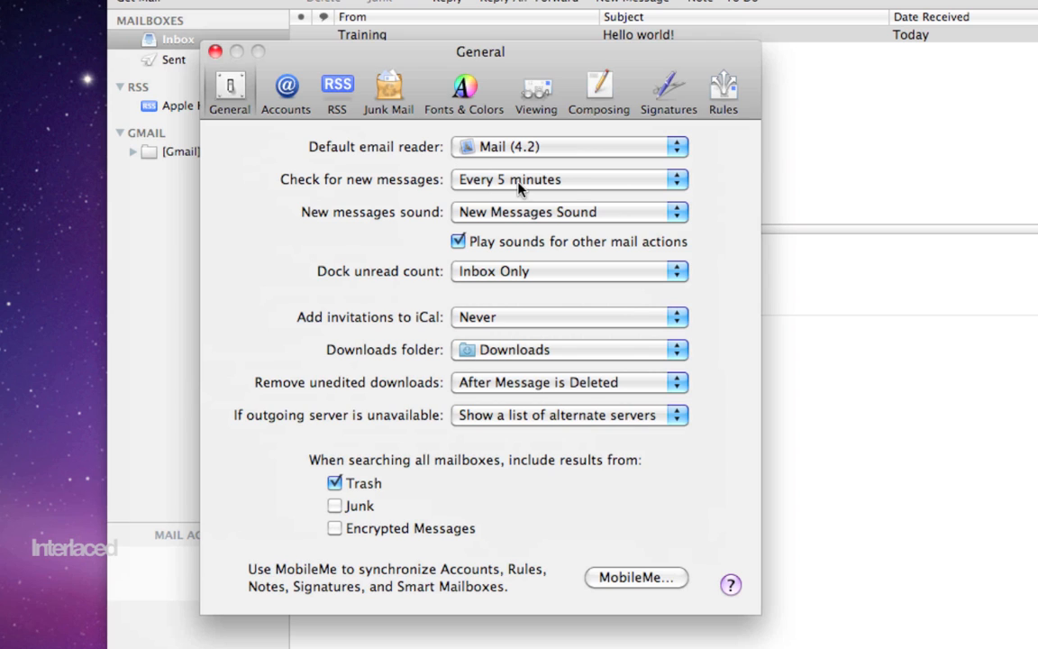
{"action": "left_click", "coordinate": [570, 180]}
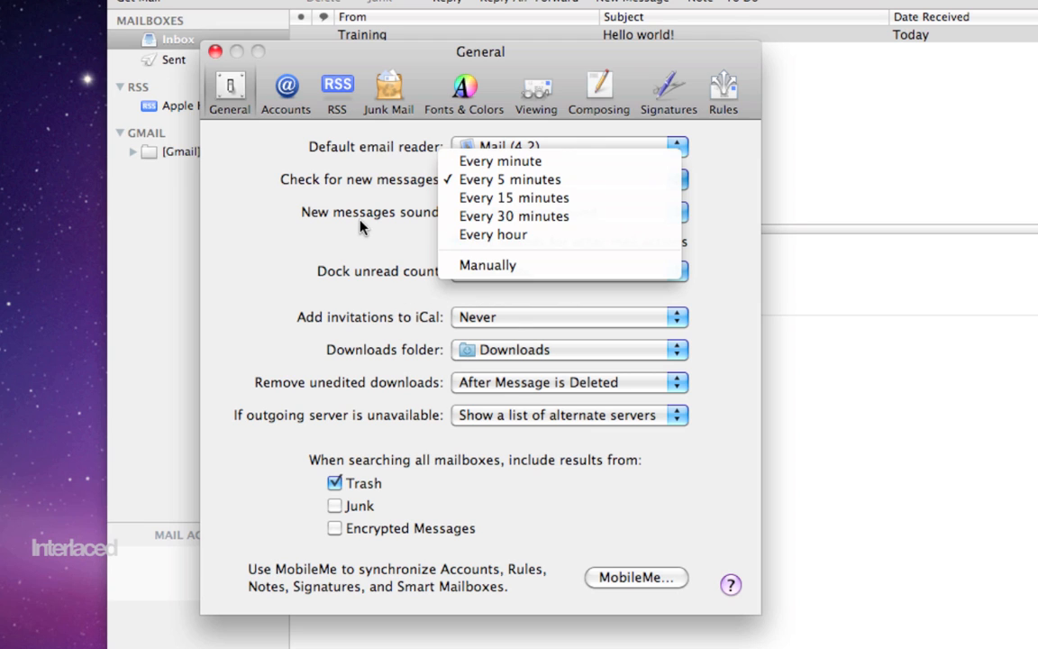
{"action": "left_click", "coordinate": [510, 180]}
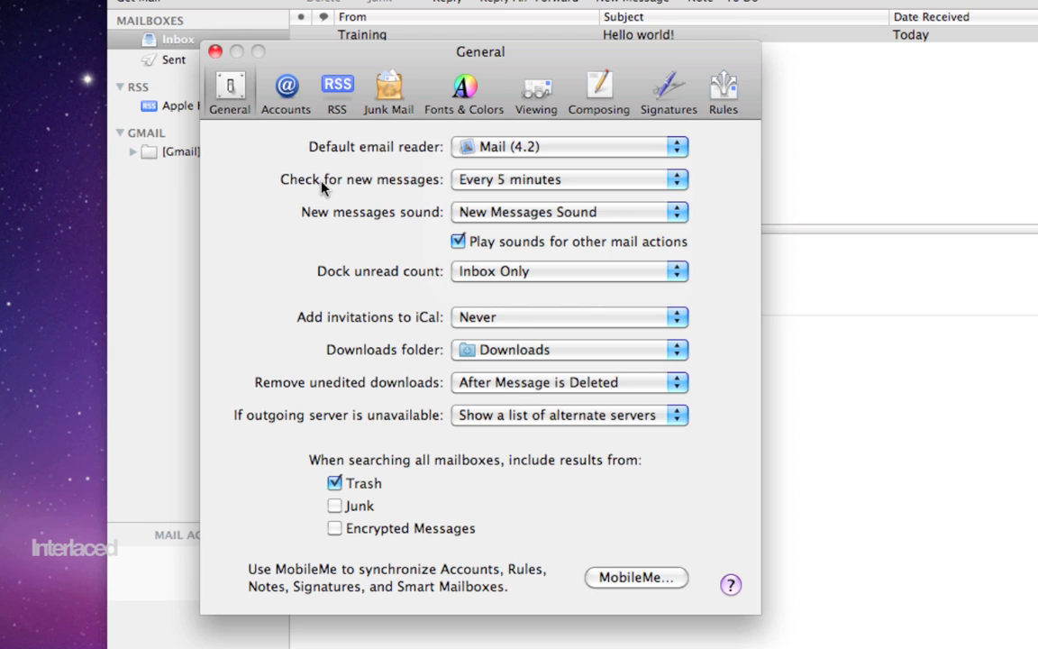
{"action": "left_click", "coordinate": [284, 90]}
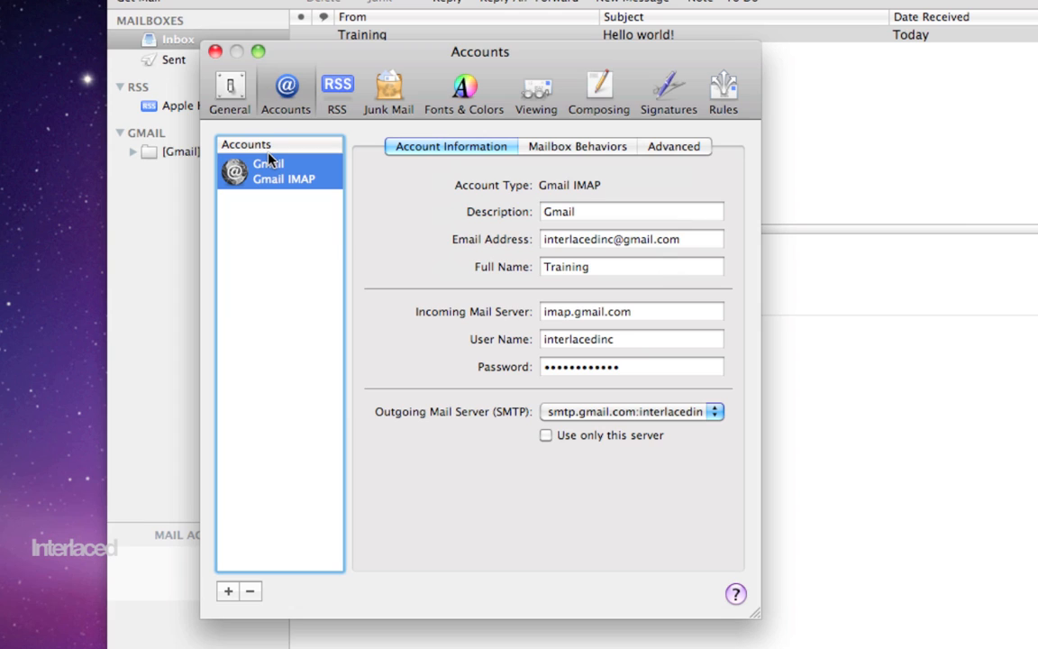
{"action": "mouse_move", "coordinate": [228, 592]}
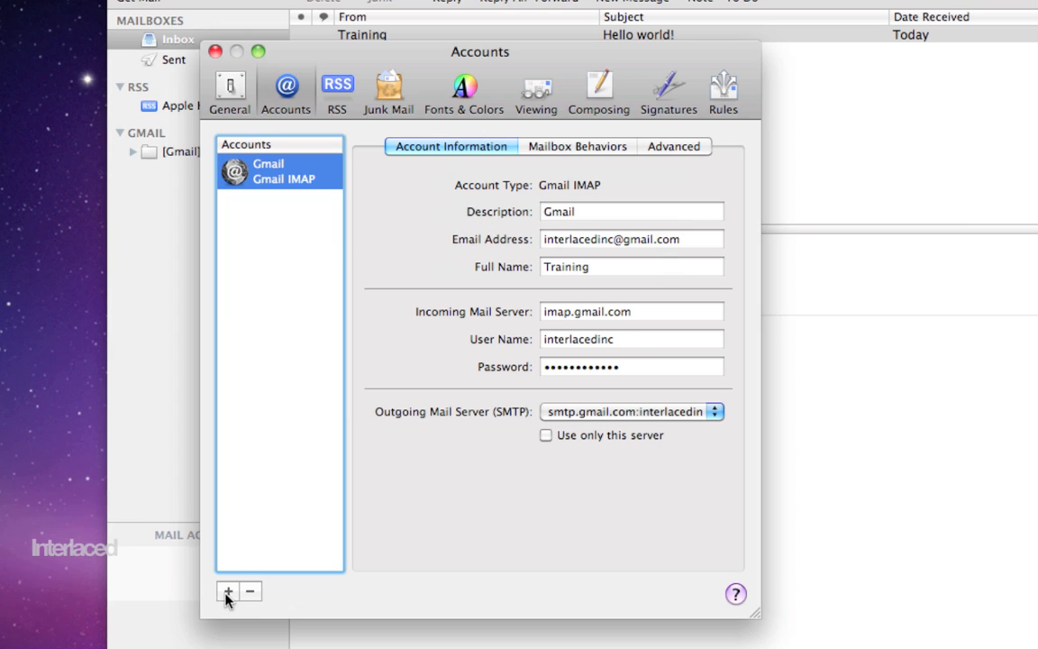
{"action": "mouse_move", "coordinate": [227, 591]}
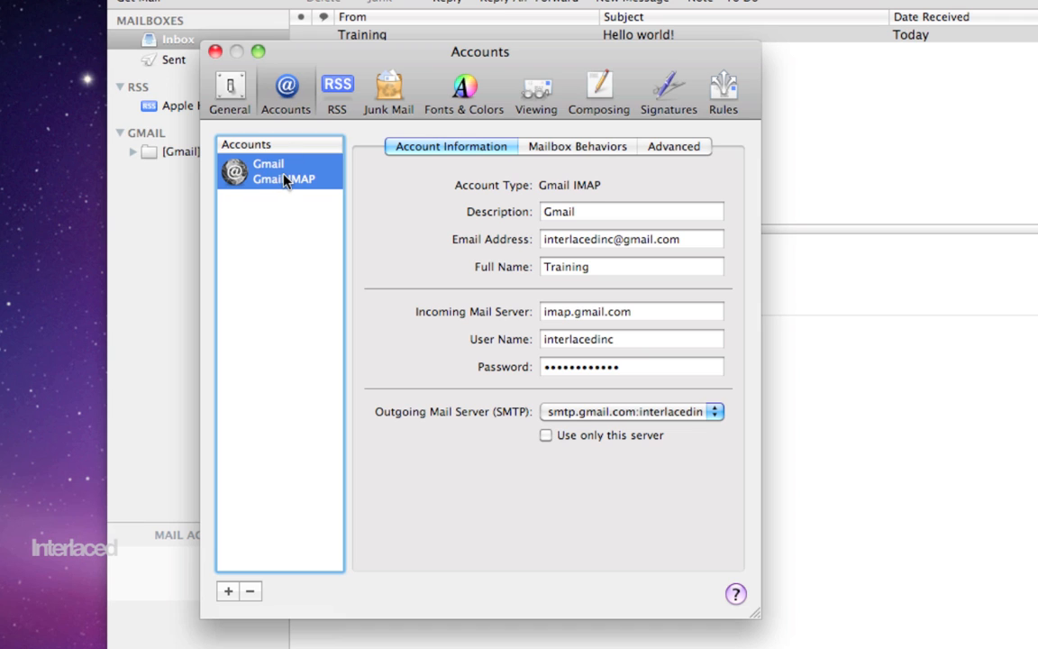
Show the Gmail account's Mailbox Behaviors settings.
{"action": "left_click", "coordinate": [577, 146]}
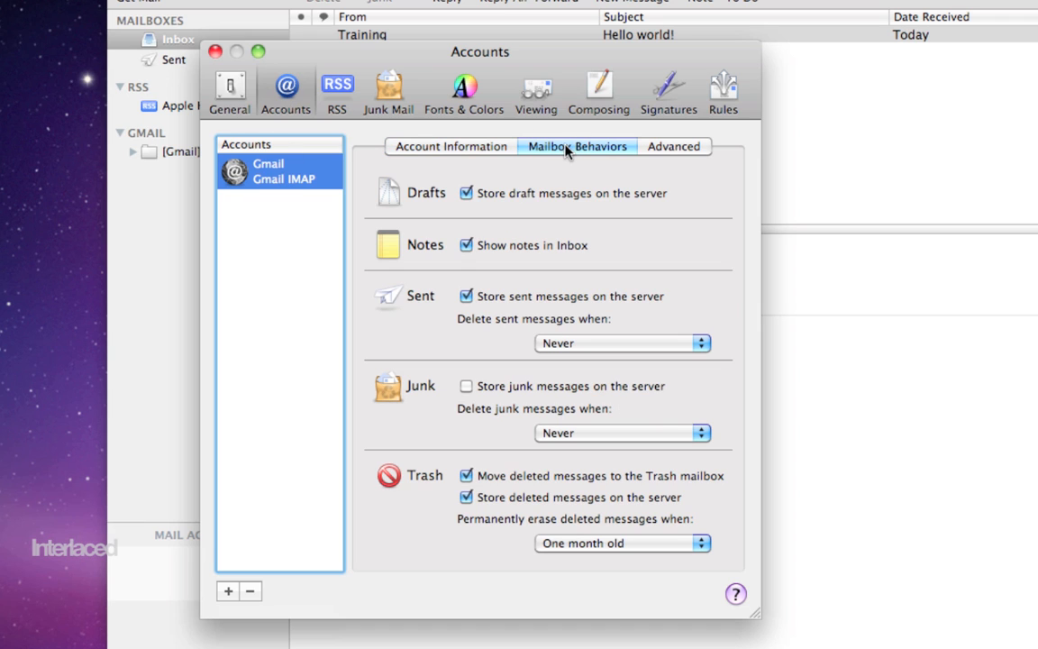
Glance at Advanced and Account Information, set Trash to never permanently erase deleted messages, then head to RSS.
{"action": "left_click", "coordinate": [674, 146]}
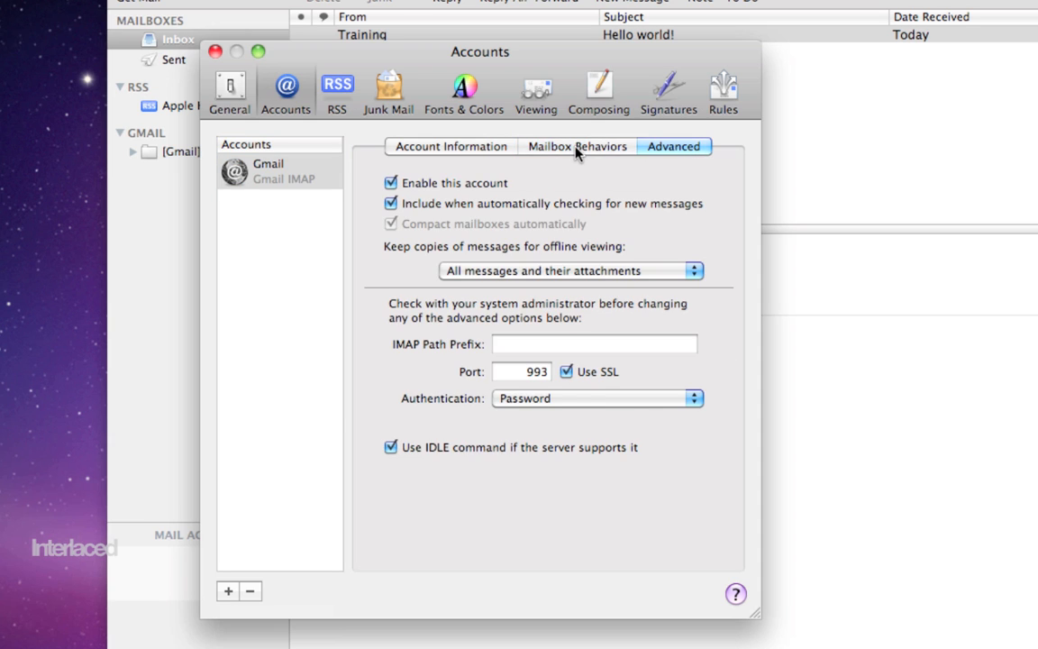
{"action": "left_click", "coordinate": [451, 146]}
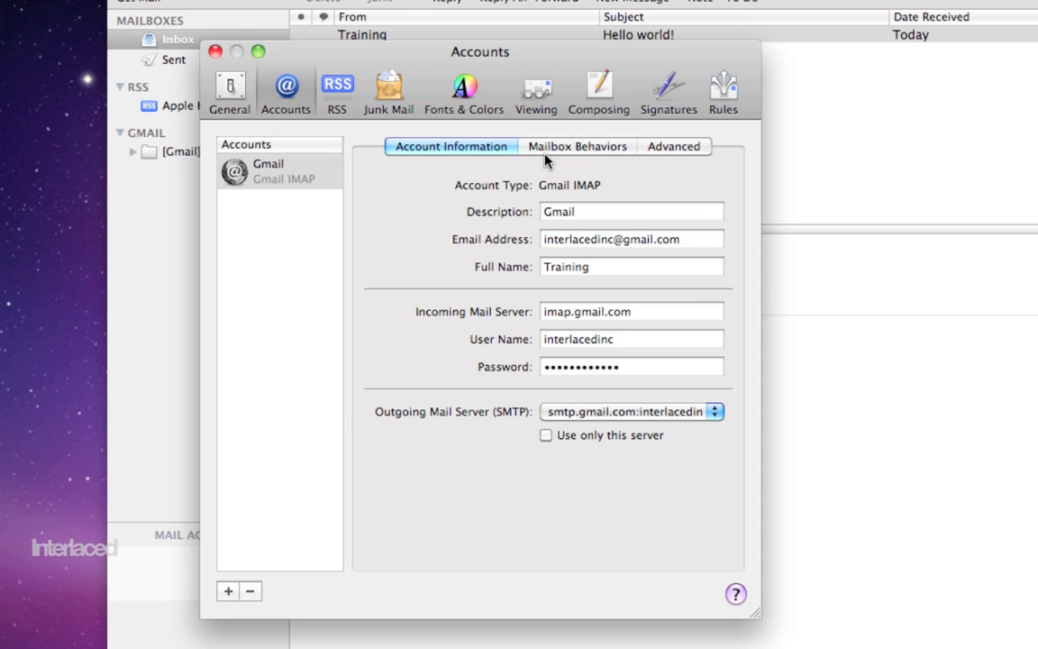
{"action": "left_click", "coordinate": [577, 146]}
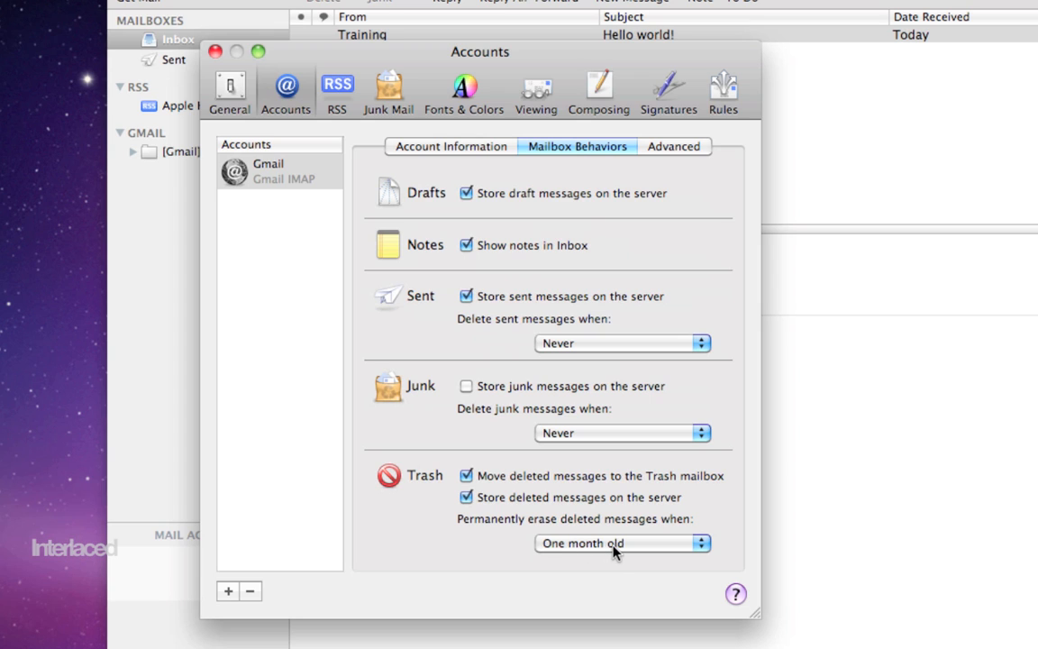
{"action": "left_click", "coordinate": [622, 543]}
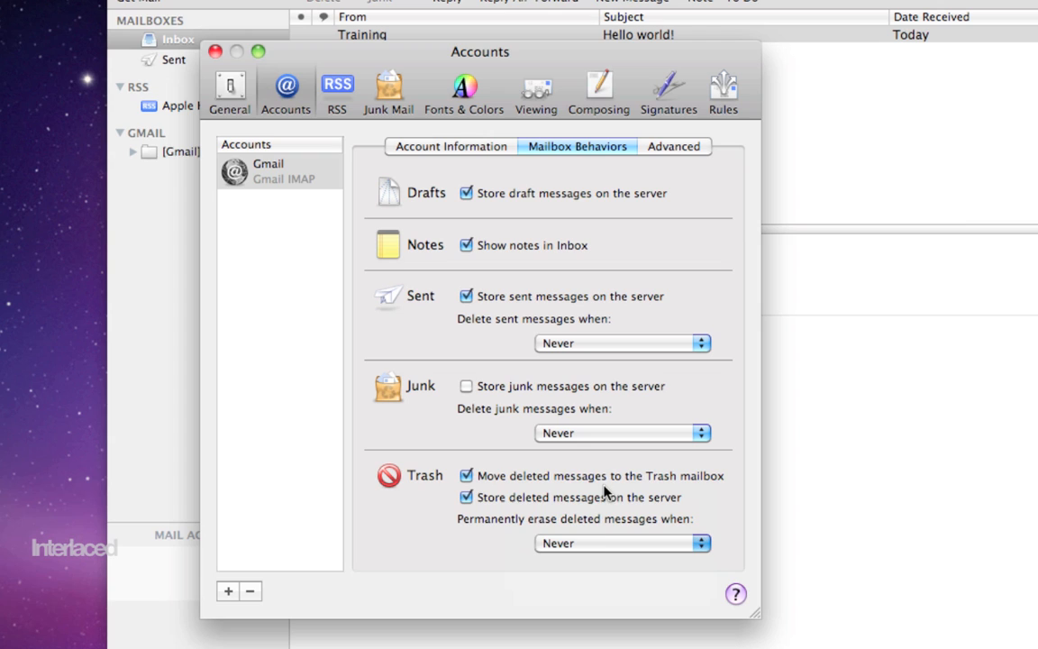
{"action": "mouse_move", "coordinate": [634, 538]}
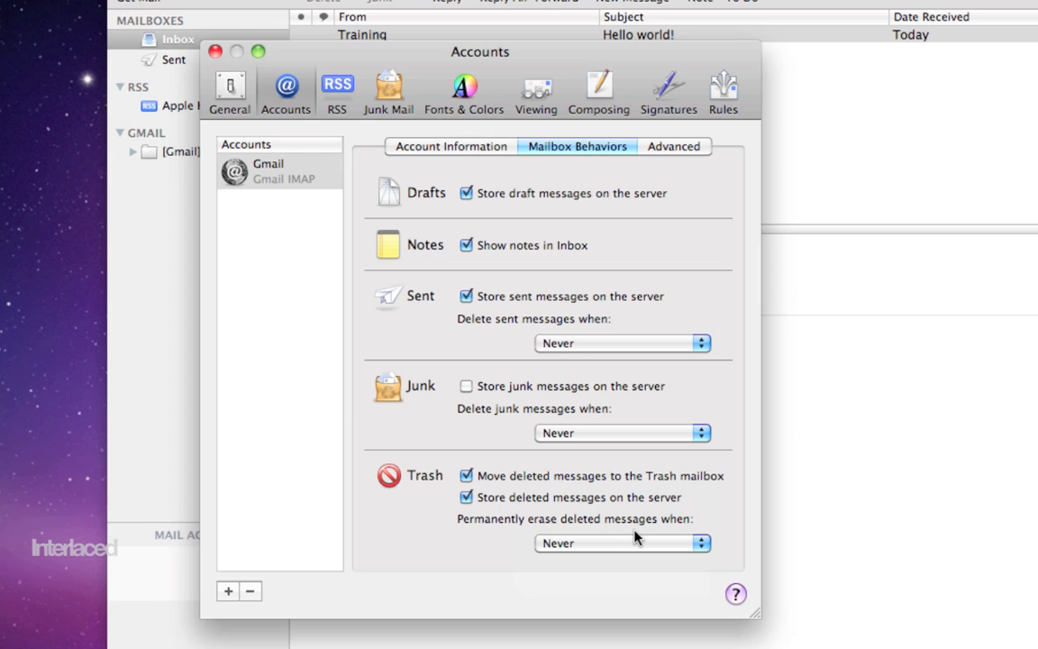
{"action": "mouse_move", "coordinate": [580, 229]}
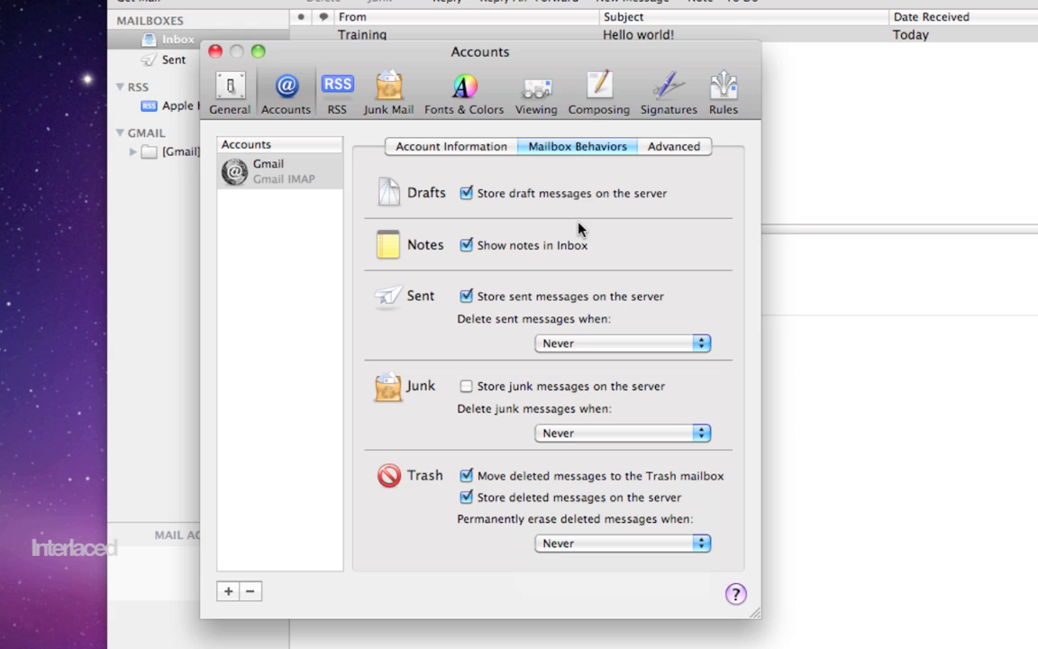
{"action": "mouse_move", "coordinate": [460, 185]}
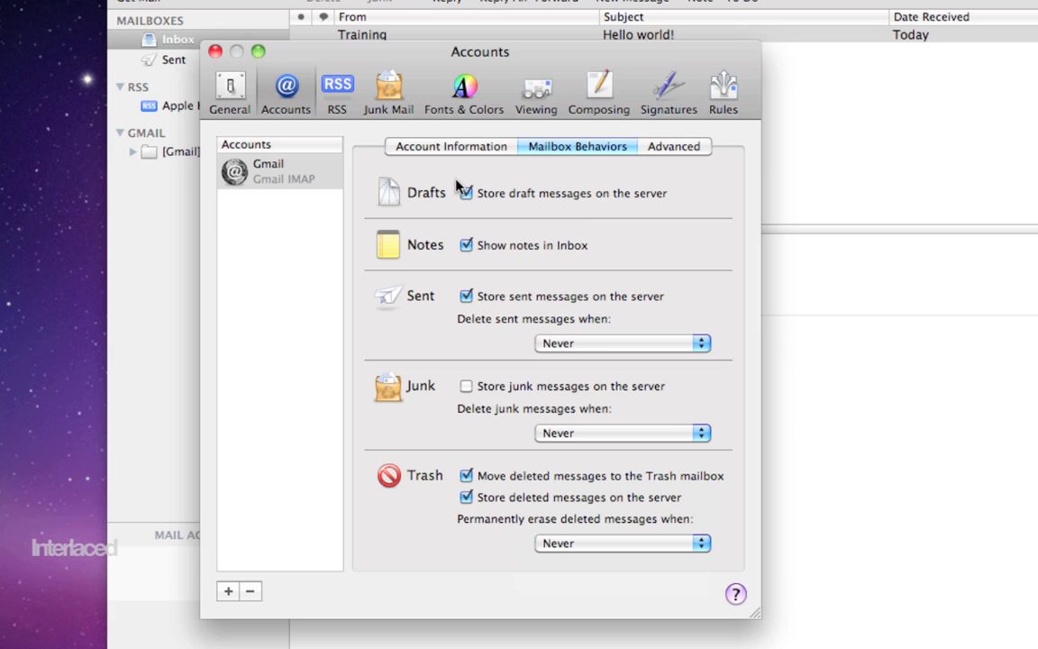
{"action": "left_click", "coordinate": [336, 90]}
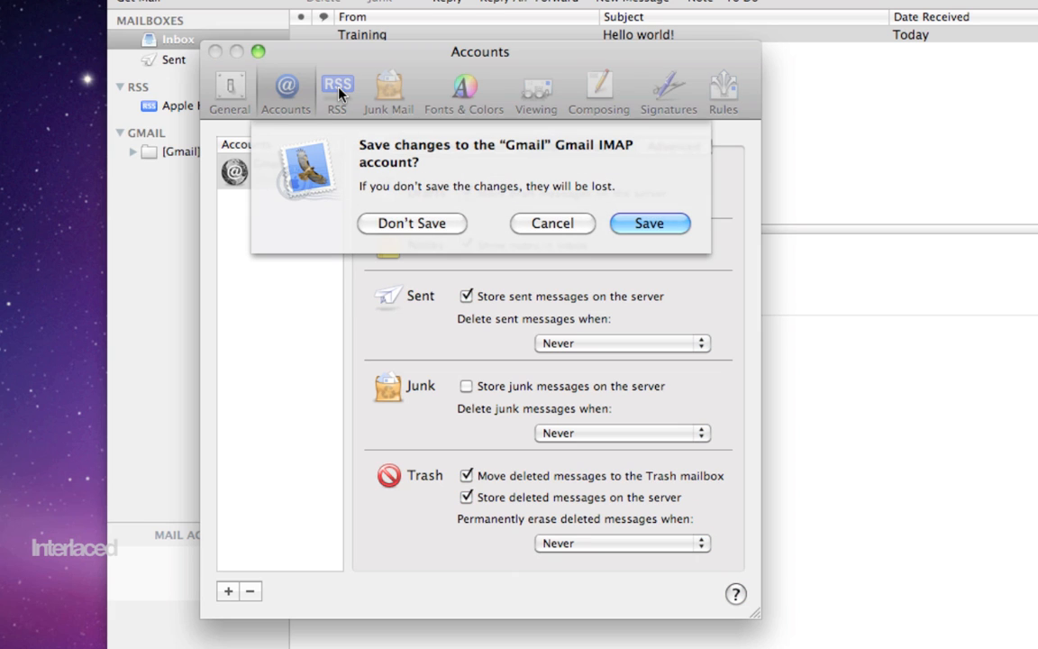
{"action": "mouse_move", "coordinate": [552, 224]}
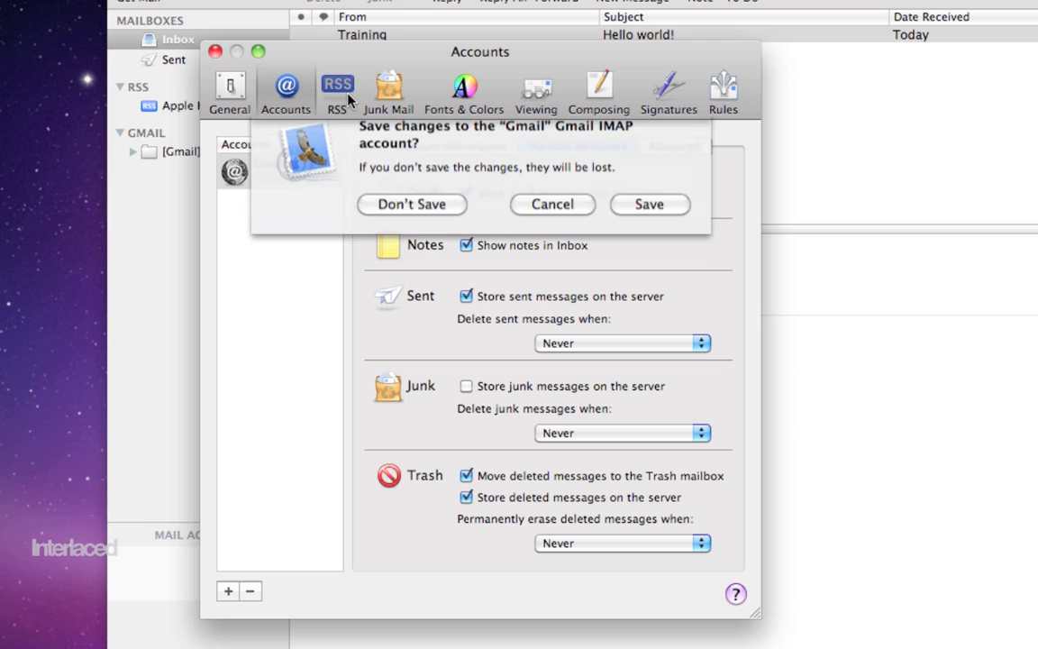
Dismiss the 'Save changes to the Gmail account?' sheet so the RSS pane shows.
{"action": "left_click", "coordinate": [411, 204]}
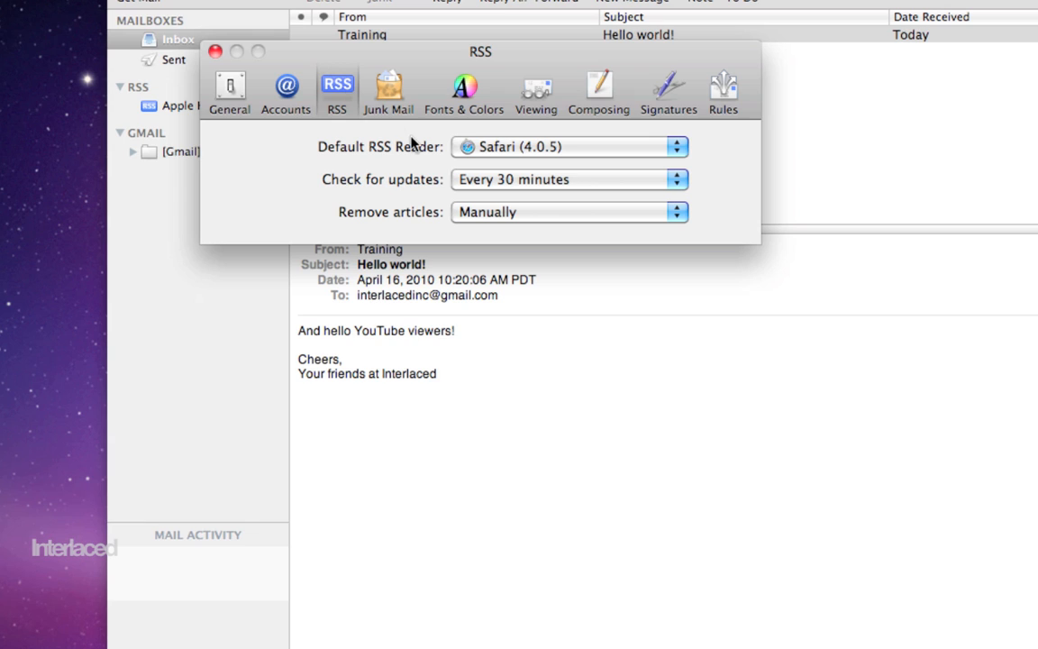
{"action": "mouse_move", "coordinate": [559, 194]}
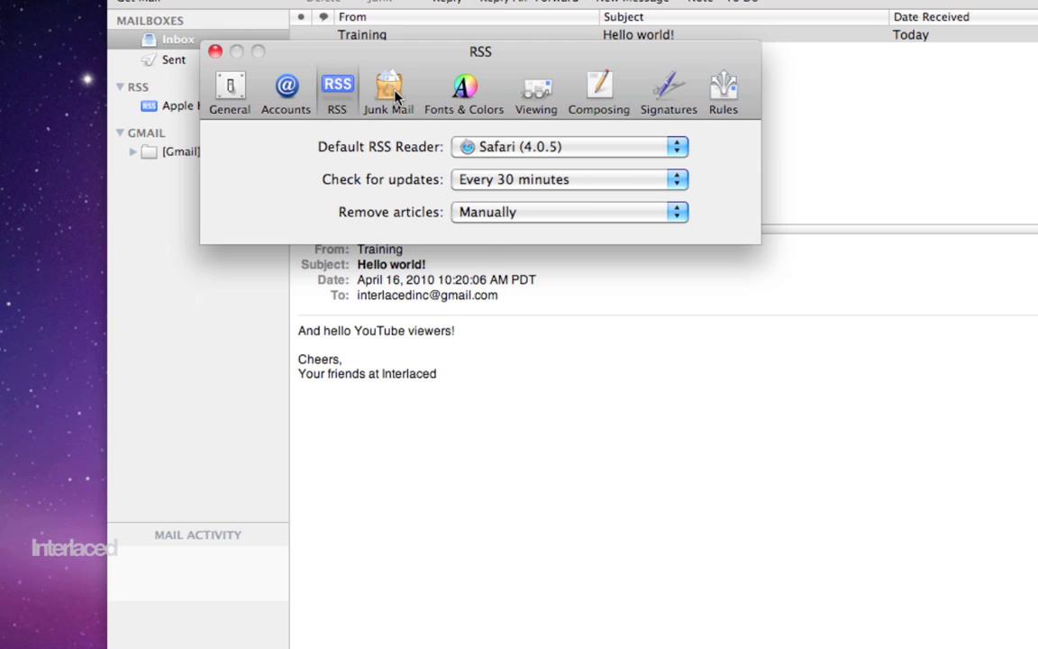
Show the Junk Mail filtering preferences.
{"action": "left_click", "coordinate": [388, 91]}
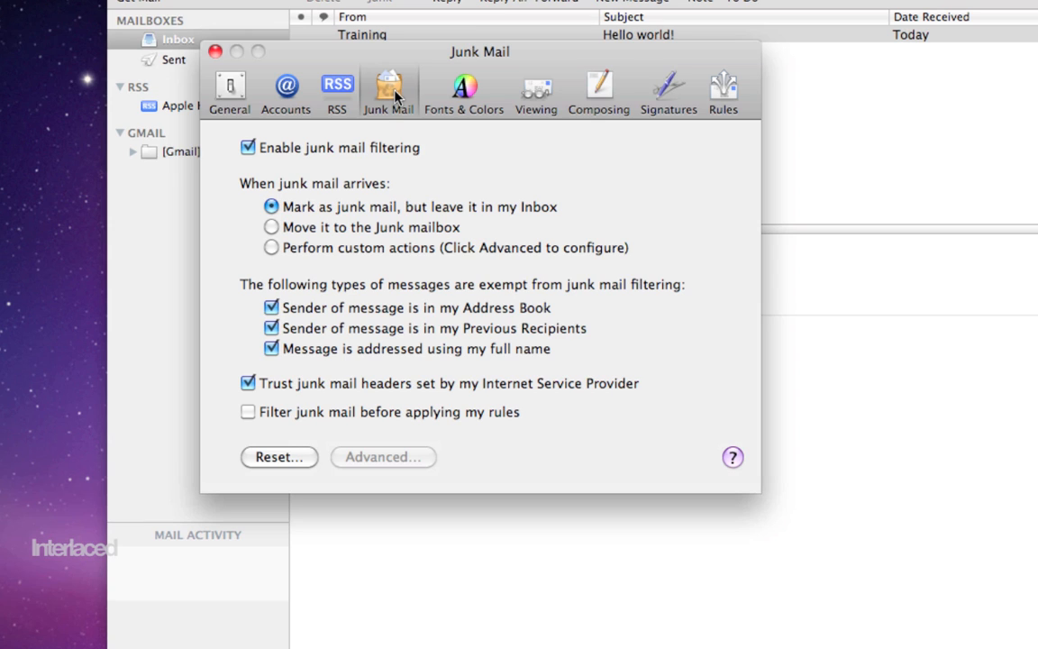
{"action": "mouse_move", "coordinate": [259, 159]}
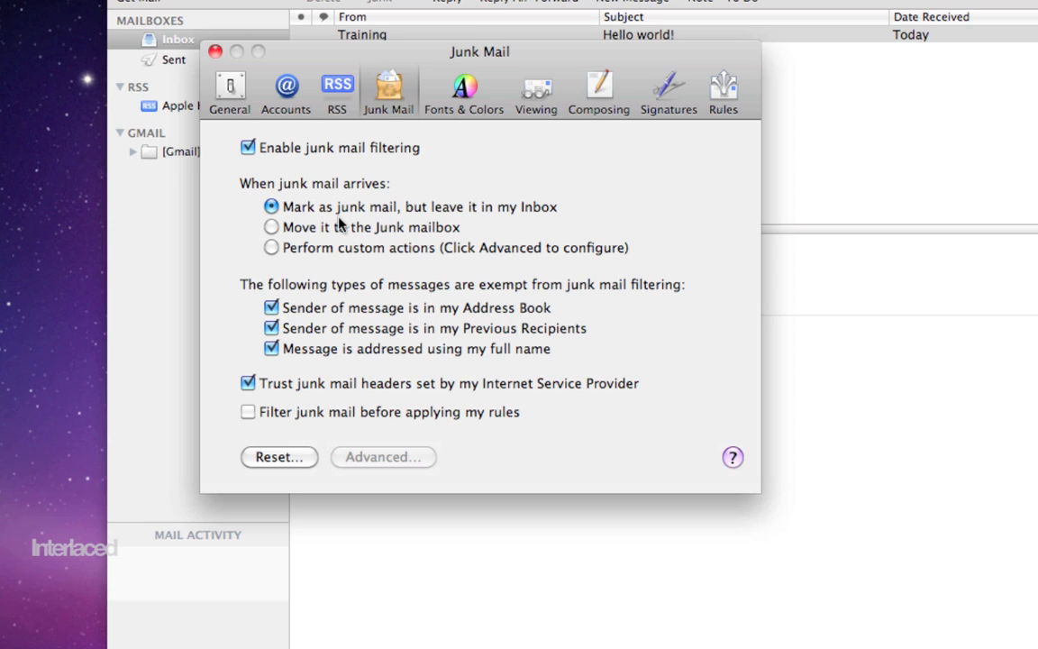
{"action": "mouse_move", "coordinate": [402, 227]}
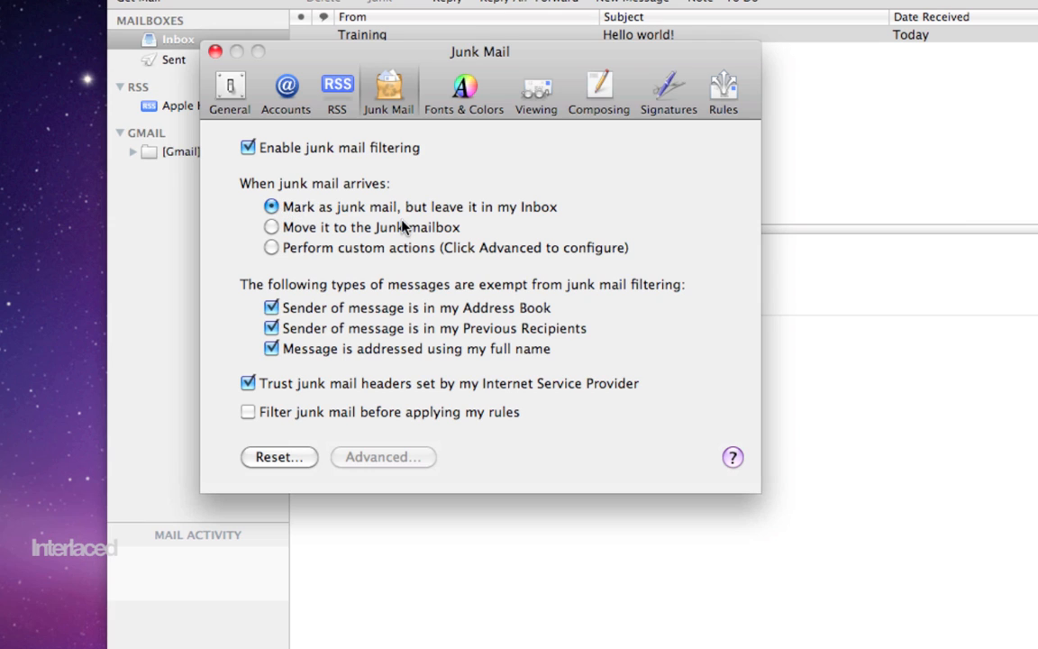
{"action": "mouse_move", "coordinate": [545, 233]}
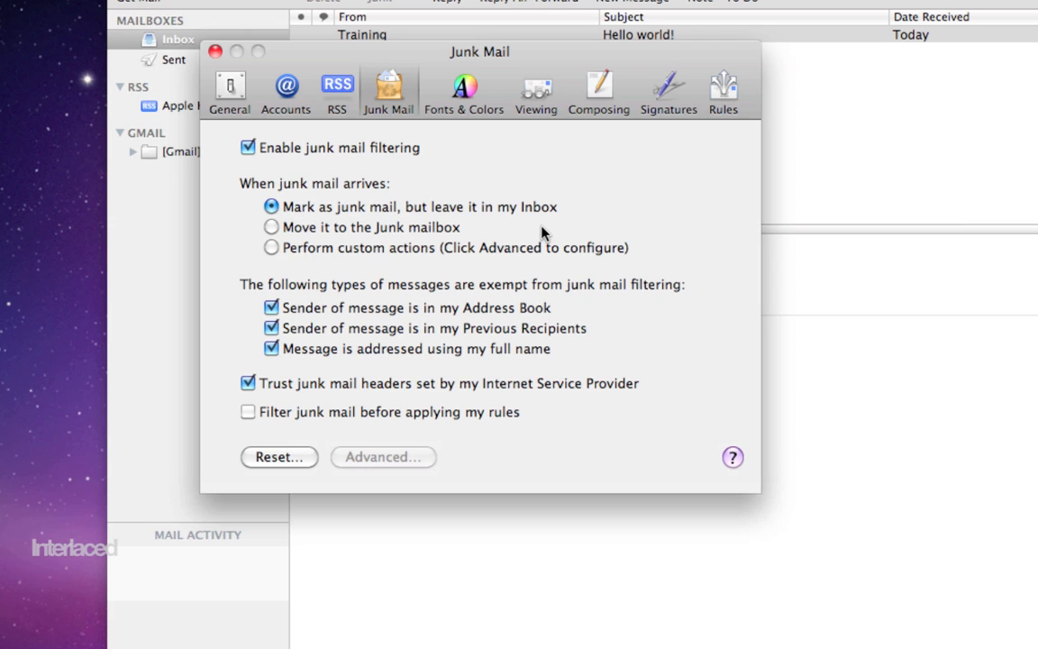
{"action": "mouse_move", "coordinate": [292, 233]}
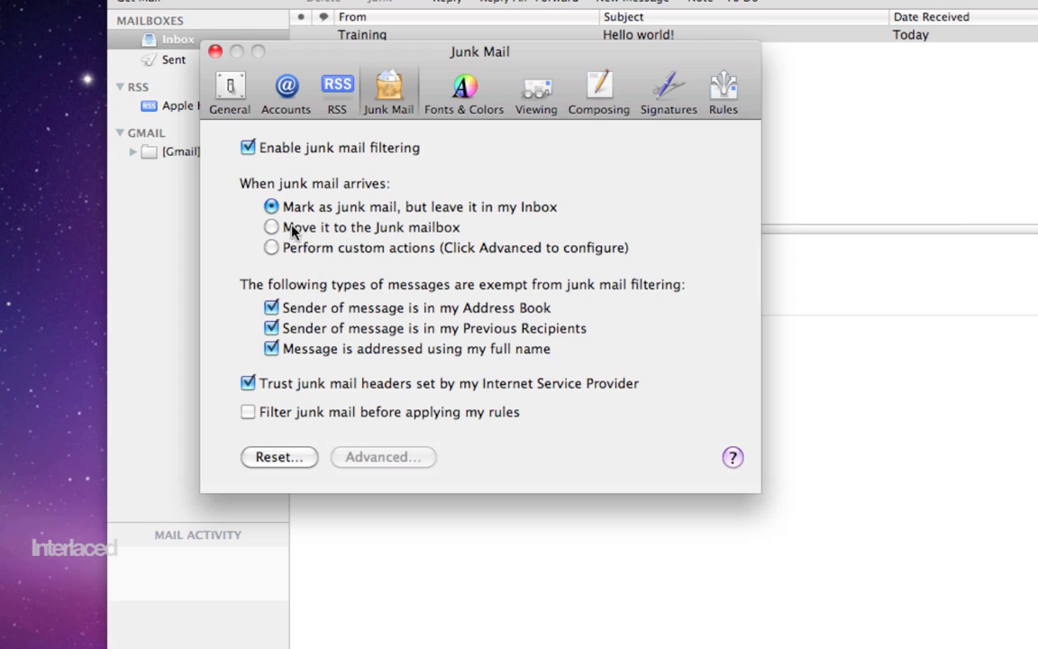
{"action": "mouse_move", "coordinate": [425, 234]}
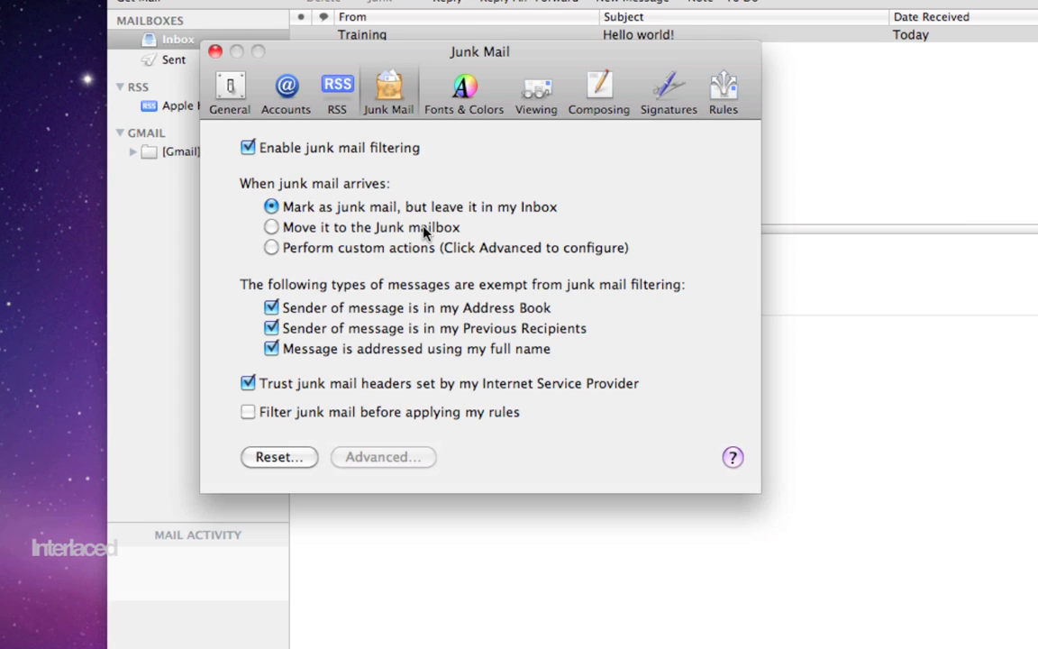
{"action": "mouse_move", "coordinate": [407, 178]}
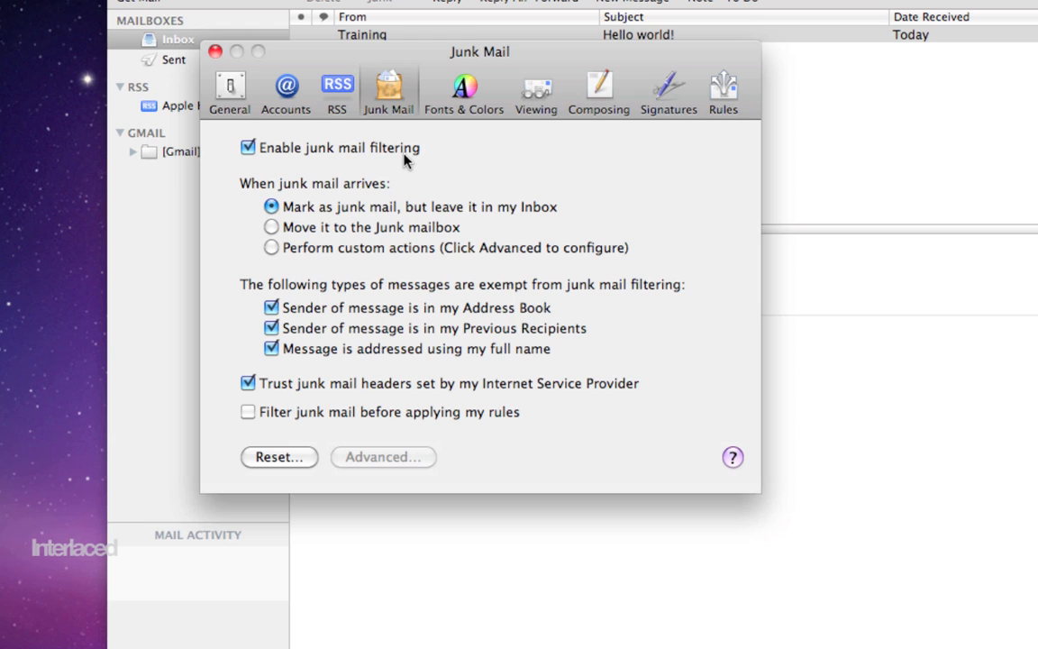
Show Fonts & Colors, then move the Preferences window to reveal the message behind.
{"action": "left_click", "coordinate": [466, 90]}
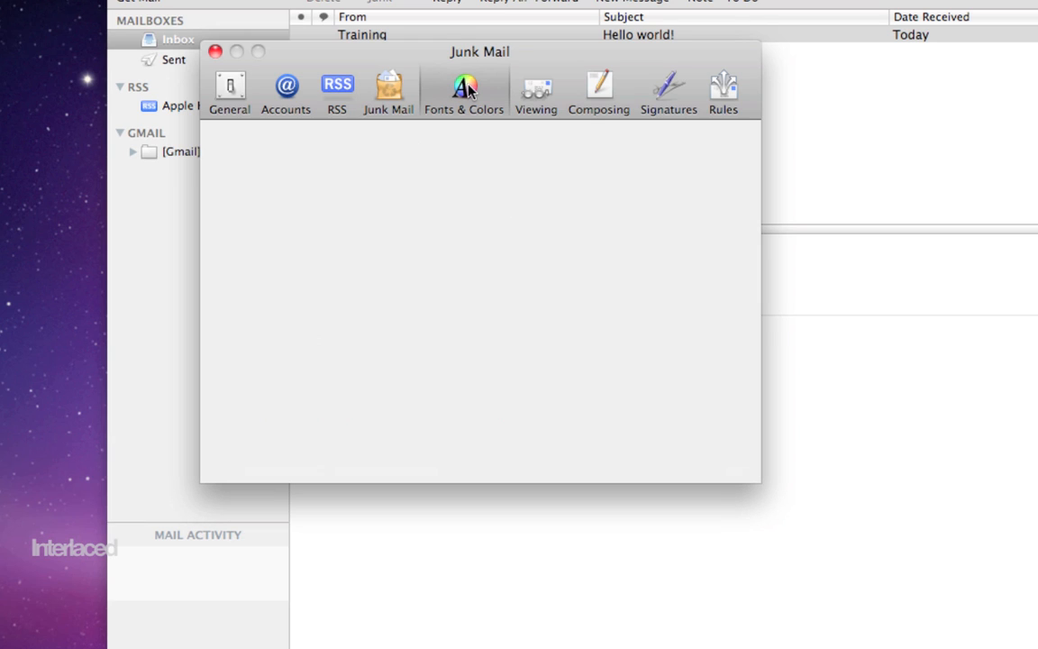
{"action": "left_click", "coordinate": [464, 90]}
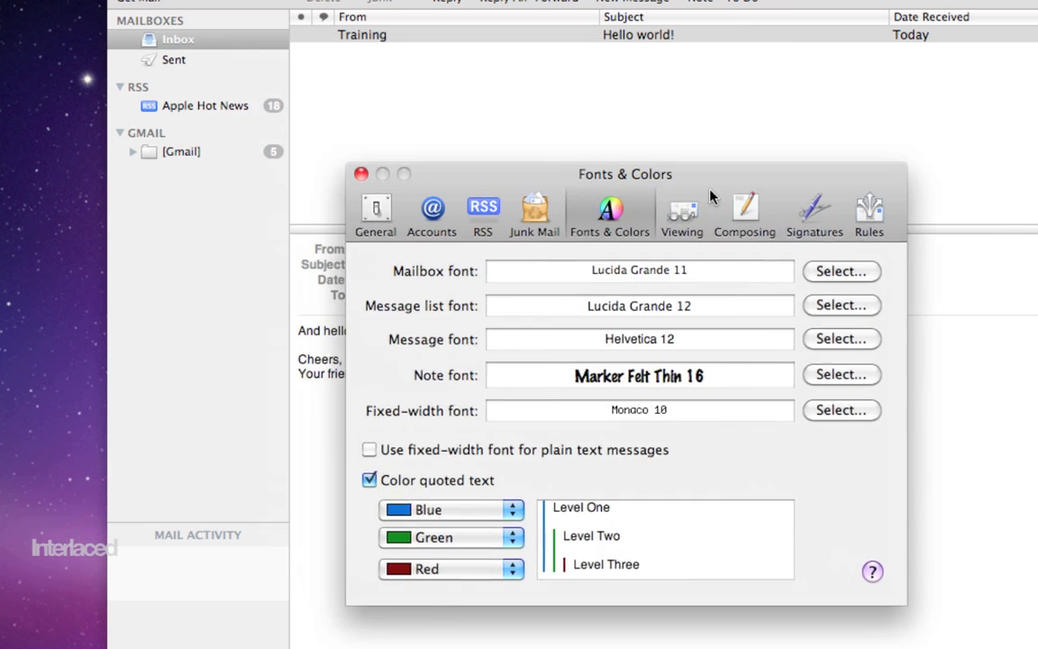
{"action": "left_click_drag", "start_coordinate": [625, 173], "coordinate": [718, 217]}
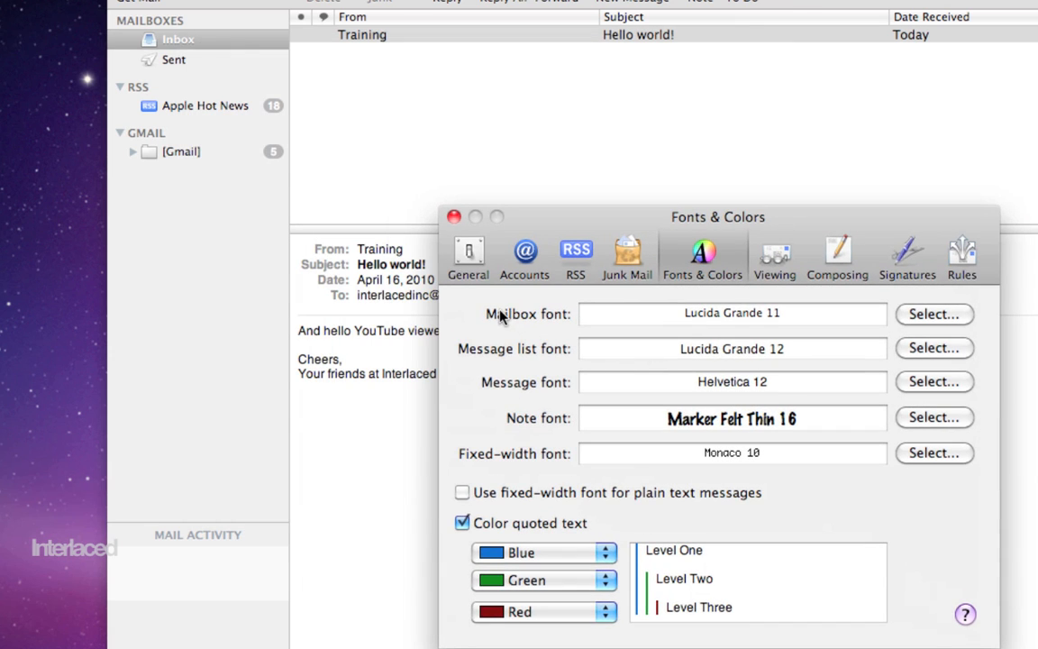
{"action": "mouse_move", "coordinate": [299, 397]}
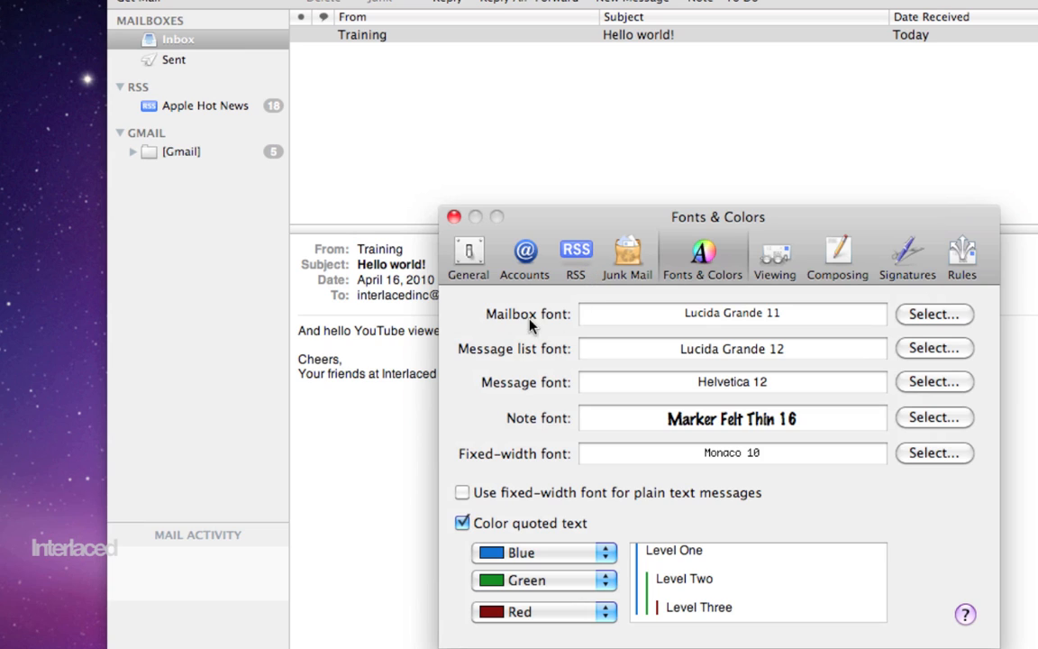
{"action": "mouse_move", "coordinate": [559, 325]}
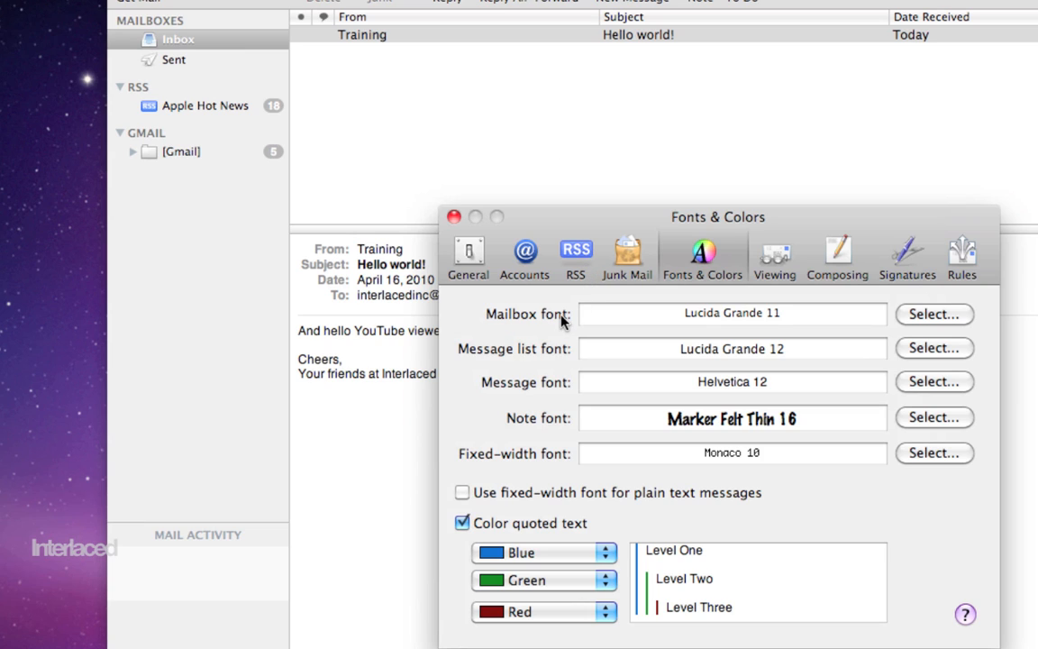
{"action": "mouse_move", "coordinate": [191, 54]}
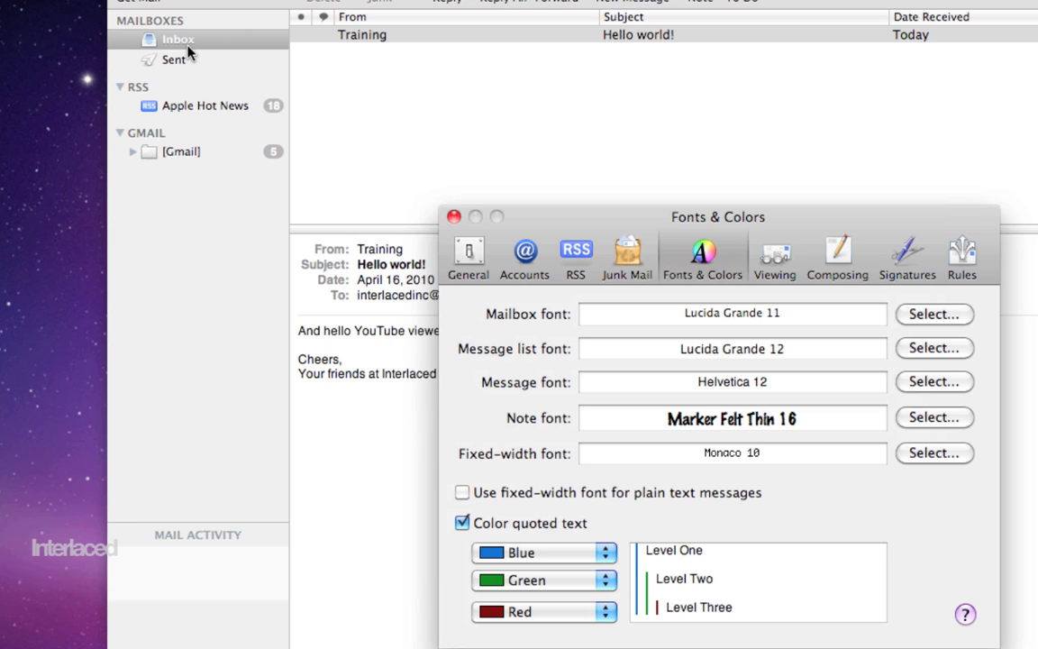
{"action": "mouse_move", "coordinate": [187, 152]}
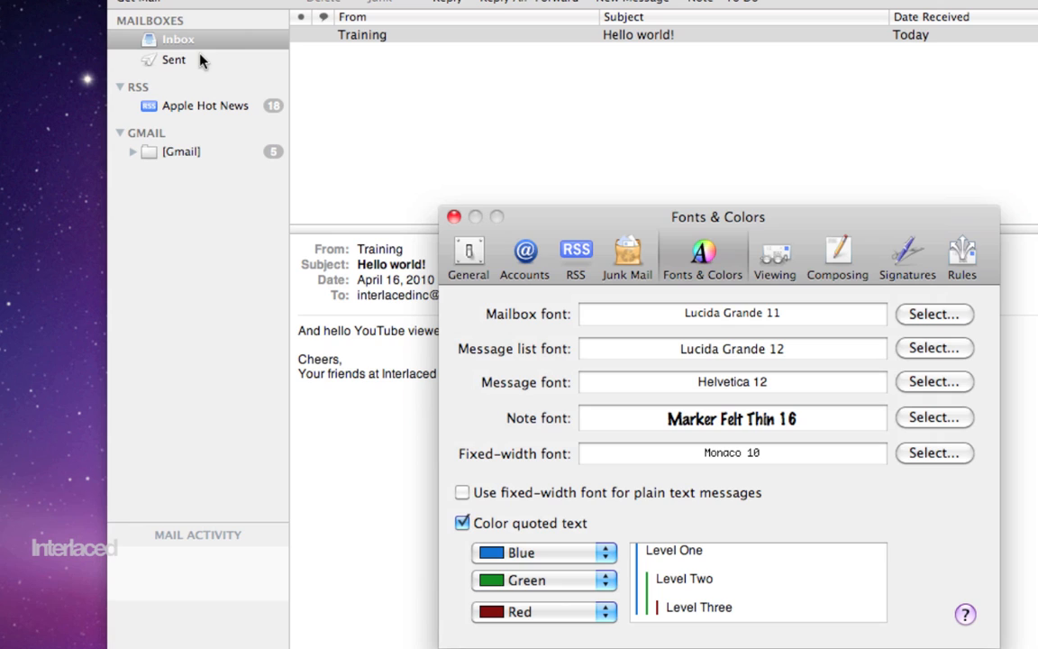
{"action": "mouse_move", "coordinate": [532, 357]}
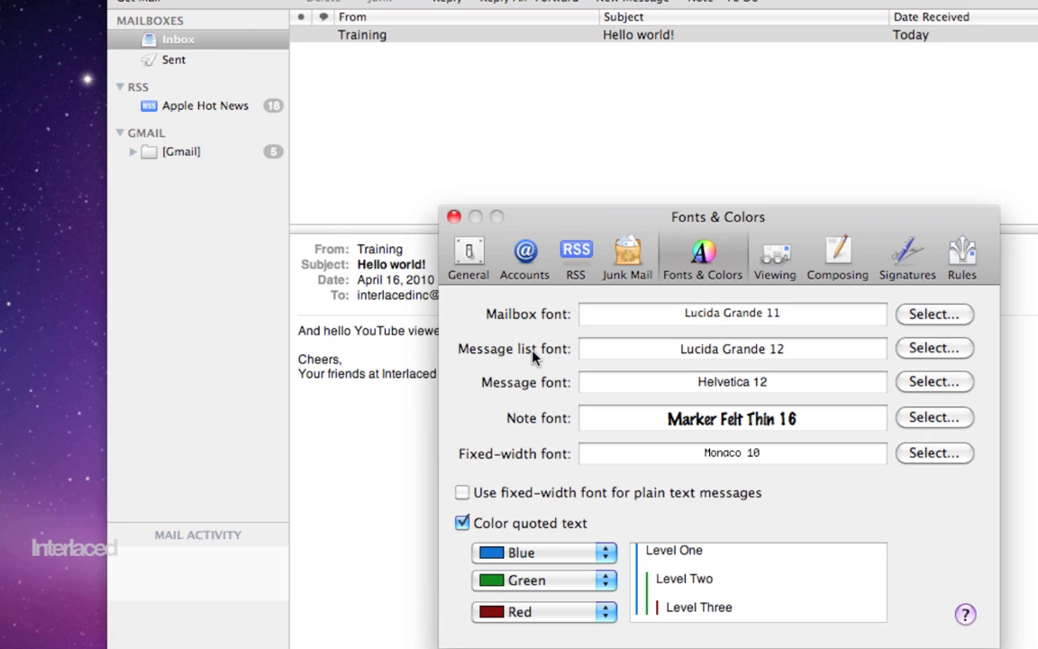
{"action": "mouse_move", "coordinate": [353, 52]}
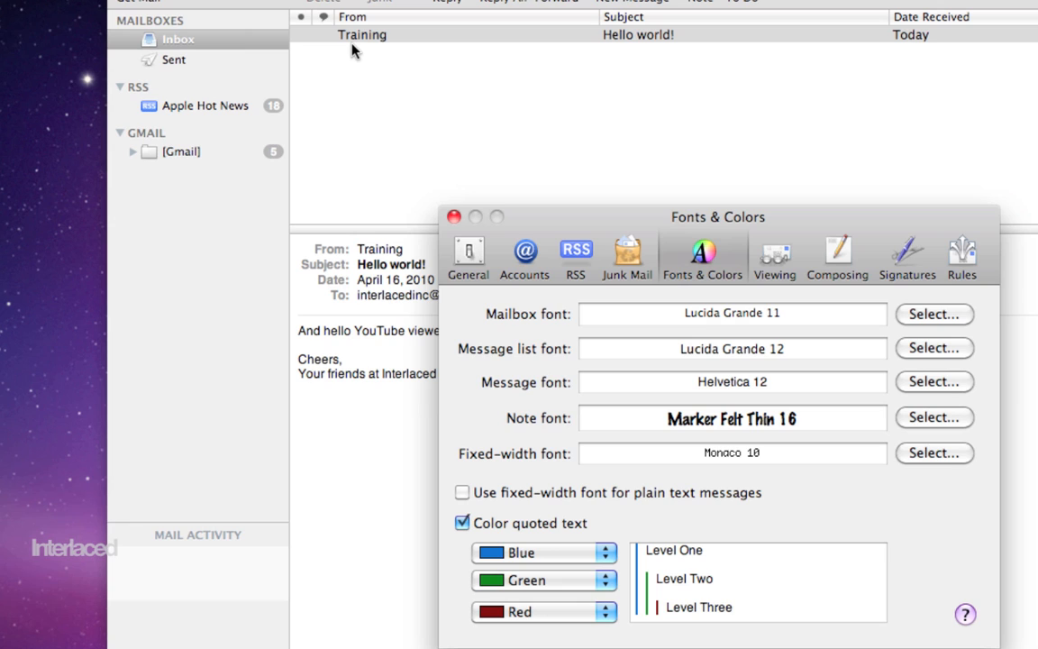
{"action": "mouse_move", "coordinate": [649, 56]}
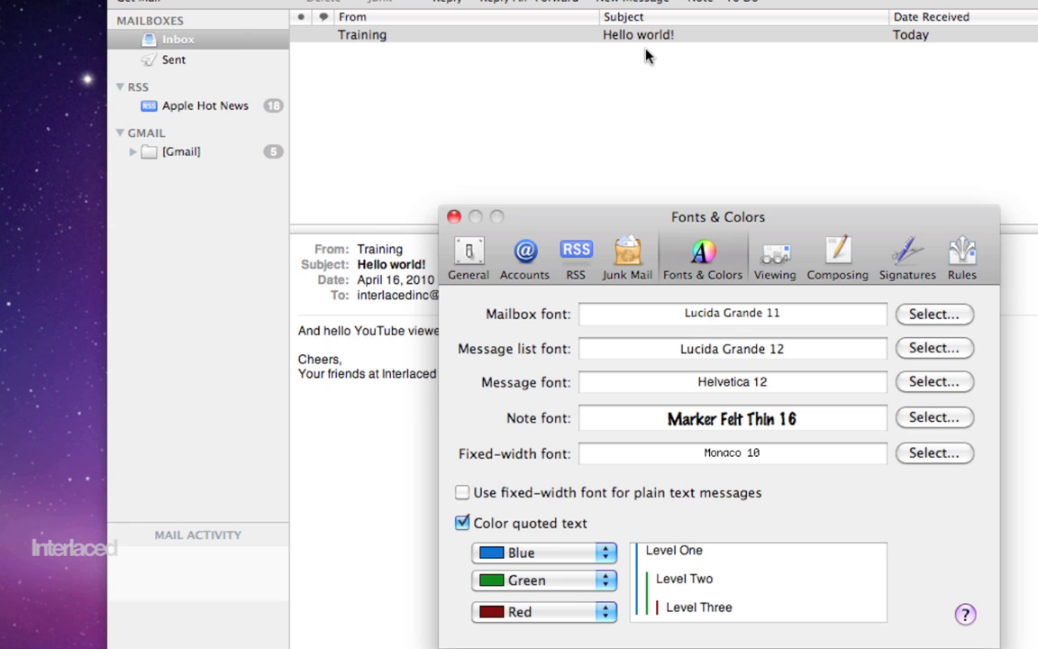
{"action": "mouse_move", "coordinate": [923, 353]}
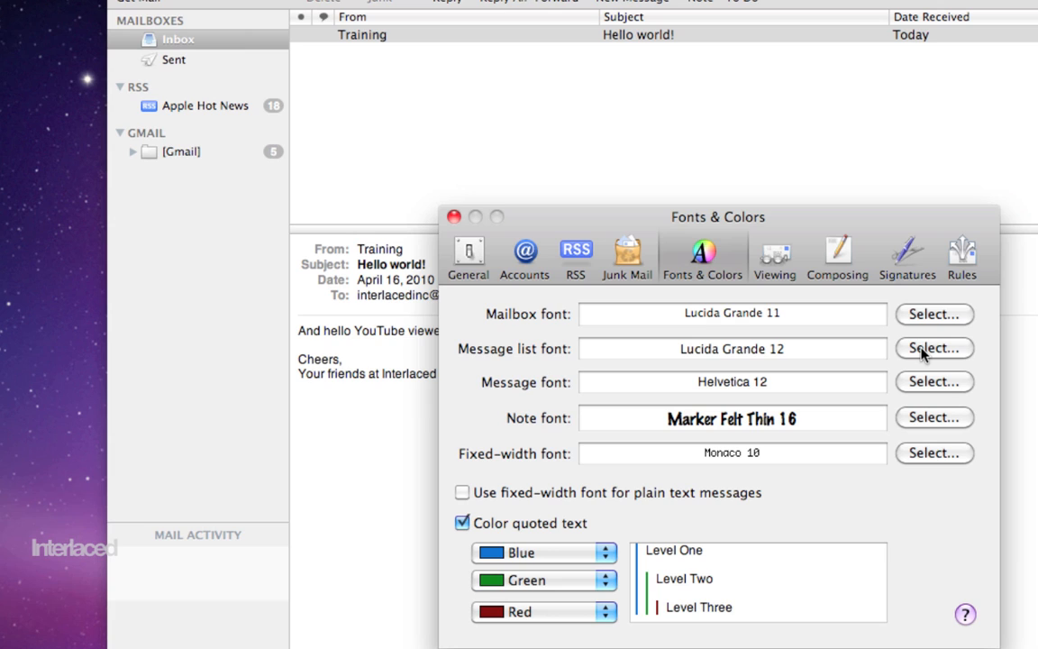
{"action": "mouse_move", "coordinate": [383, 13]}
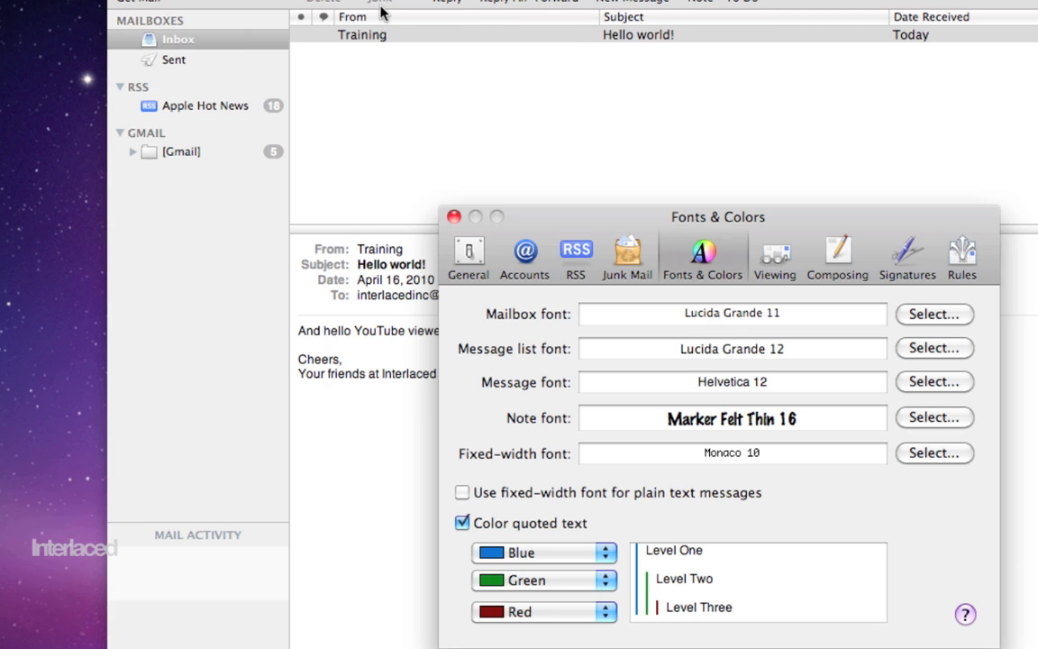
{"action": "mouse_move", "coordinate": [602, 312]}
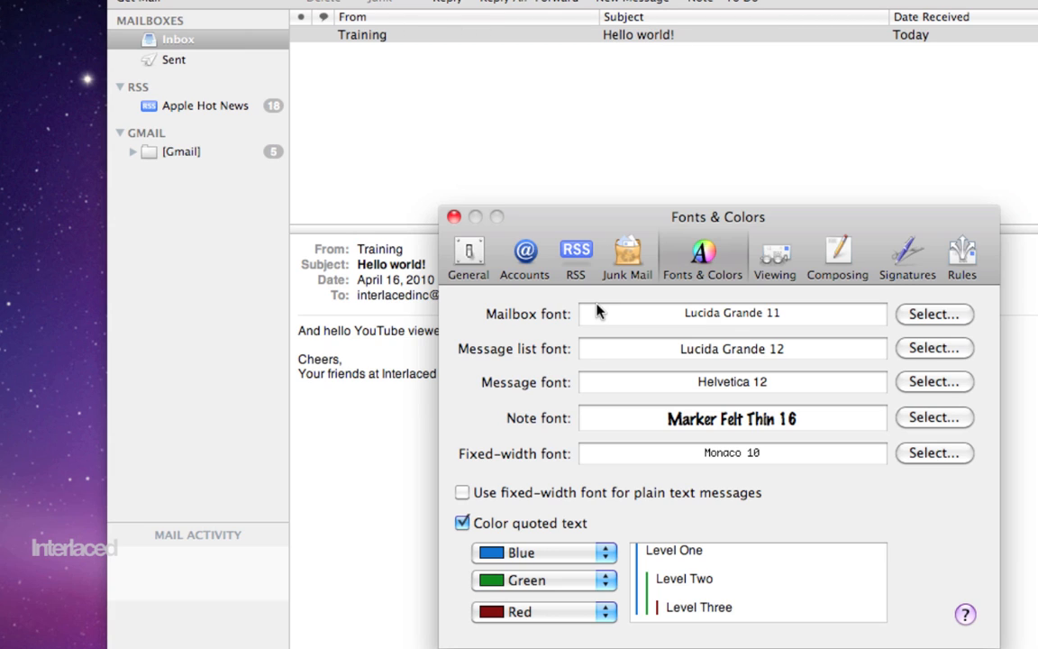
{"action": "mouse_move", "coordinate": [346, 361]}
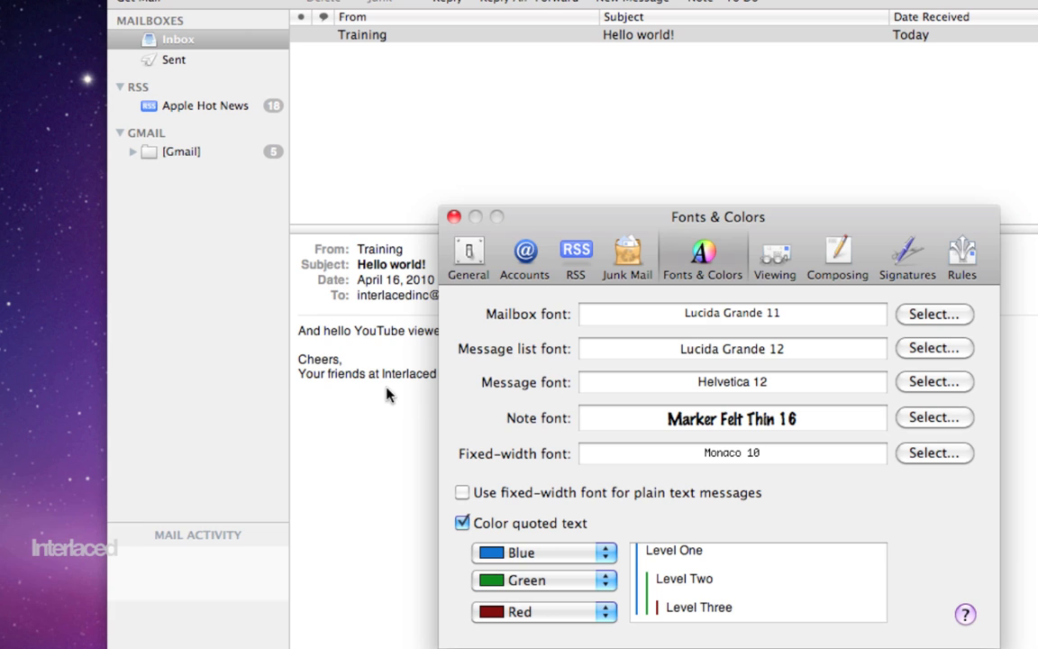
{"action": "mouse_move", "coordinate": [364, 282]}
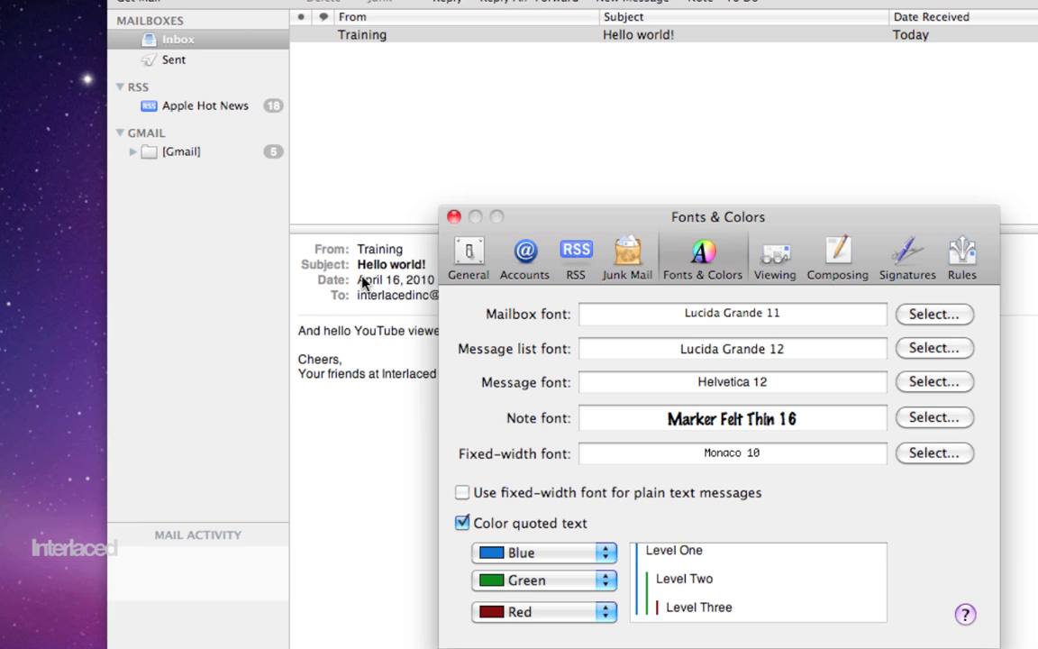
{"action": "mouse_move", "coordinate": [527, 429]}
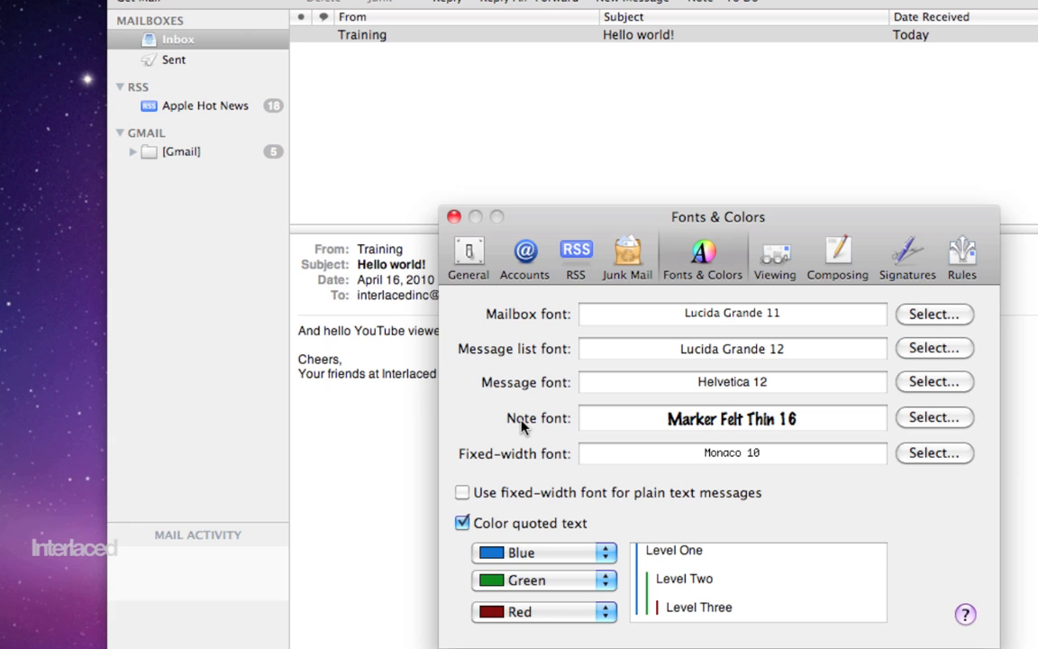
{"action": "mouse_move", "coordinate": [524, 429]}
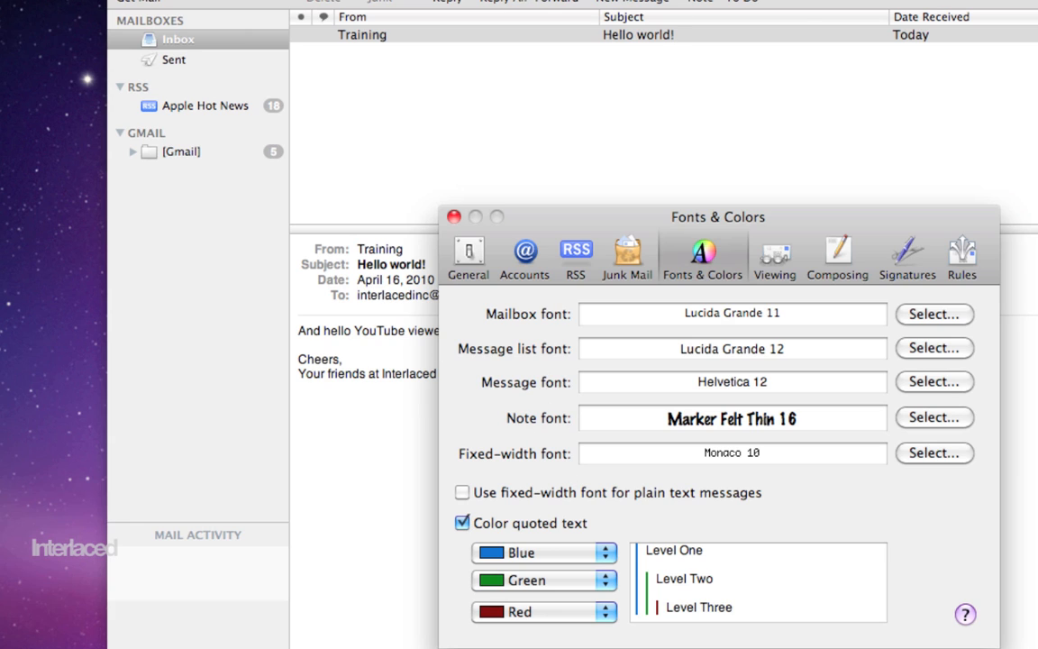
{"action": "mouse_move", "coordinate": [678, 180]}
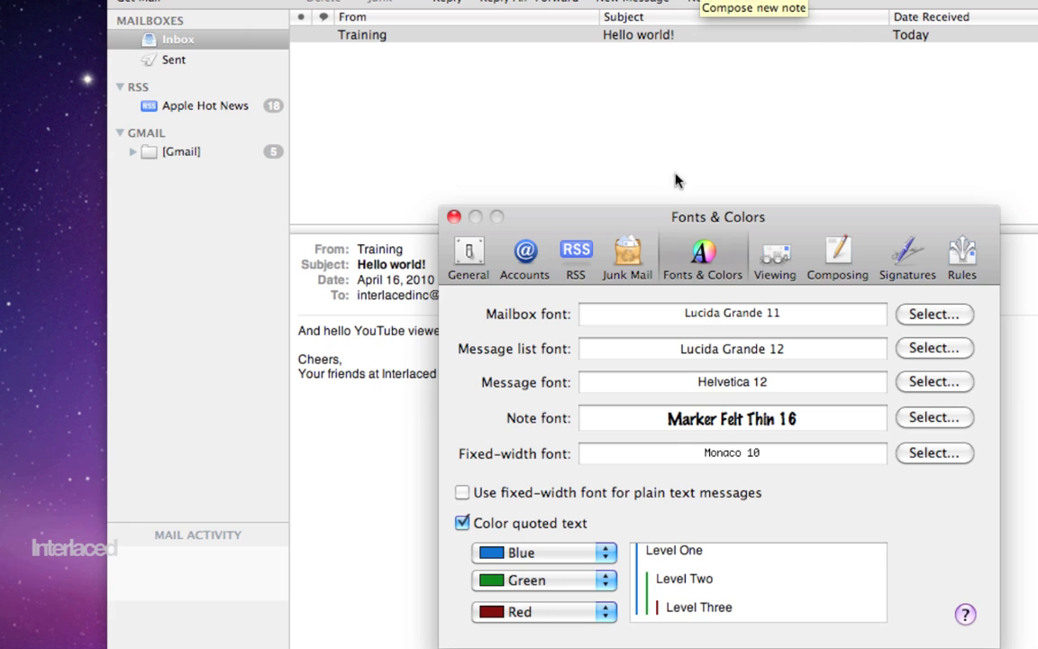
{"action": "mouse_move", "coordinate": [660, 447]}
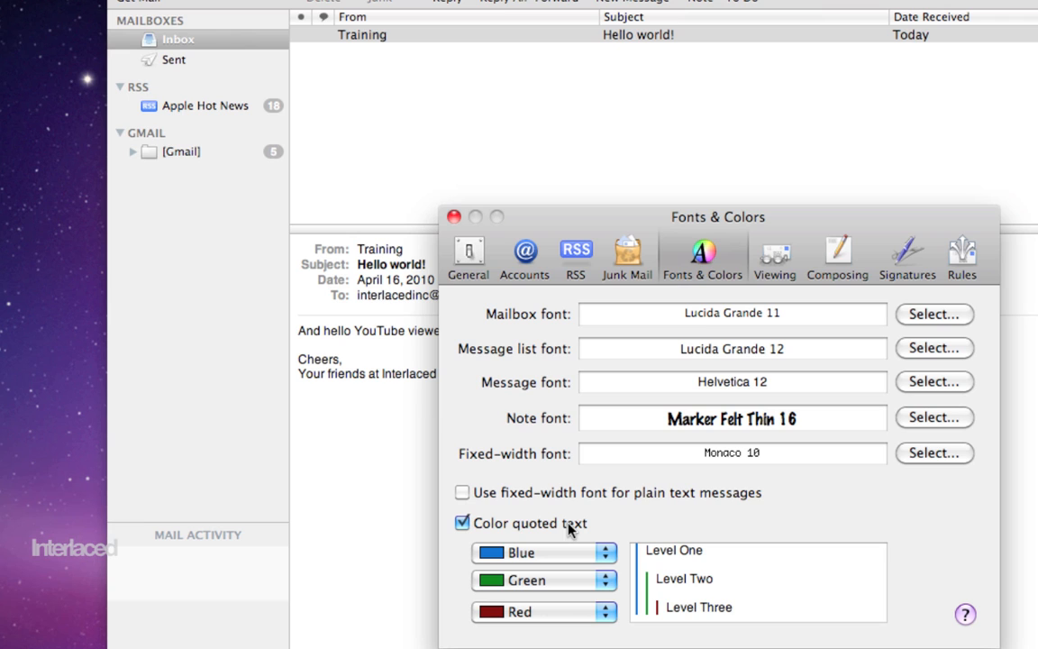
{"action": "mouse_move", "coordinate": [657, 235]}
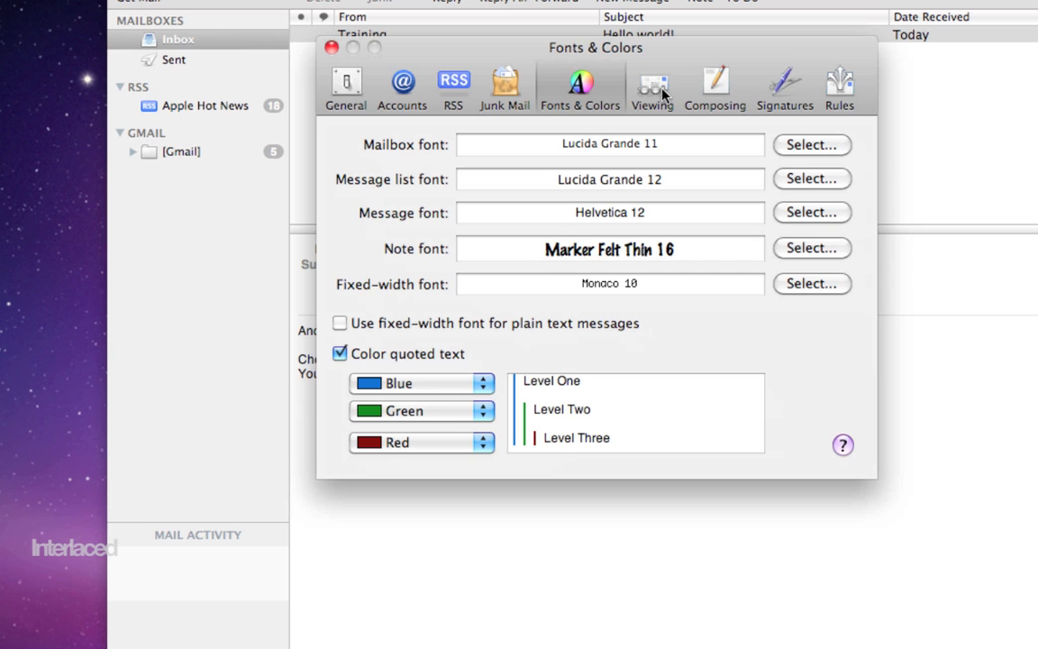
Show the Viewing preferences pane.
{"action": "left_click", "coordinate": [653, 86]}
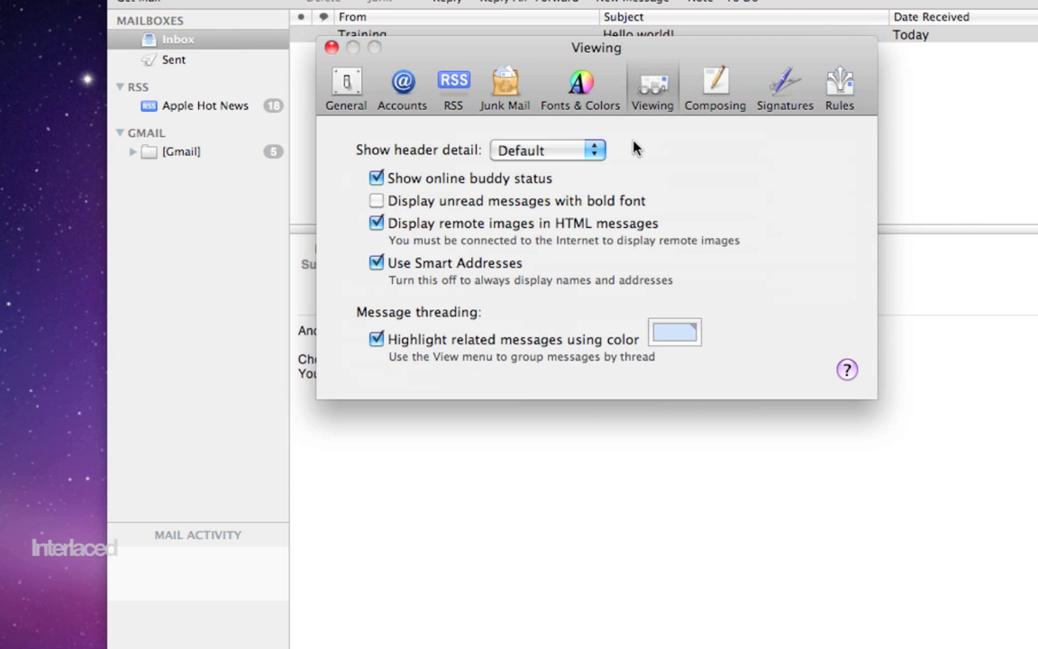
{"action": "mouse_move", "coordinate": [660, 173]}
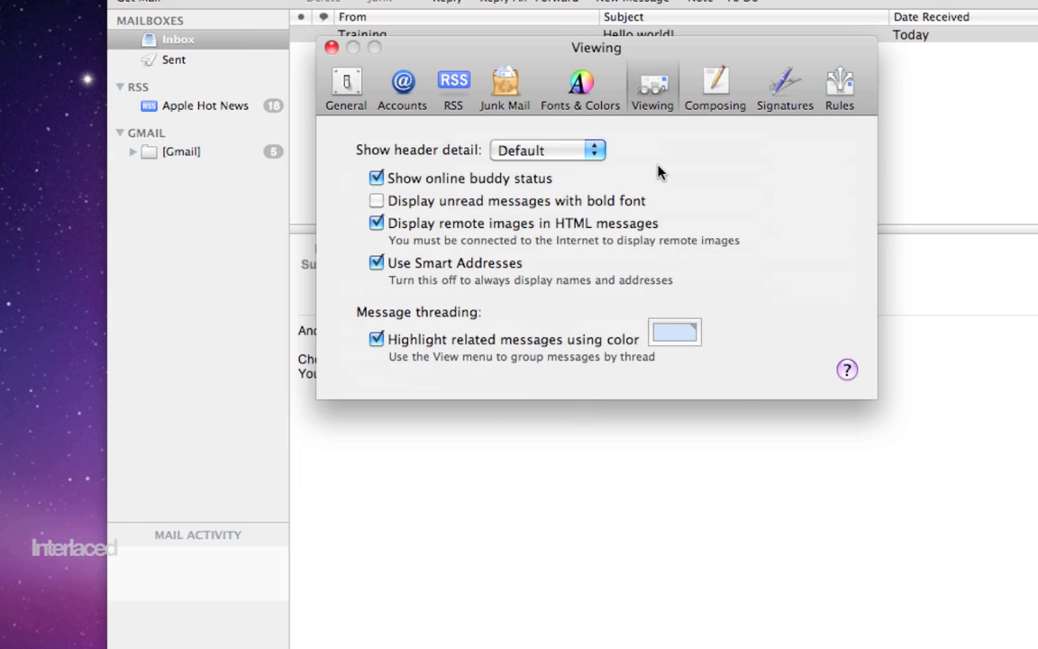
{"action": "mouse_move", "coordinate": [717, 79]}
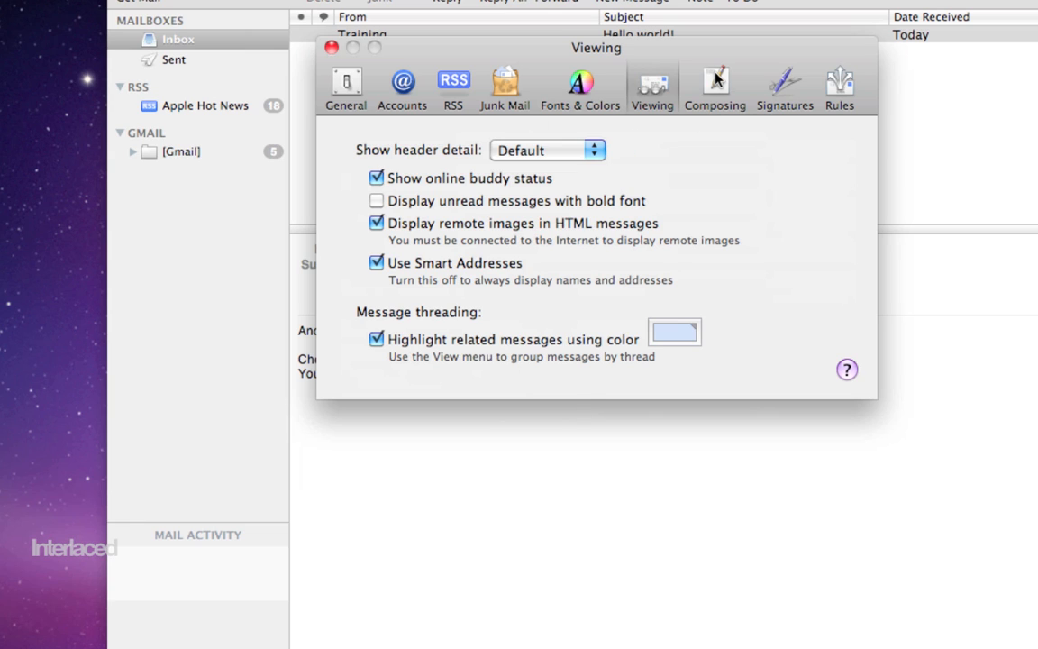
Show the Composing preferences and keep spell checking set to 'as I type'.
{"action": "left_click", "coordinate": [714, 86]}
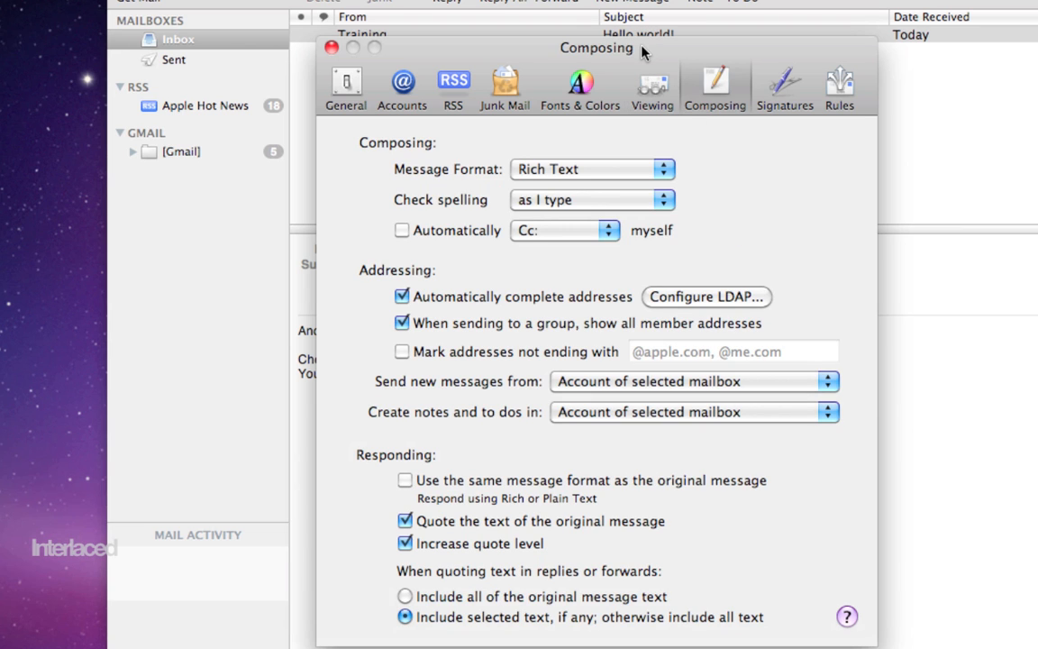
{"action": "mouse_move", "coordinate": [553, 234]}
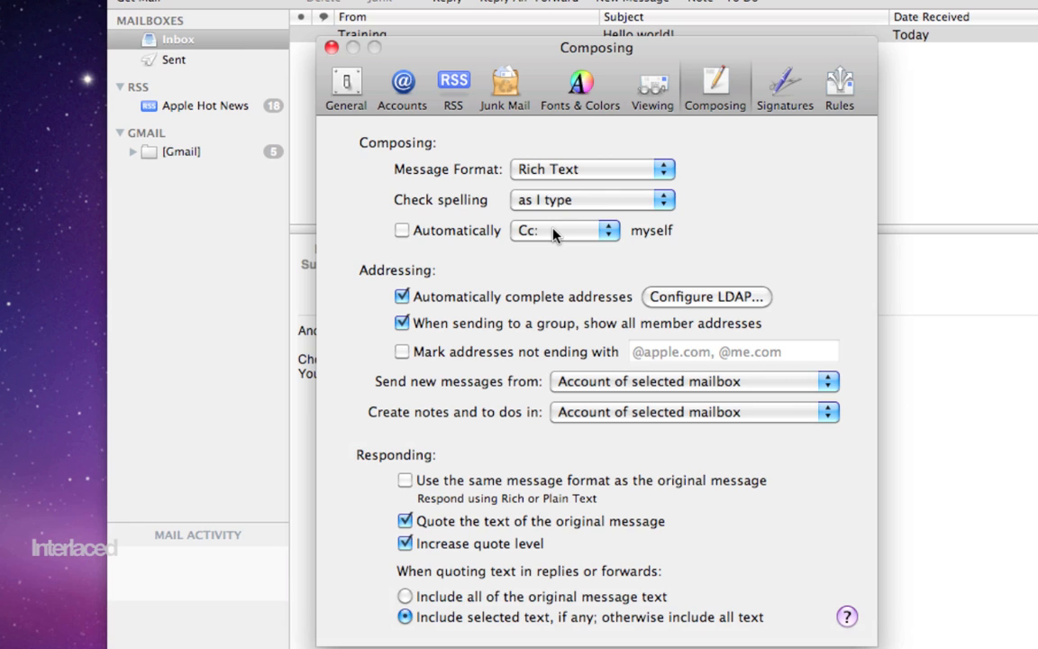
{"action": "mouse_move", "coordinate": [530, 192]}
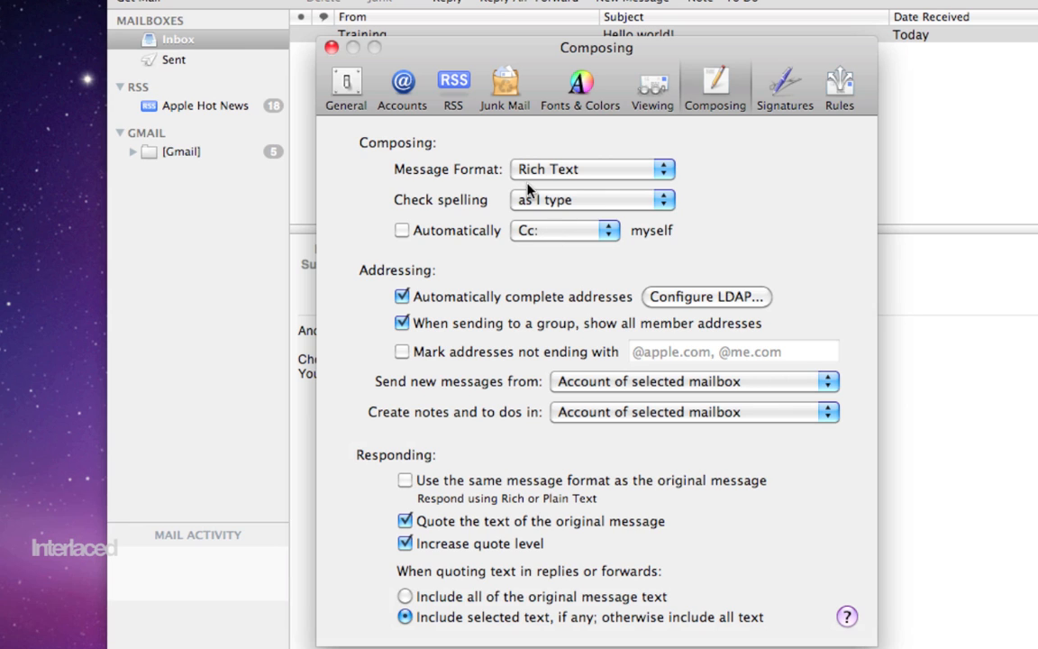
{"action": "left_click", "coordinate": [591, 199]}
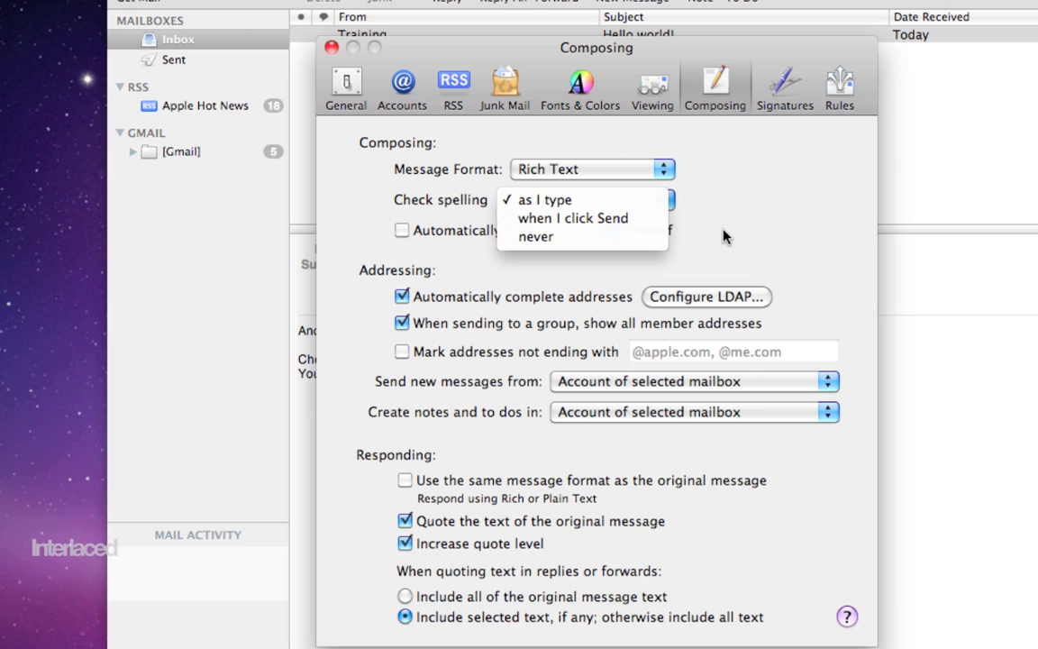
{"action": "left_click", "coordinate": [544, 198]}
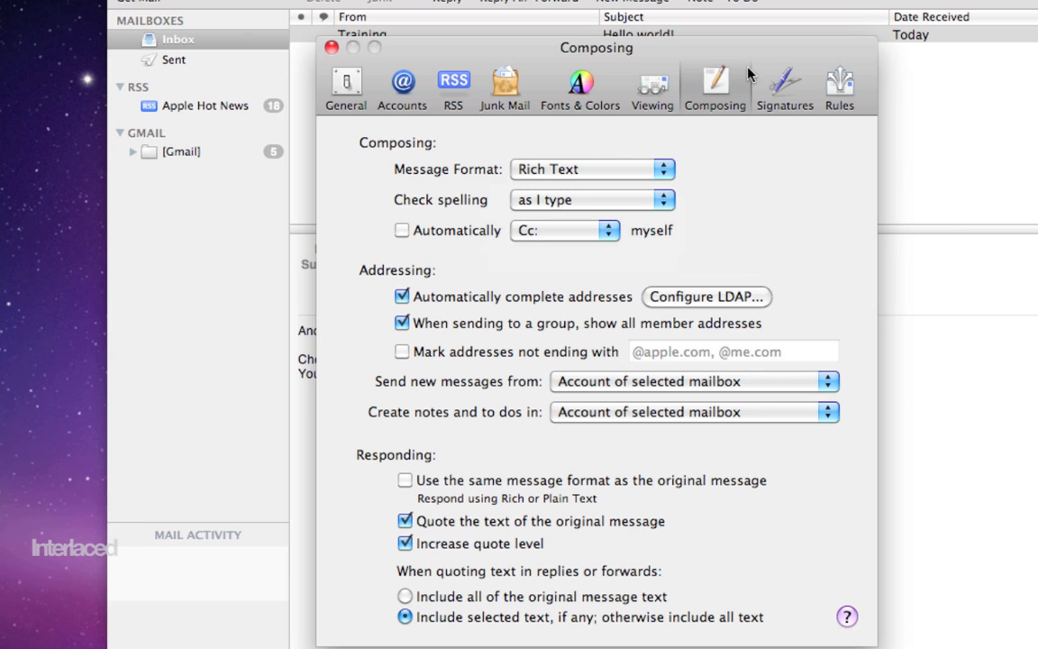
Show the Signatures preferences, listing All Signatures and Gmail with 0 signatures each.
{"action": "left_click", "coordinate": [786, 87]}
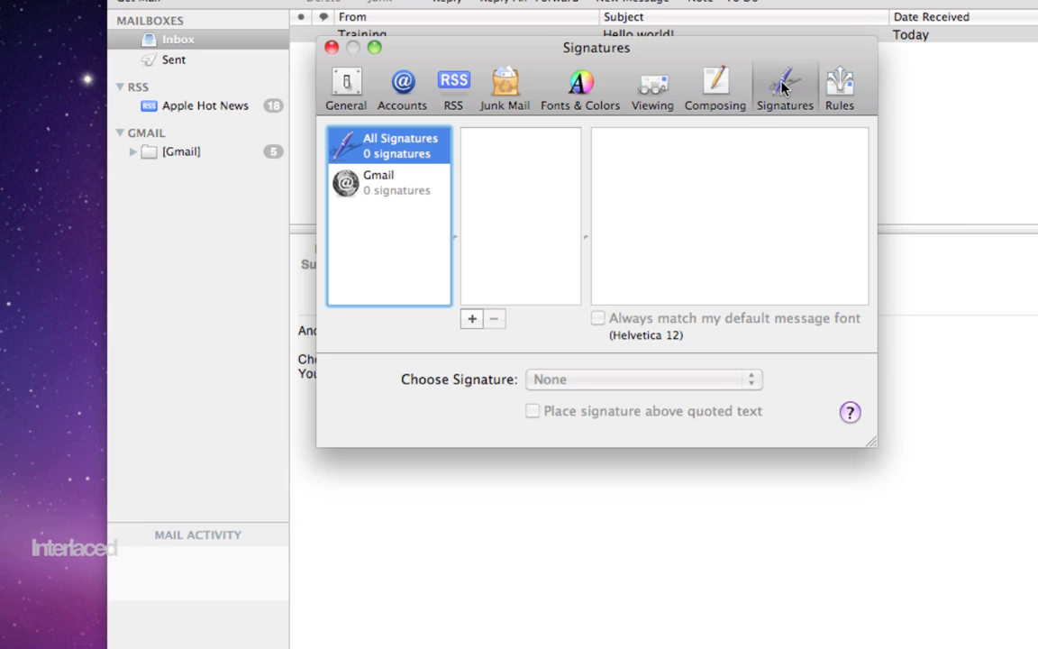
{"action": "mouse_move", "coordinate": [487, 225]}
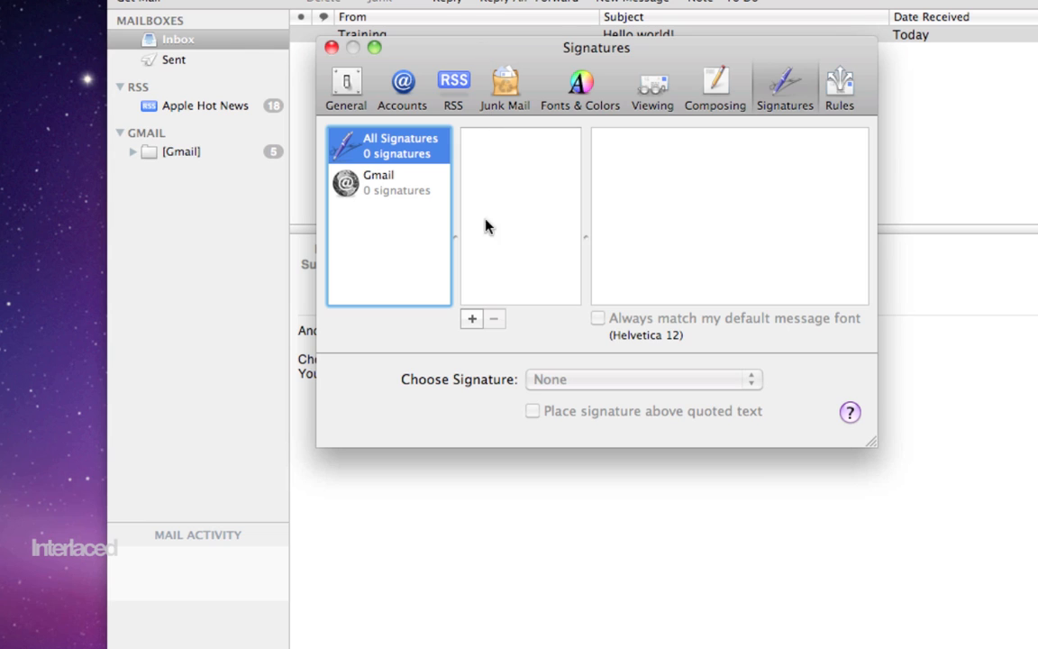
{"action": "mouse_move", "coordinate": [478, 334]}
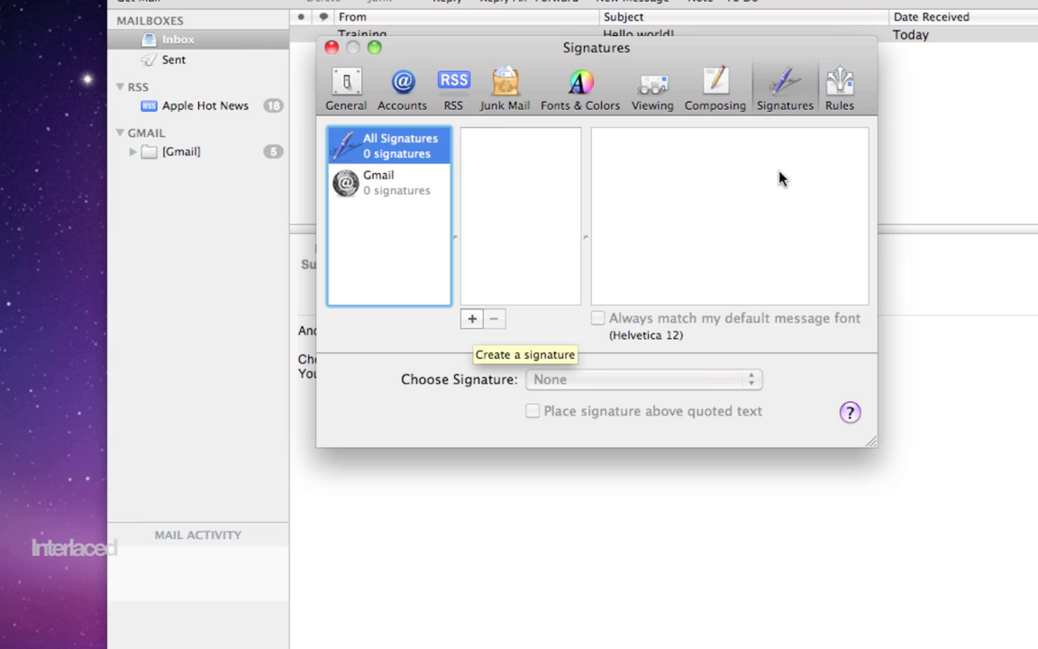
Show the Rules preferences with the single active 'News From Apple' rule.
{"action": "left_click", "coordinate": [838, 87]}
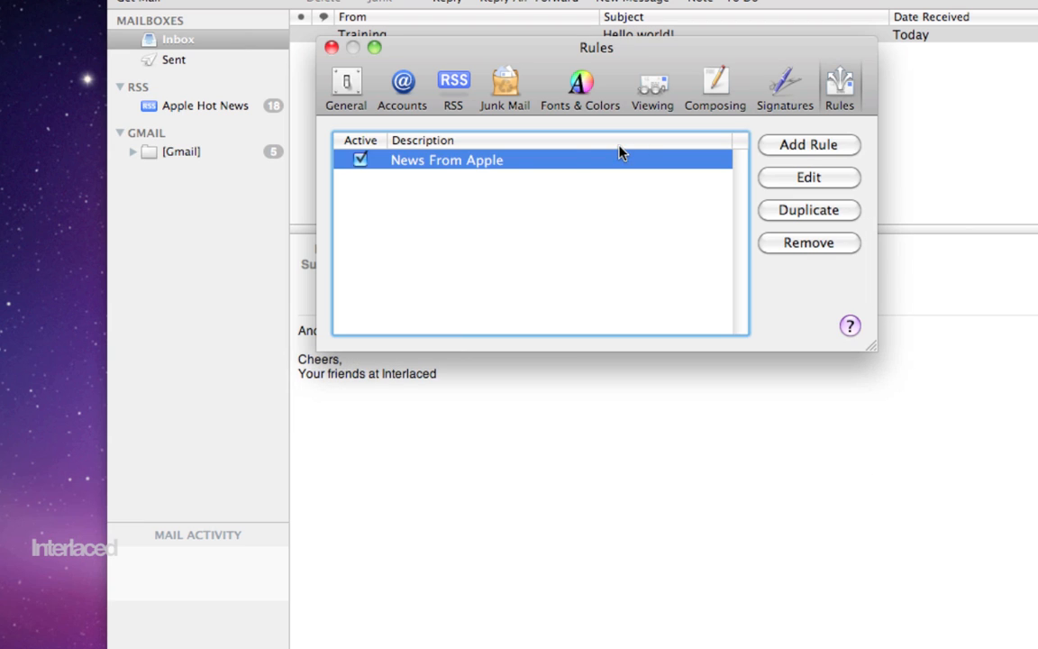
{"action": "mouse_move", "coordinate": [543, 199]}
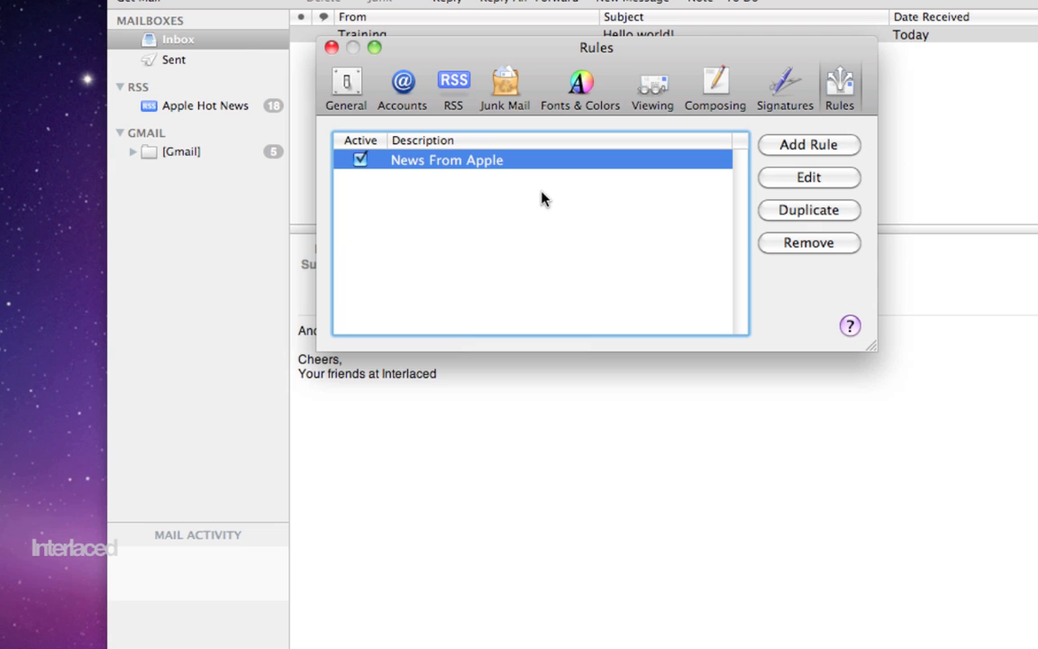
{"action": "mouse_move", "coordinate": [862, 176]}
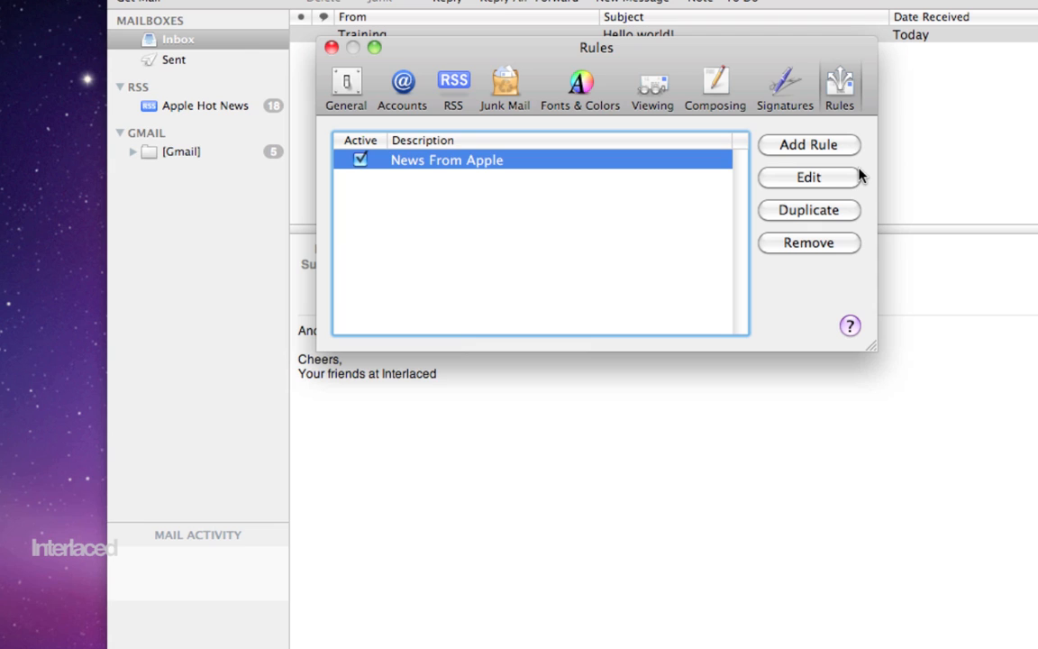
{"action": "mouse_move", "coordinate": [629, 138]}
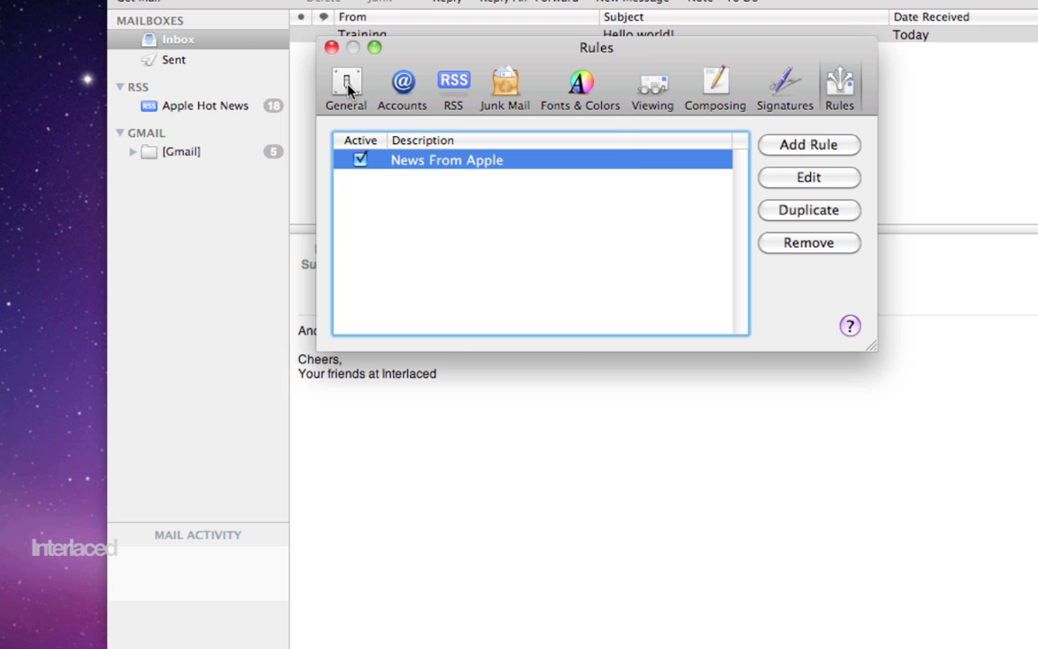
Return to General preferences and close the window, leaving the Inbox with 'Hello world!' open.
{"action": "left_click", "coordinate": [346, 87]}
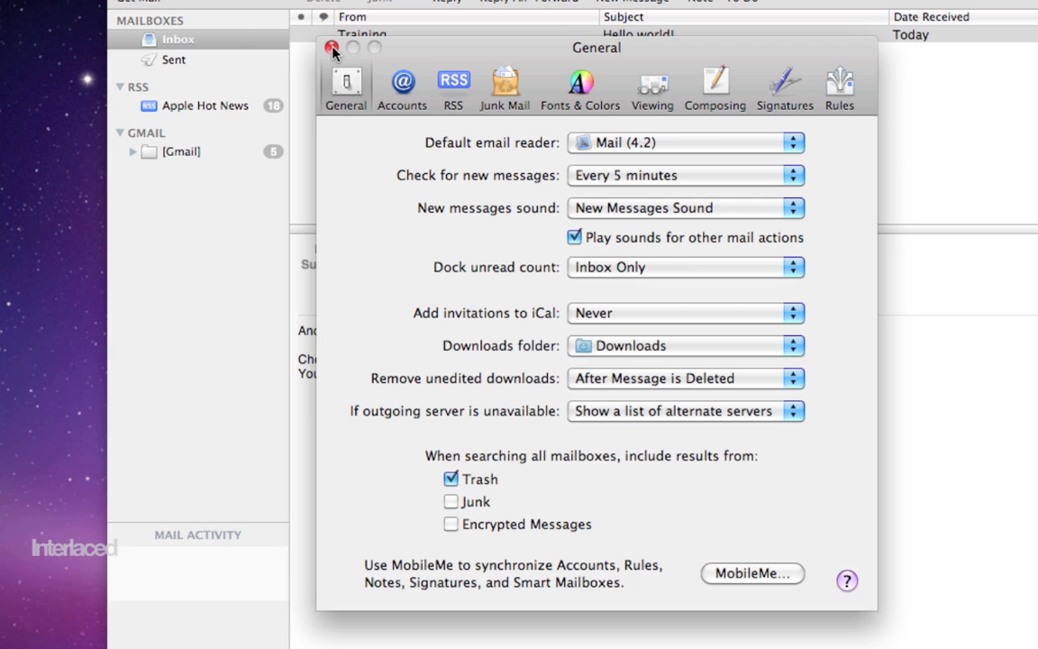
{"action": "left_click", "coordinate": [332, 47]}
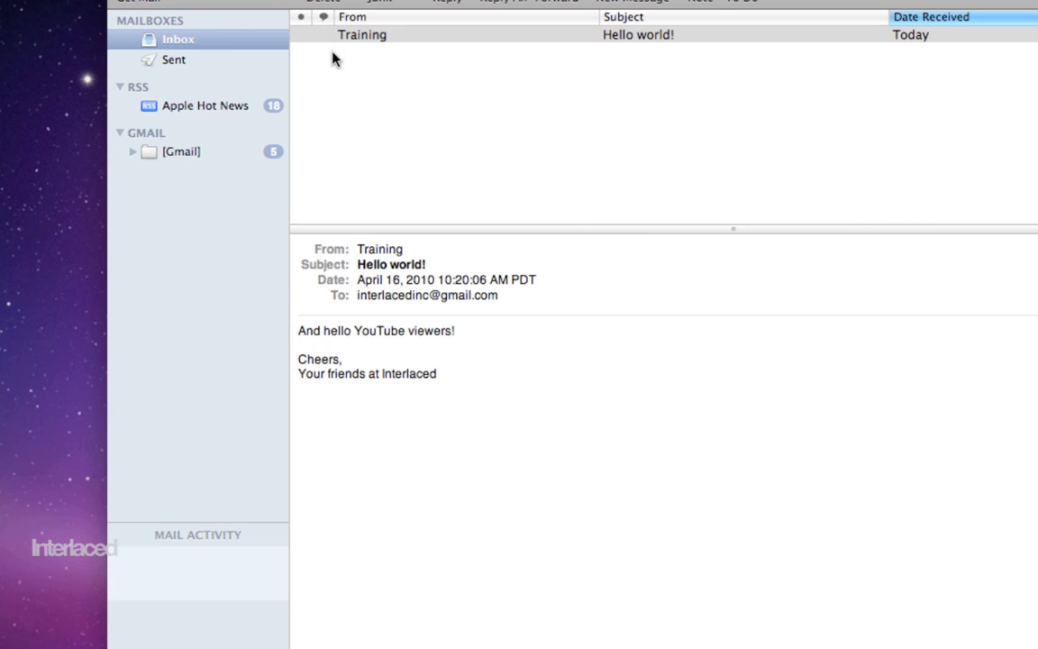